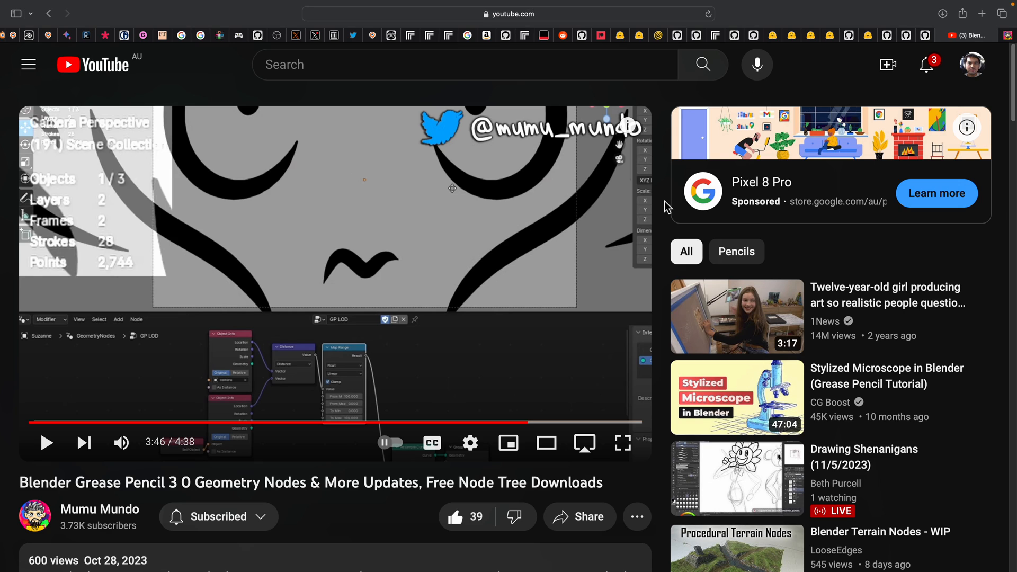
{"action": "mouse_move", "coordinate": [549, 305]}
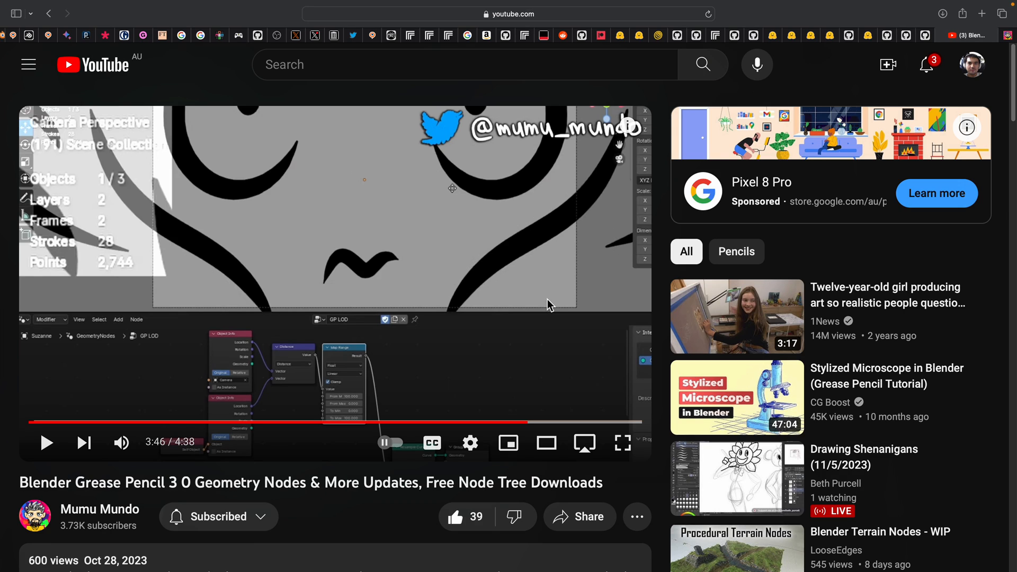
{"action": "mouse_move", "coordinate": [523, 309]}
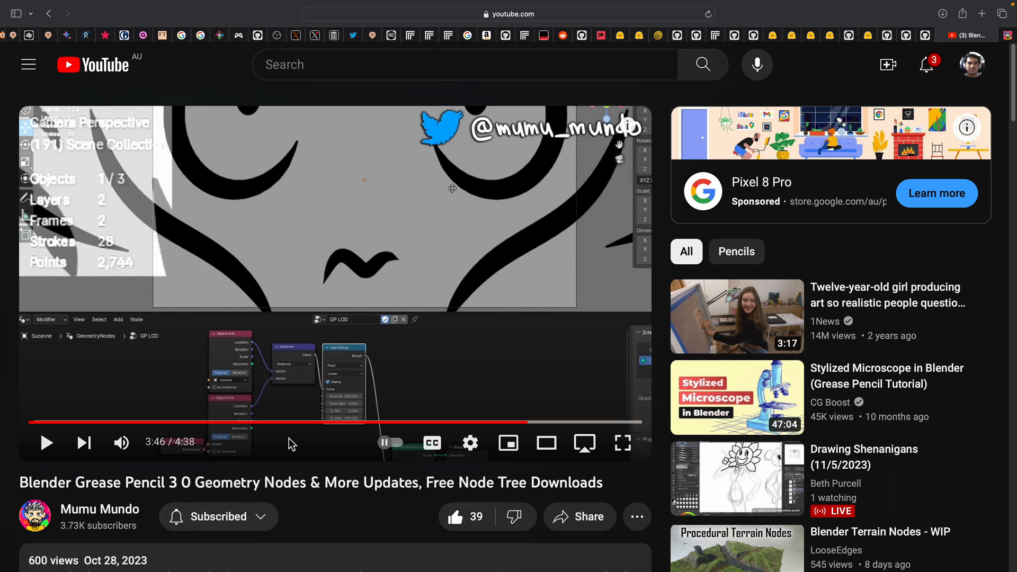
{"action": "mouse_move", "coordinate": [466, 274]}
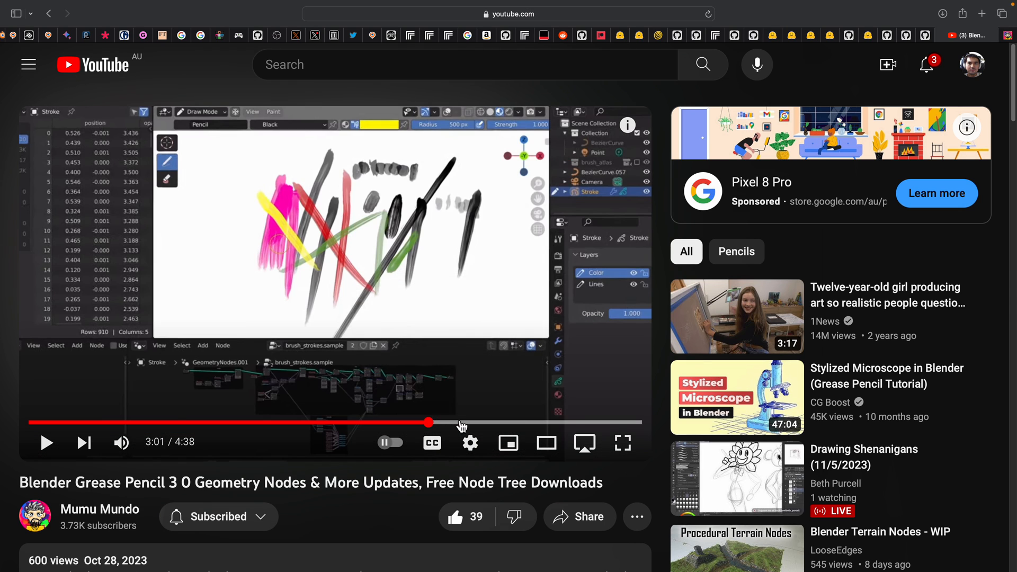
Scrub the Grease Pencil 3.0 video from 3:46 to around 3:58 of 4:38
{"action": "left_click_drag", "start_coordinate": [426, 422], "coordinate": [579, 422]}
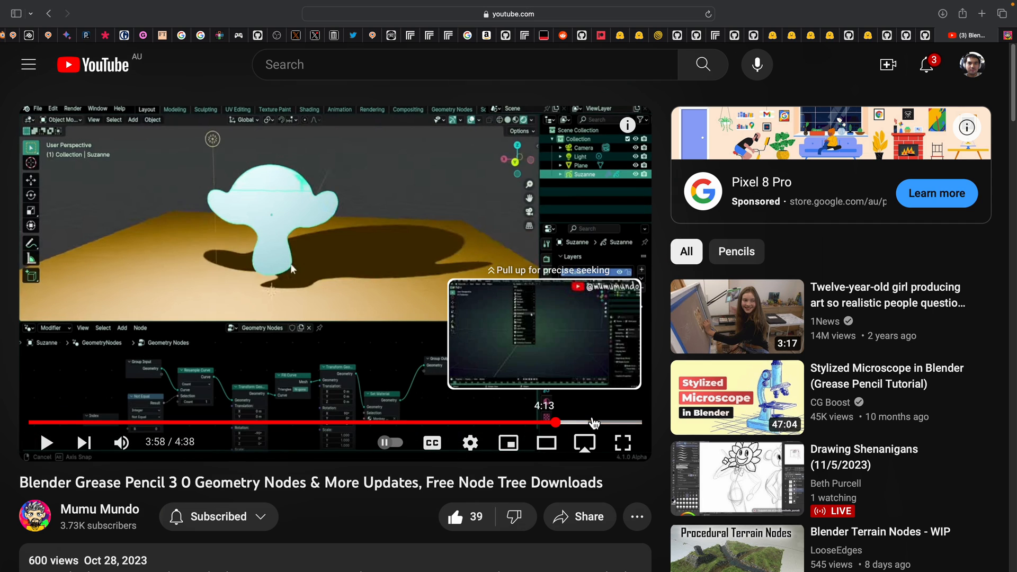
{"action": "mouse_move", "coordinate": [418, 311]}
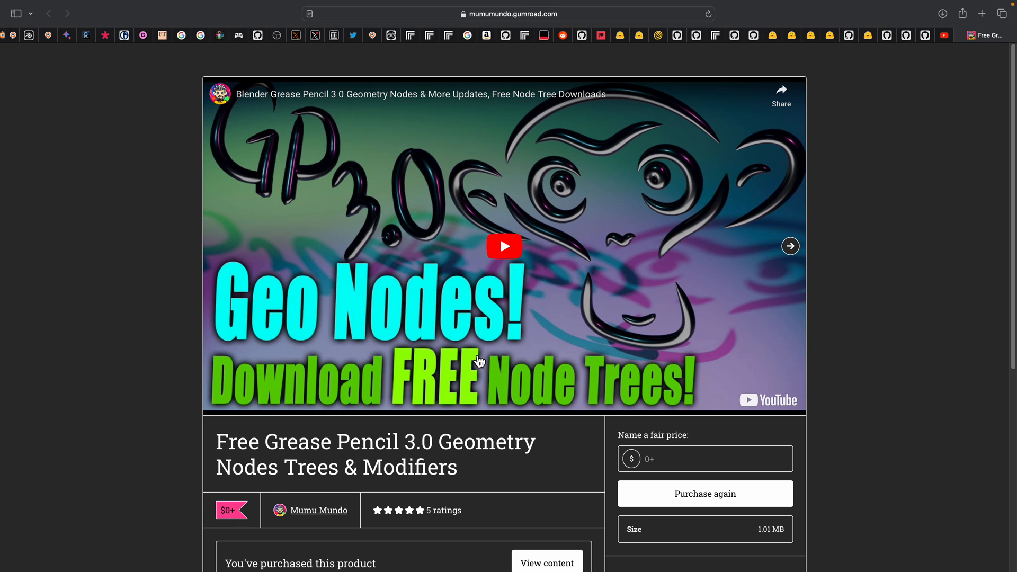
Scroll down the Gumroad Grease Pencil 3.0 product page toward its description
{"action": "scroll", "scroll_direction": "down", "scroll_amount": 3}
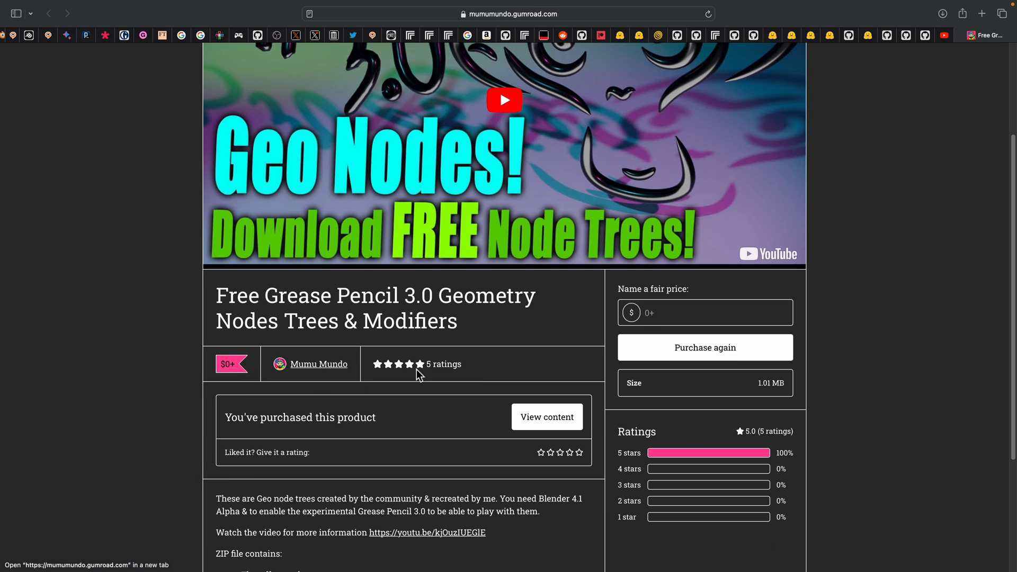
{"action": "scroll", "scroll_direction": "down", "scroll_amount": 3}
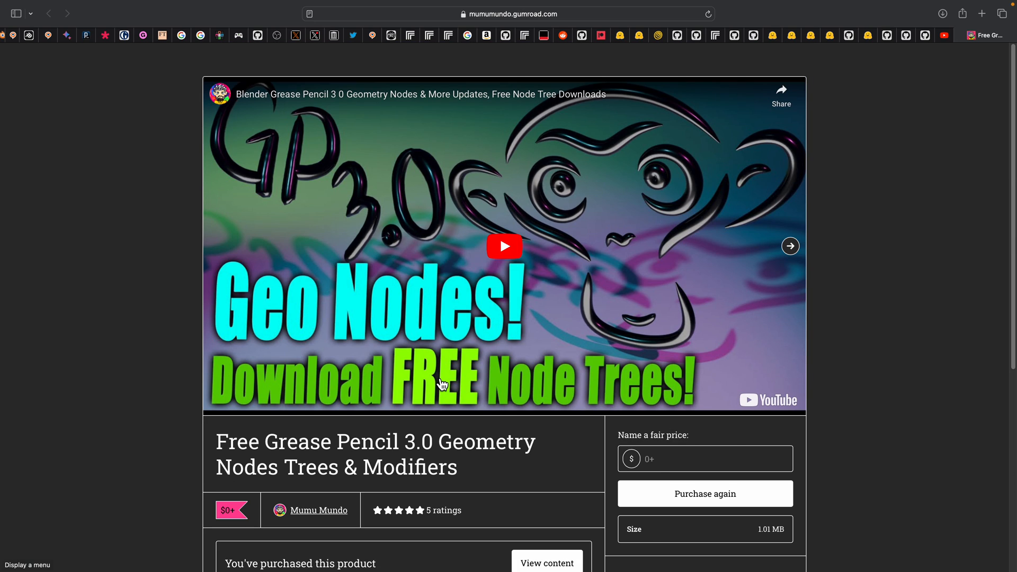
{"action": "mouse_move", "coordinate": [441, 384]}
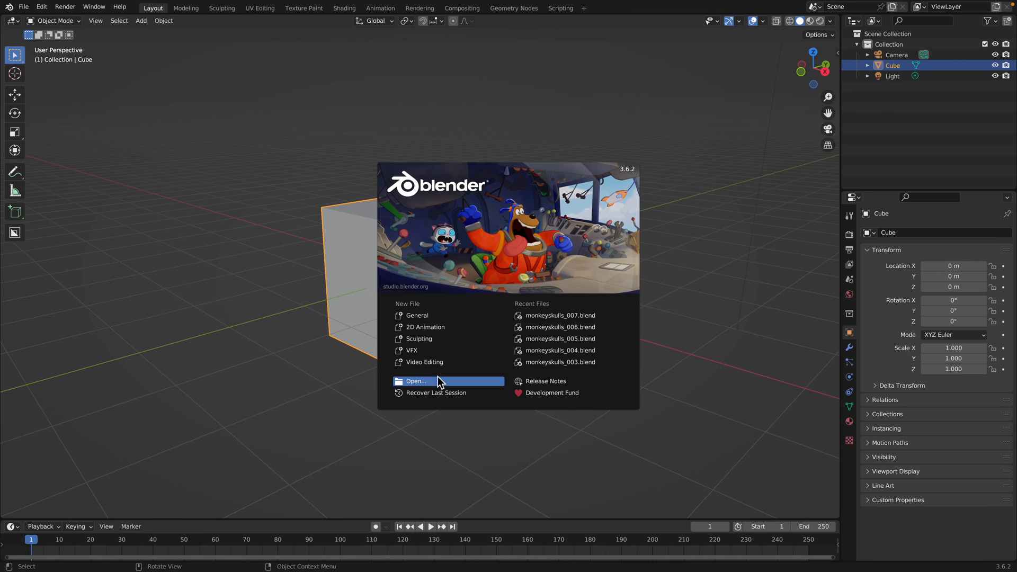
{"action": "mouse_move", "coordinate": [651, 161]}
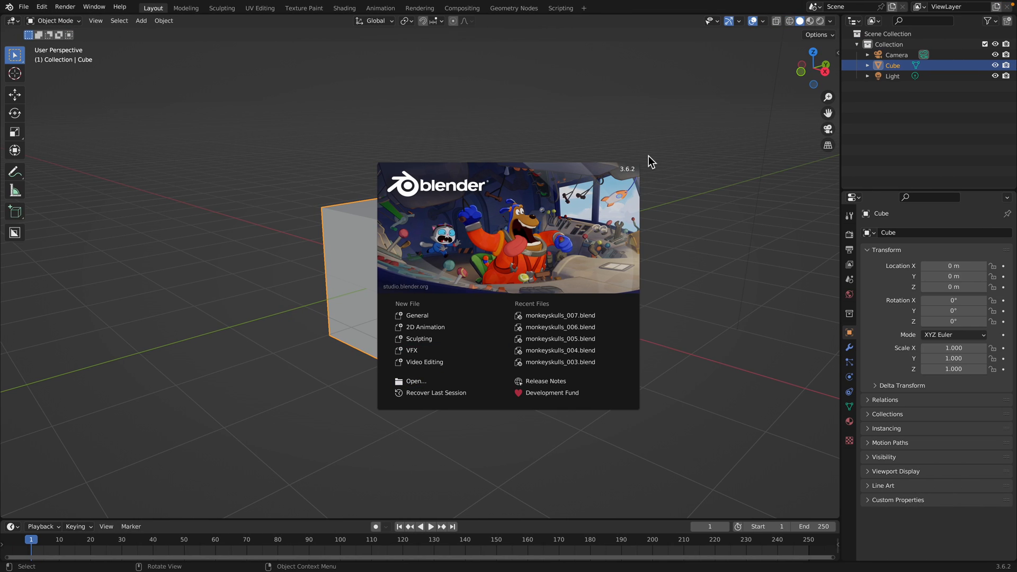
{"action": "mouse_move", "coordinate": [348, 294]}
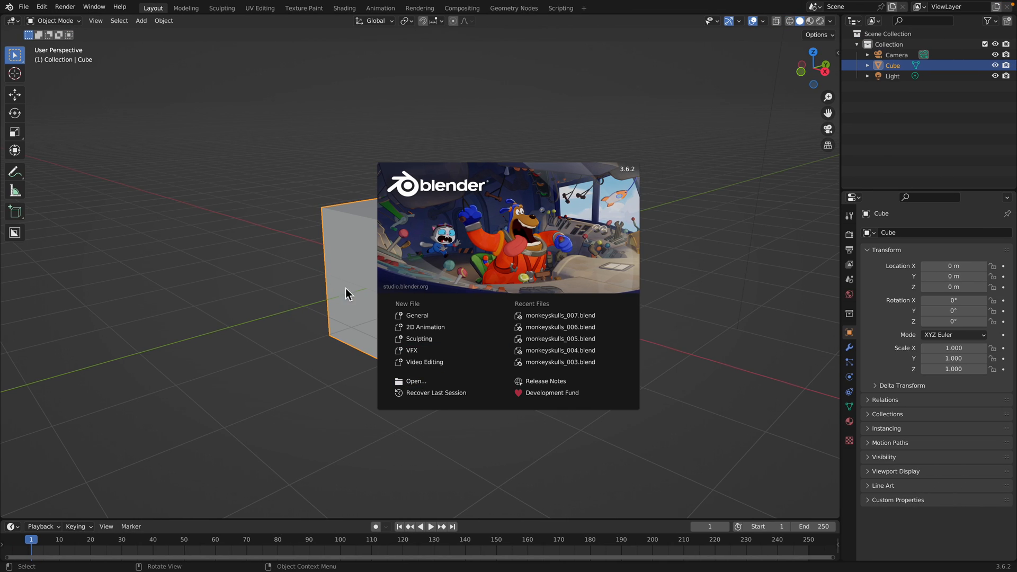
{"action": "mouse_move", "coordinate": [577, 150]}
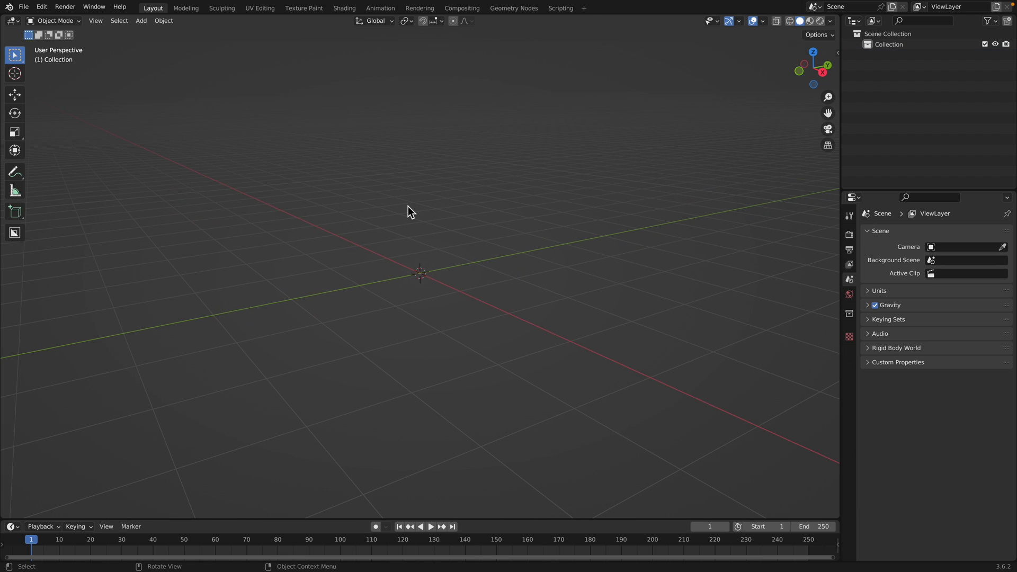
Add a blank Grease Pencil object and draw wavy black strokes in Draw Mode
{"action": "left_click", "coordinate": [141, 20]}
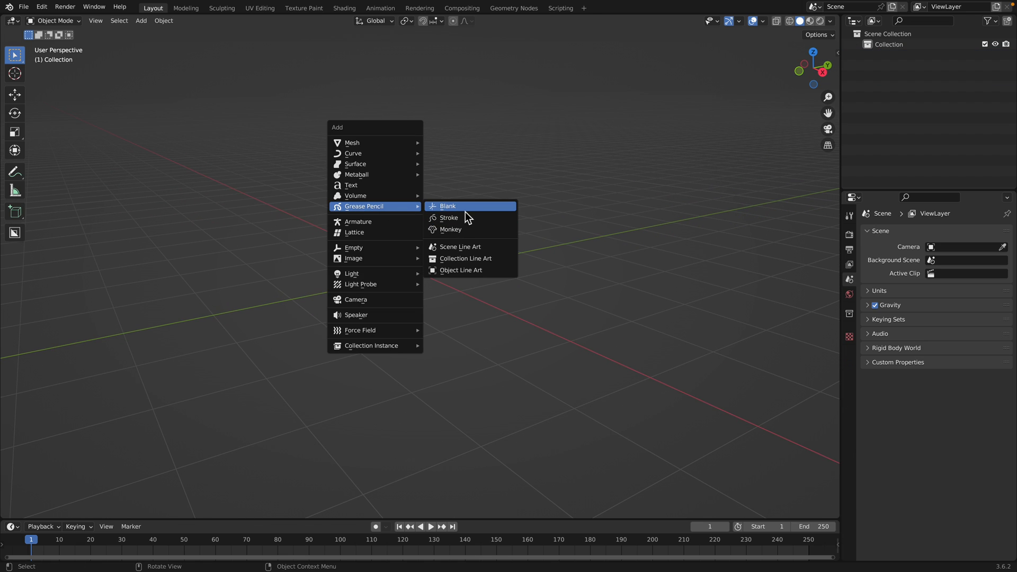
{"action": "left_click", "coordinate": [447, 206]}
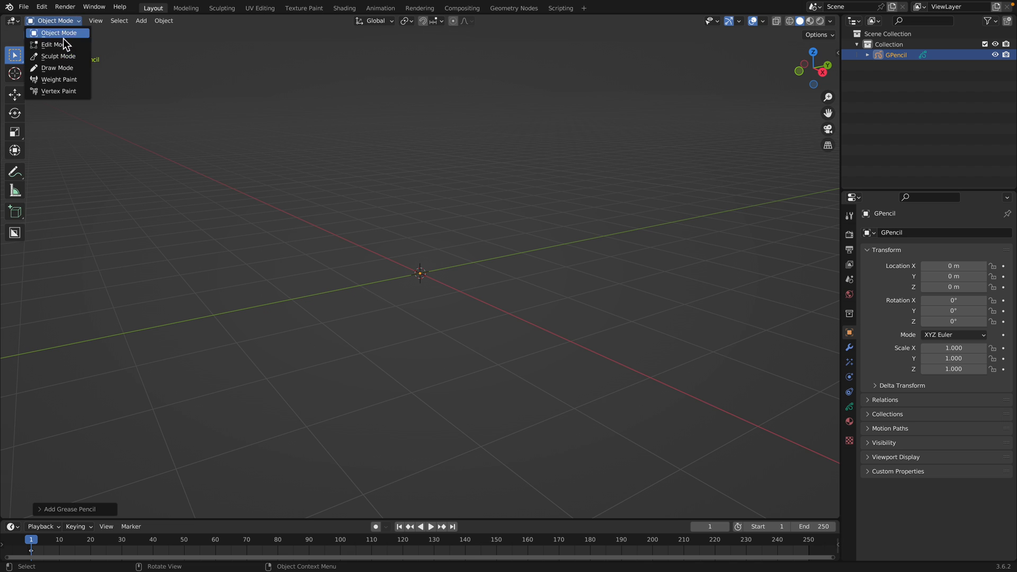
{"action": "left_click", "coordinate": [58, 67]}
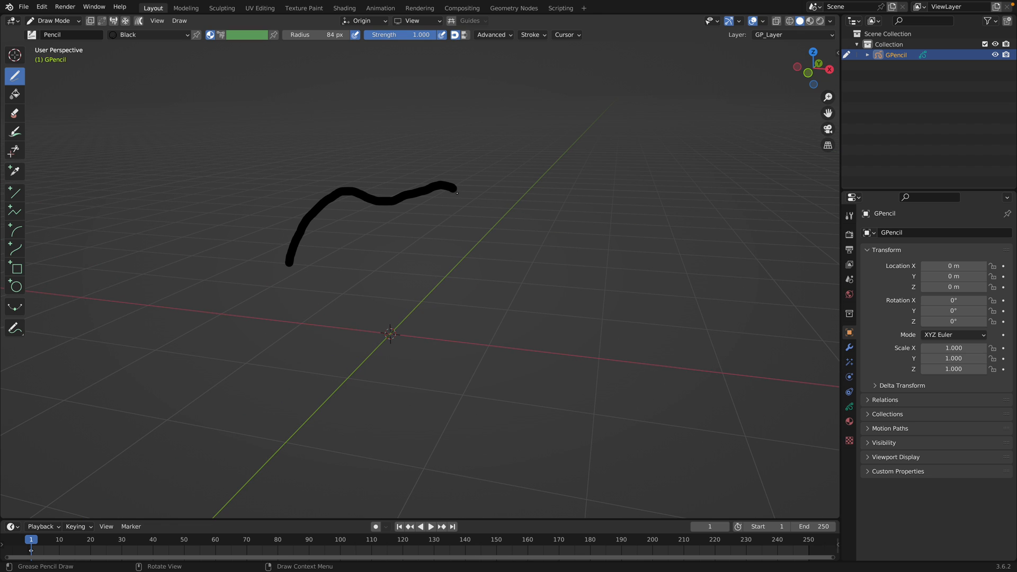
{"action": "left_click_drag", "start_coordinate": [402, 246], "coordinate": [499, 249]}
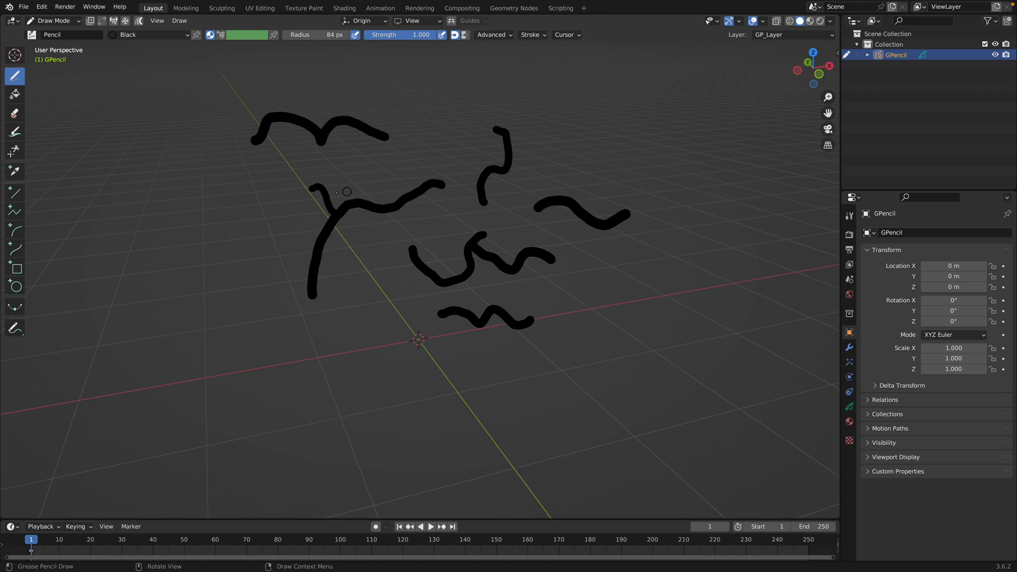
Set Stroke Placement to Stroke with the All Points target
{"action": "left_click", "coordinate": [362, 20]}
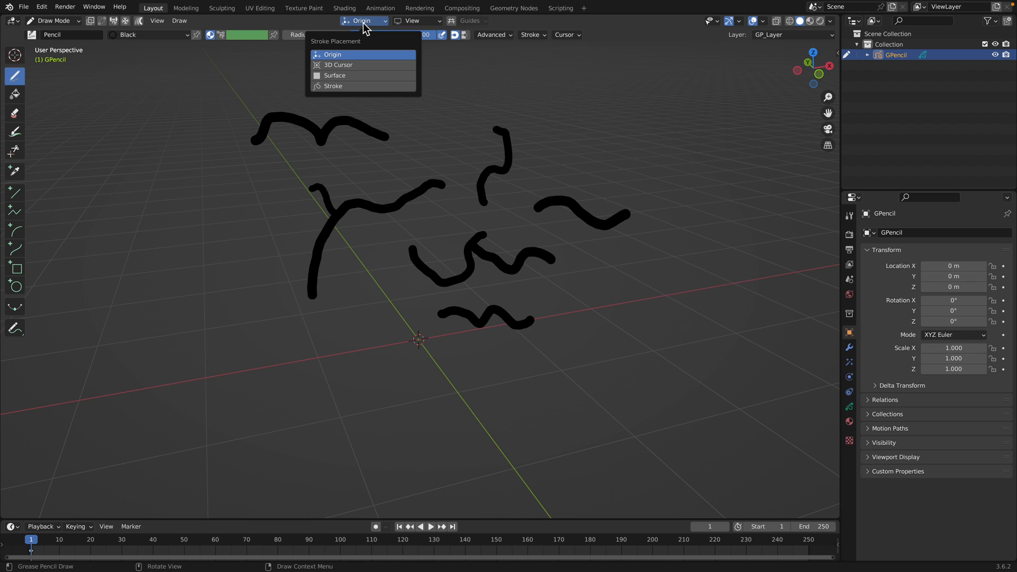
{"action": "mouse_move", "coordinate": [358, 63]}
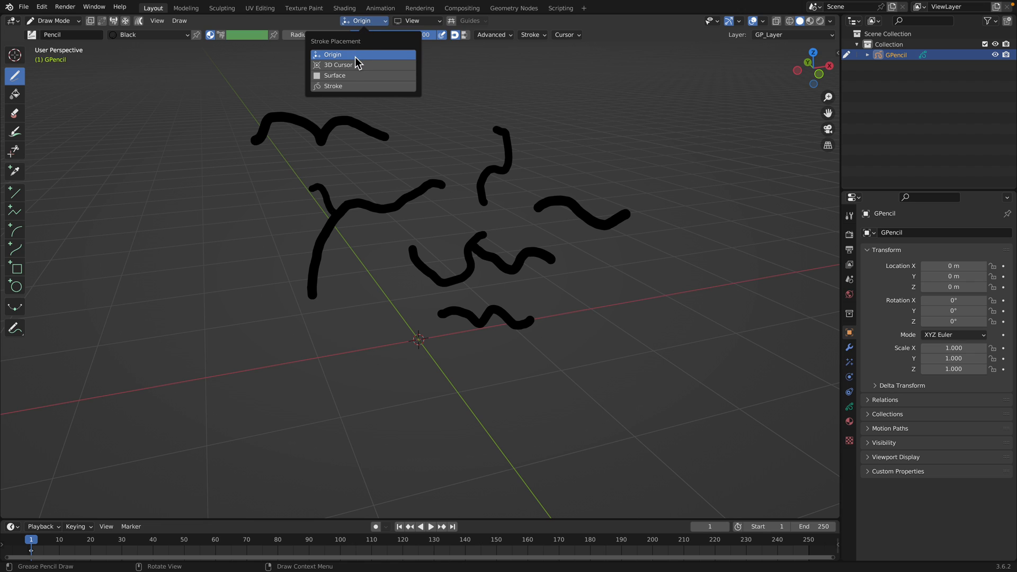
{"action": "mouse_move", "coordinate": [355, 89]}
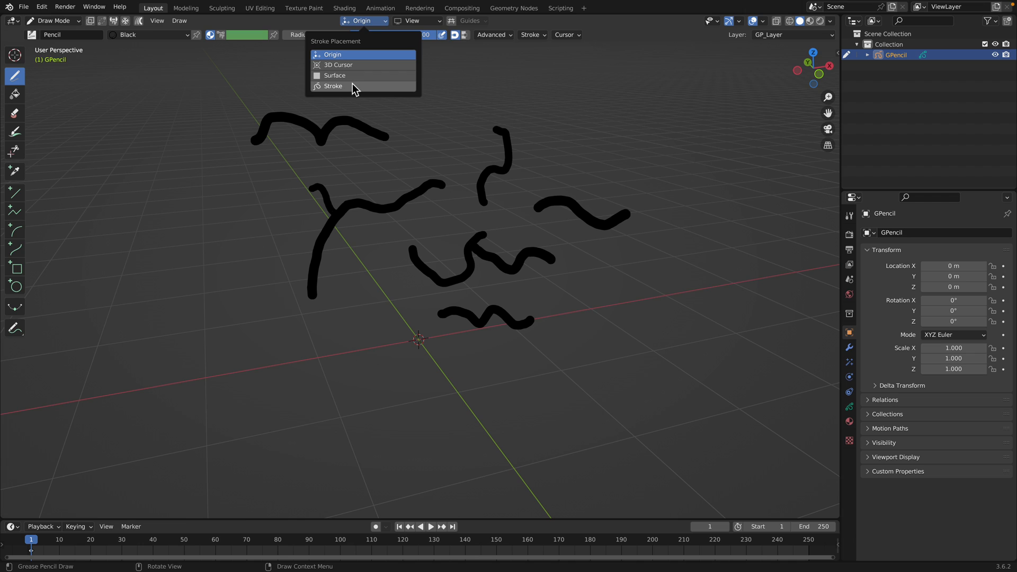
{"action": "mouse_move", "coordinate": [343, 88]}
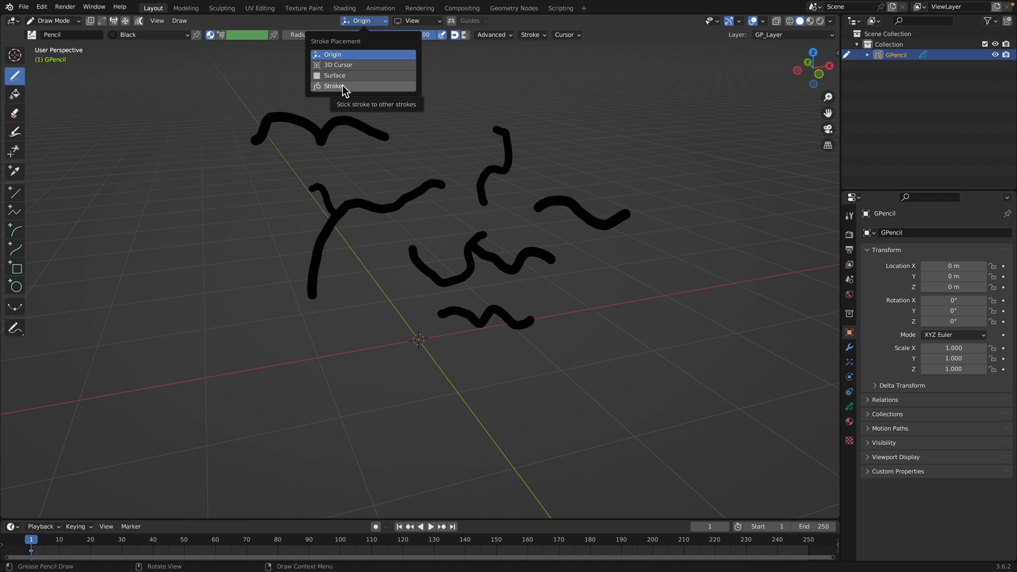
{"action": "mouse_move", "coordinate": [342, 90]}
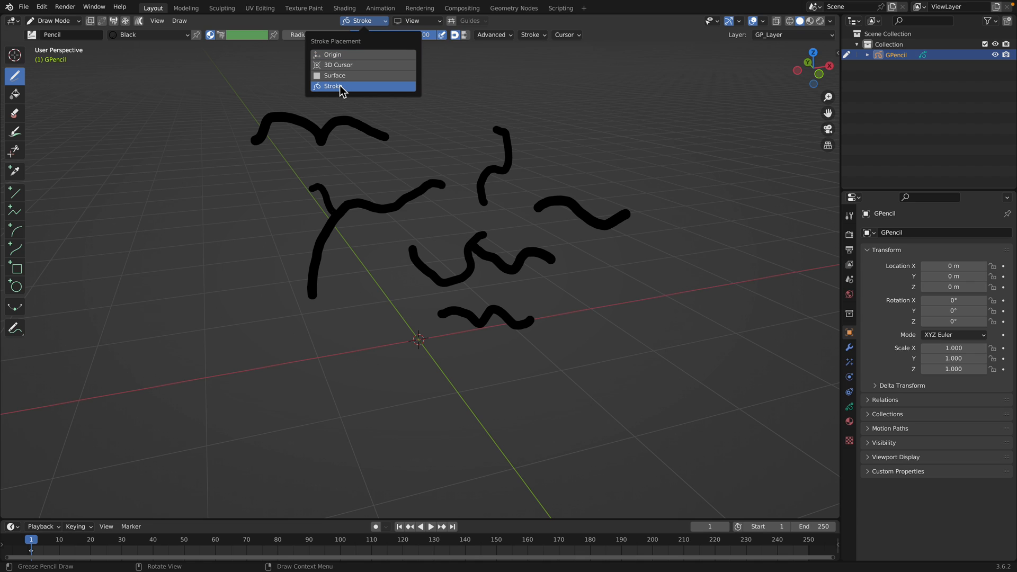
{"action": "left_click", "coordinate": [333, 86]}
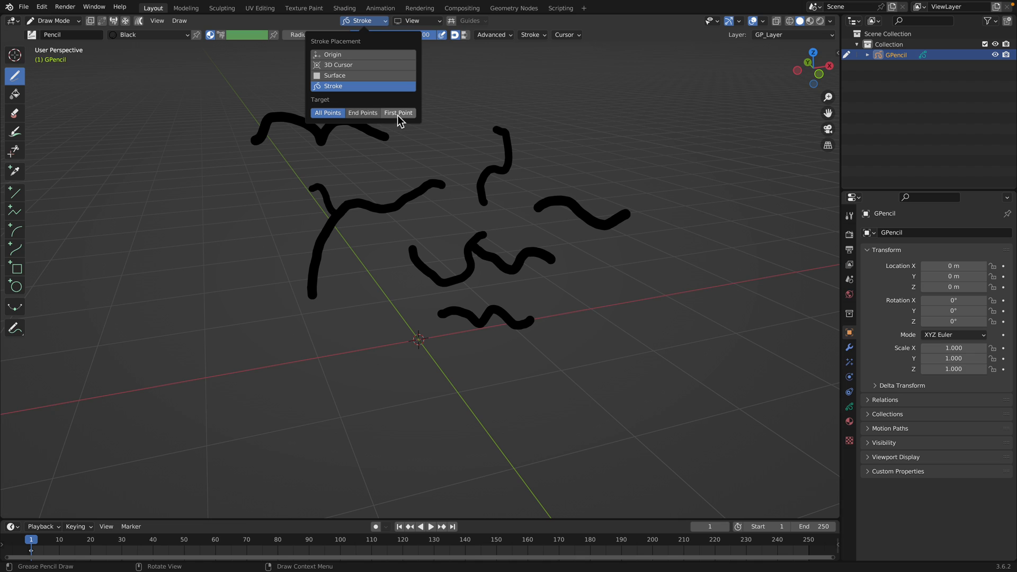
{"action": "mouse_move", "coordinate": [362, 112]}
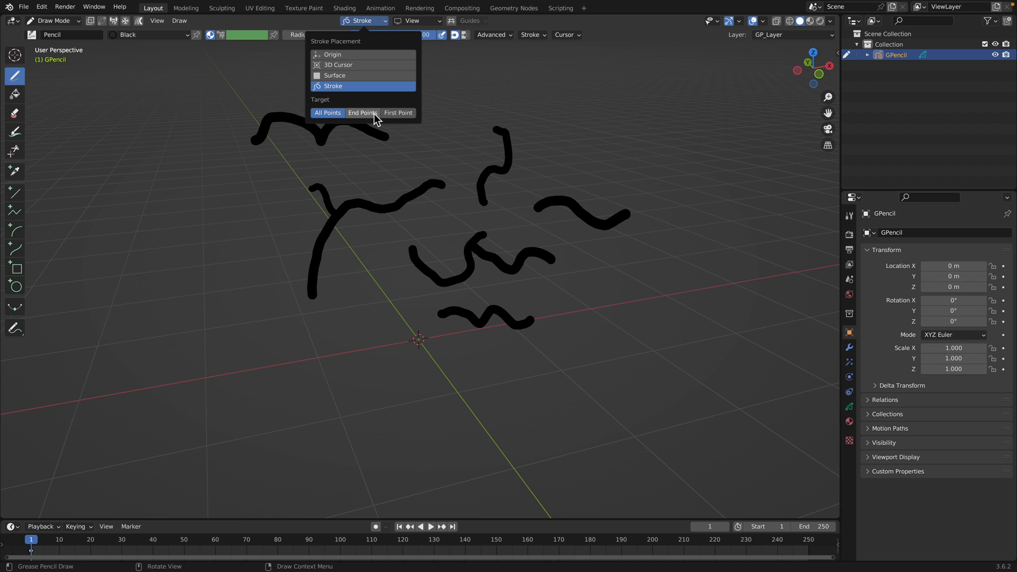
{"action": "mouse_move", "coordinate": [327, 112]}
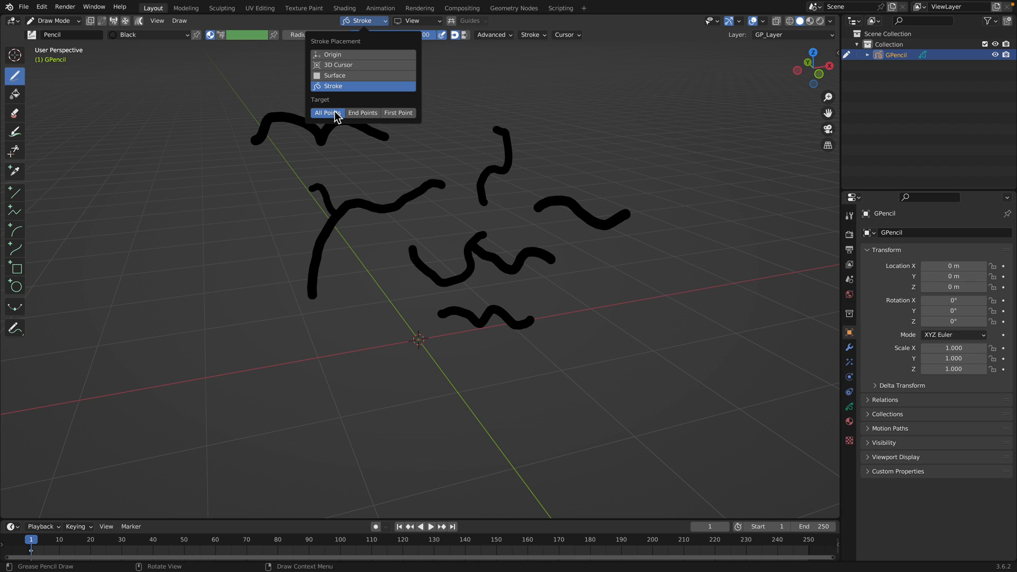
{"action": "left_click", "coordinate": [327, 113]}
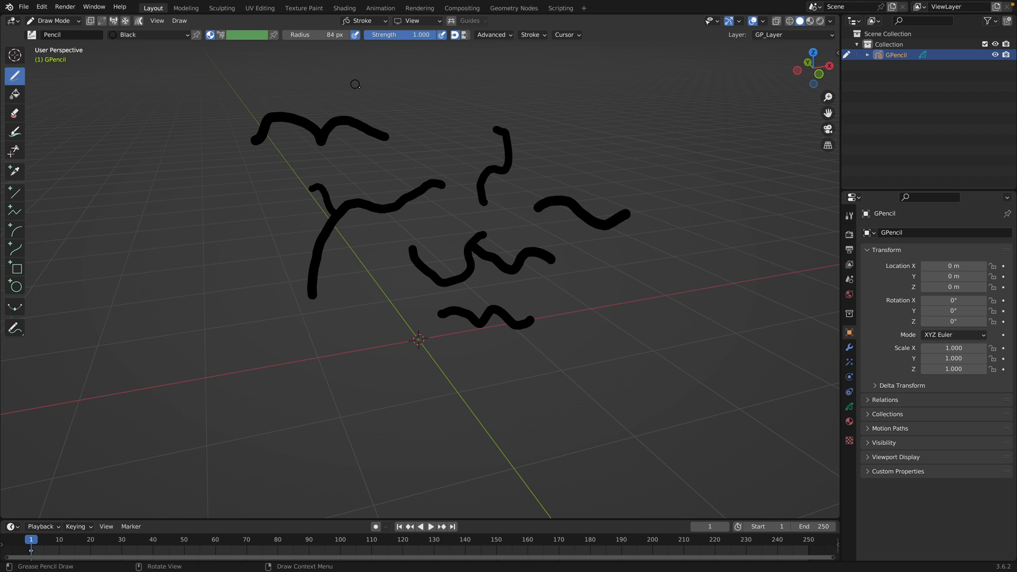
Draw more black strokes branching off the existing drawing
{"action": "left_click_drag", "start_coordinate": [355, 84], "coordinate": [609, 161]}
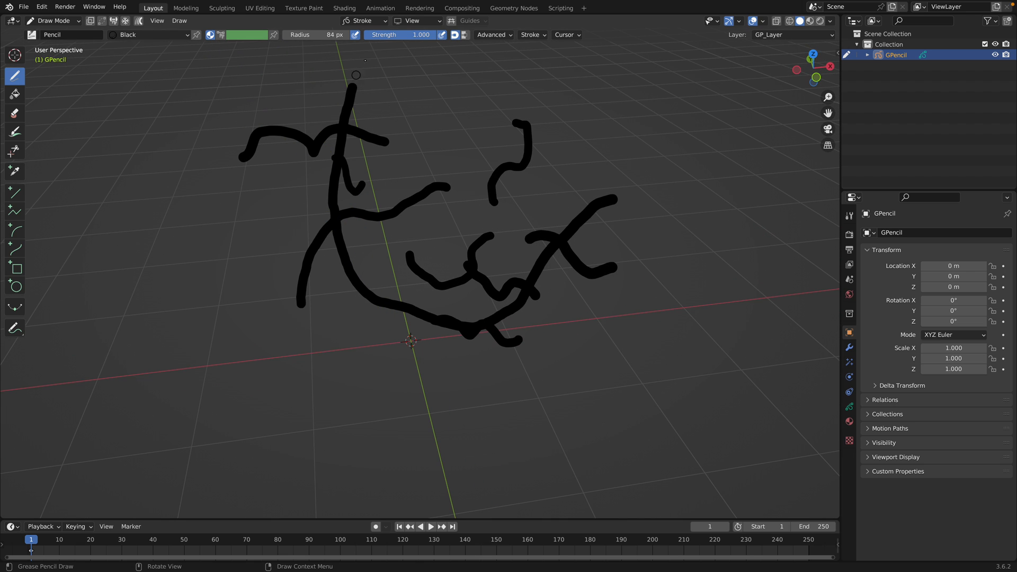
{"action": "left_click", "coordinate": [363, 21]}
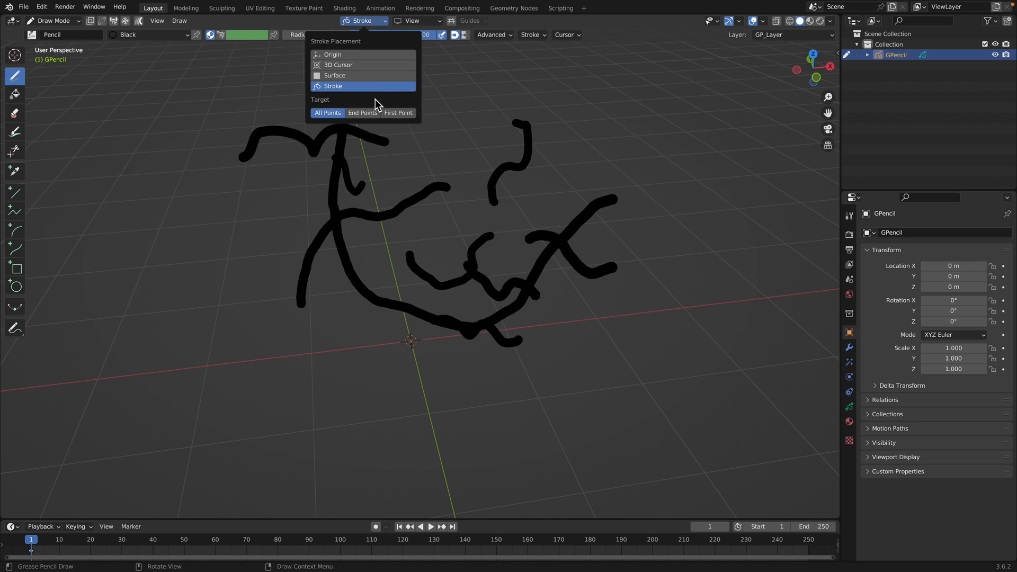
{"action": "left_click", "coordinate": [333, 85]}
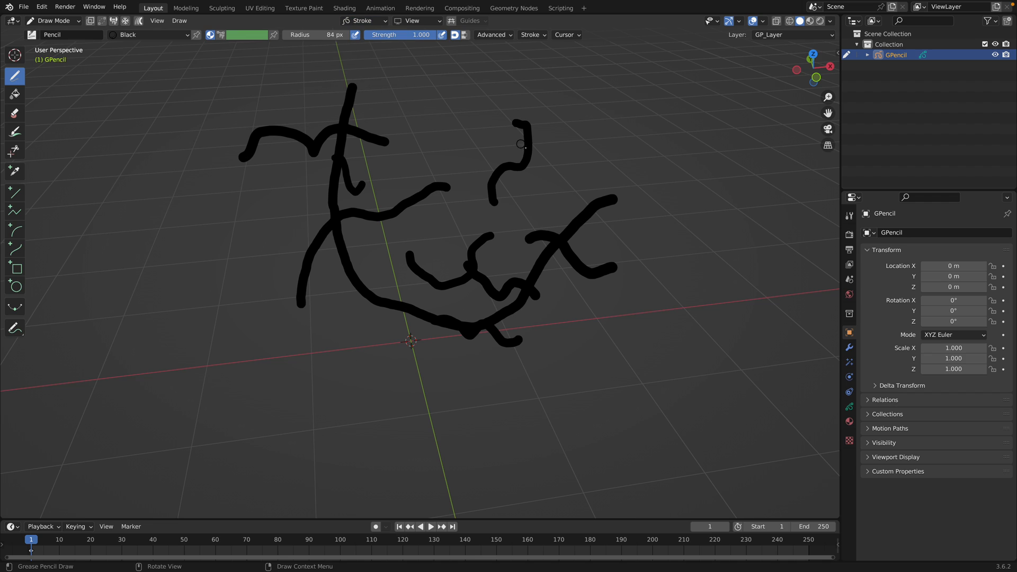
{"action": "left_click_drag", "start_coordinate": [522, 141], "coordinate": [600, 126]}
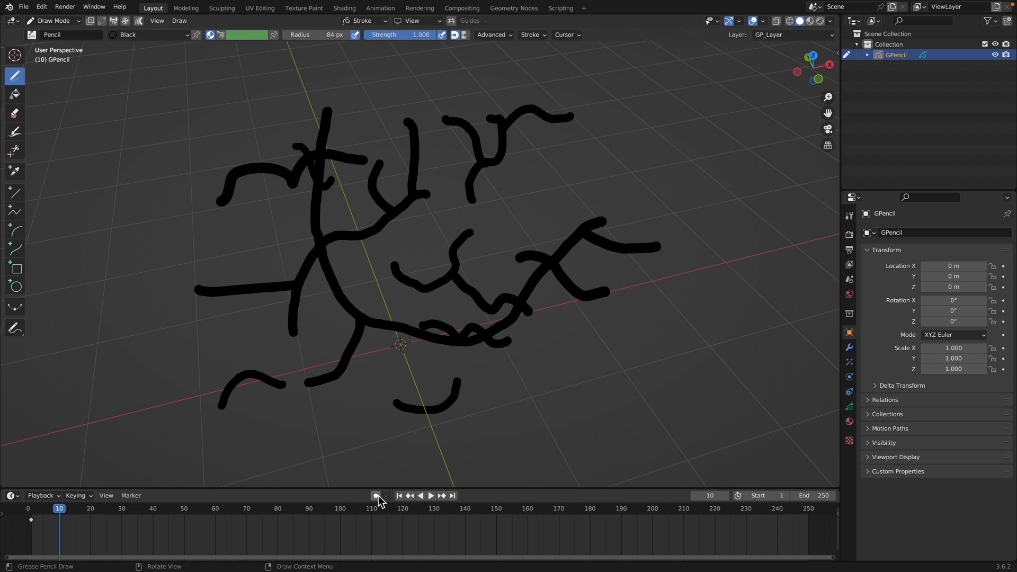
Enable auto keying, draw a branching stroke on frame 10, return to frame 1
{"action": "left_click", "coordinate": [376, 496]}
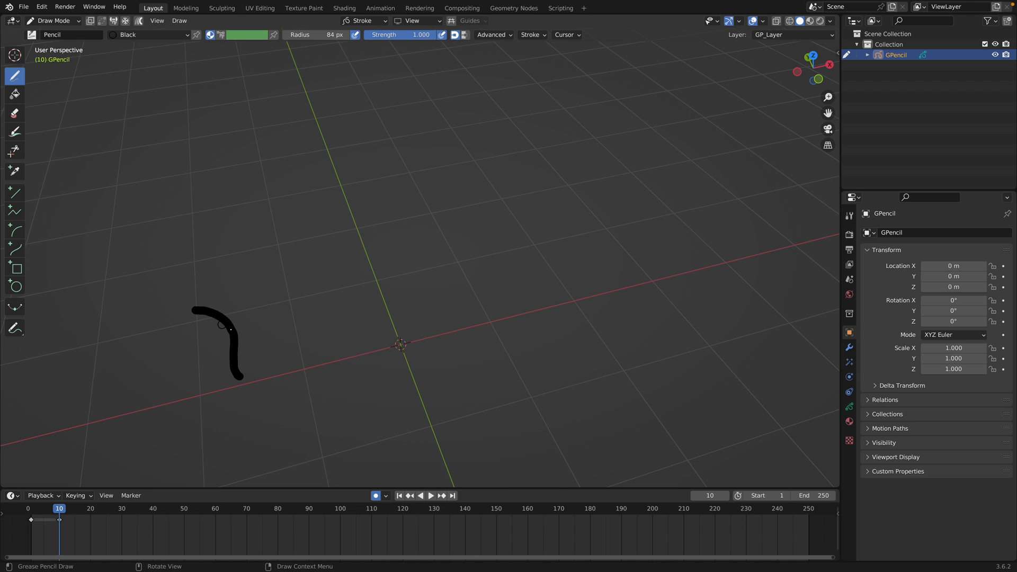
{"action": "left_click_drag", "start_coordinate": [231, 327], "coordinate": [312, 214]}
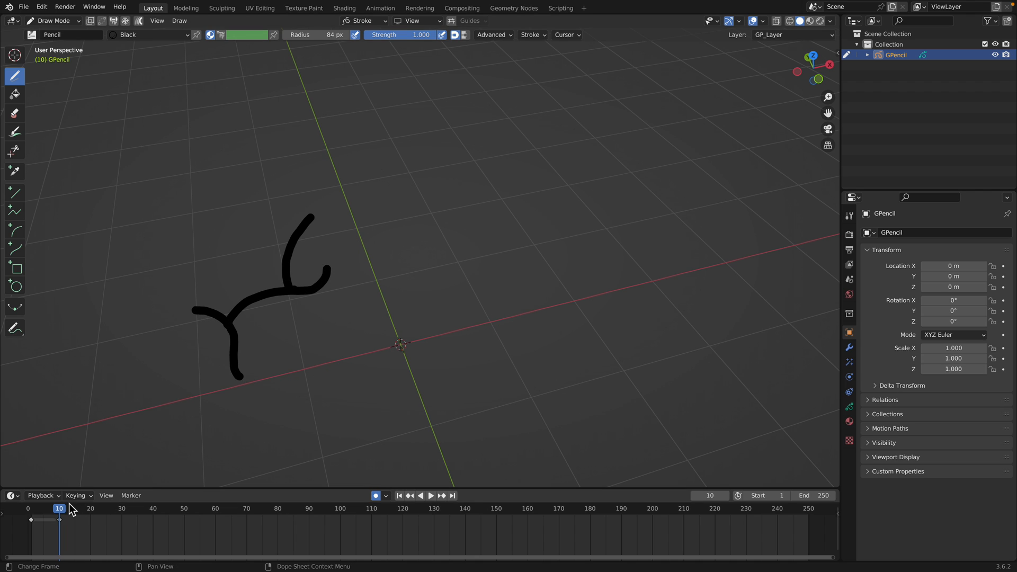
{"action": "left_click", "coordinate": [430, 496]}
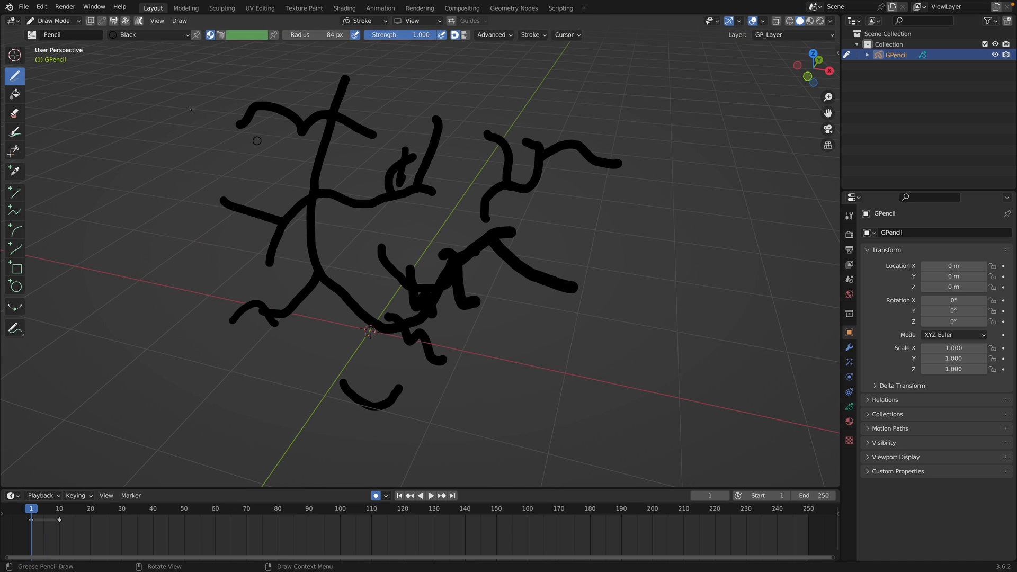
{"action": "left_click", "coordinate": [53, 20]}
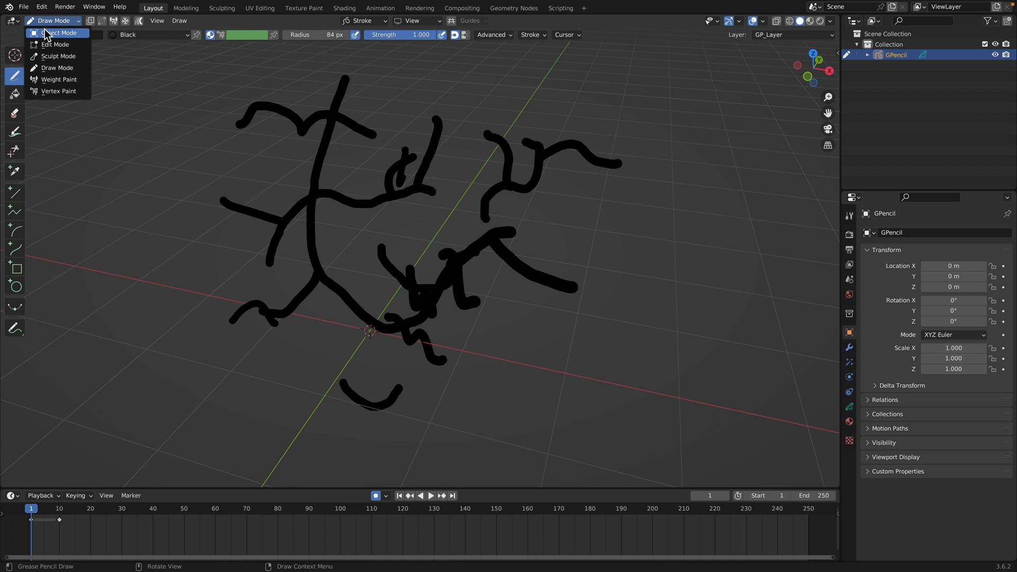
Switch the GPencil strokes object to Object Mode
{"action": "left_click", "coordinate": [57, 32]}
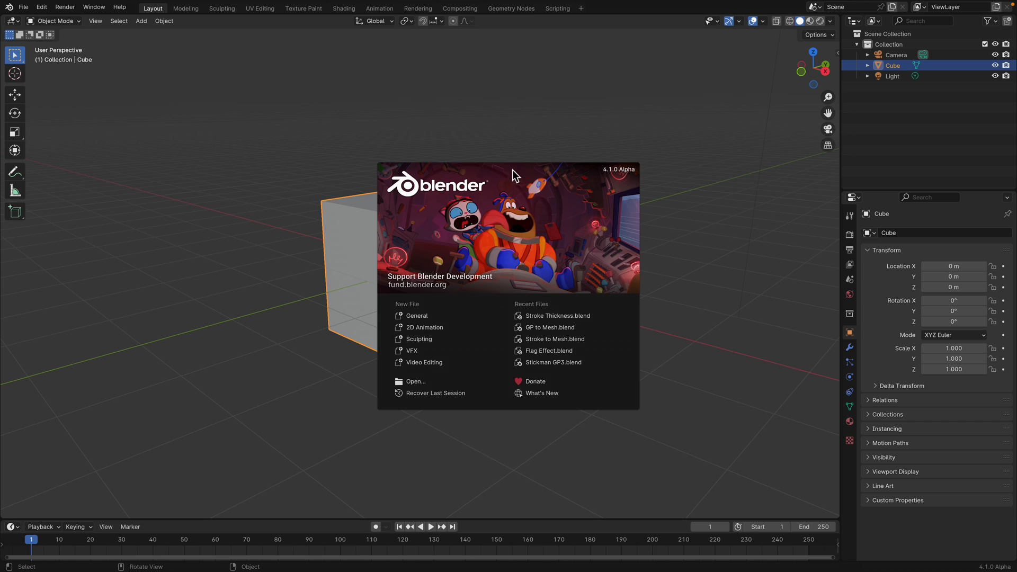
{"action": "mouse_move", "coordinate": [620, 173]}
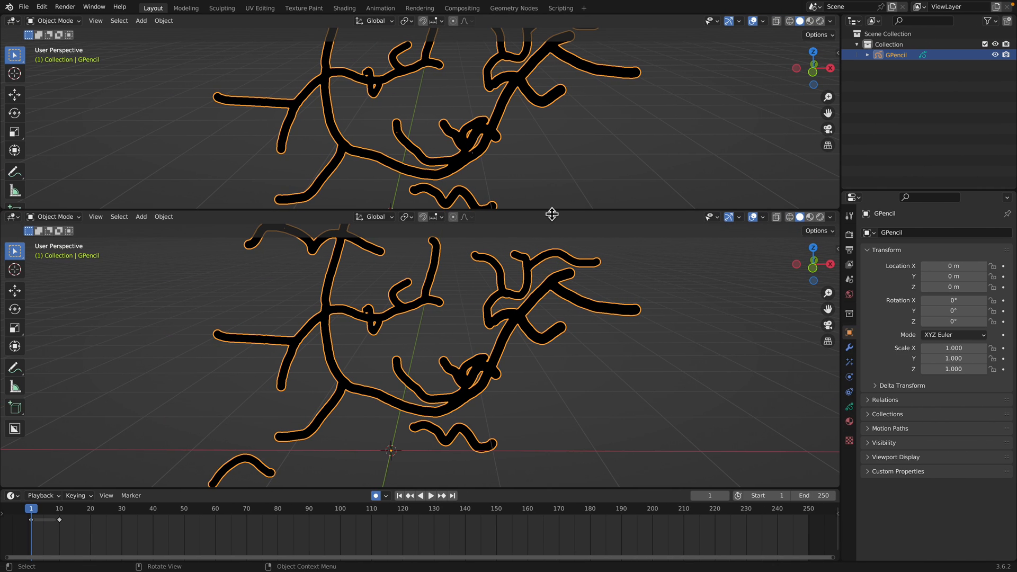
Make the top area Sverchok Nodes, add the 'gp' setup group reading object GPencil
{"action": "left_click", "coordinate": [12, 21]}
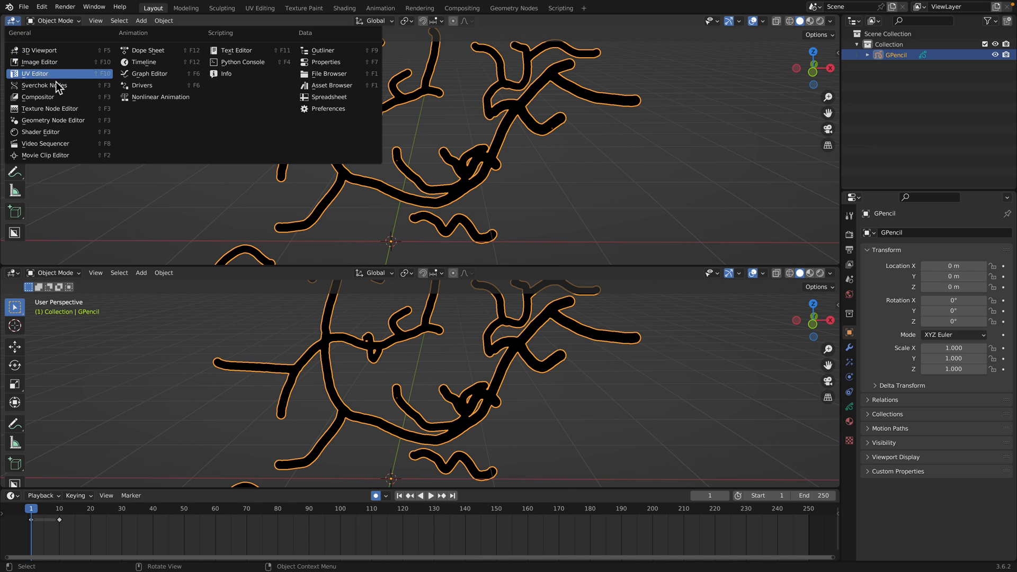
{"action": "left_click", "coordinate": [44, 85]}
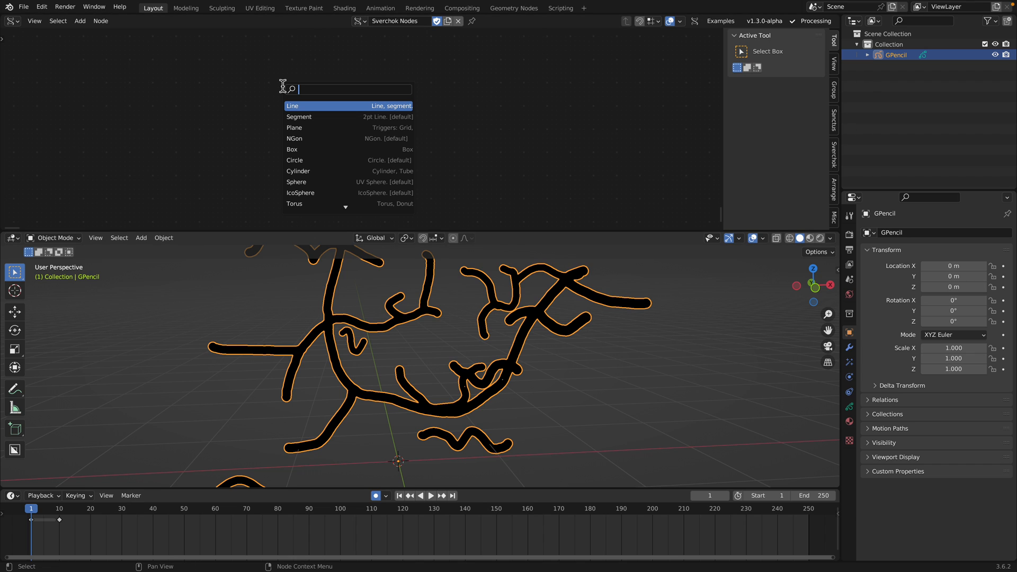
{"action": "type", "text": "gp"}
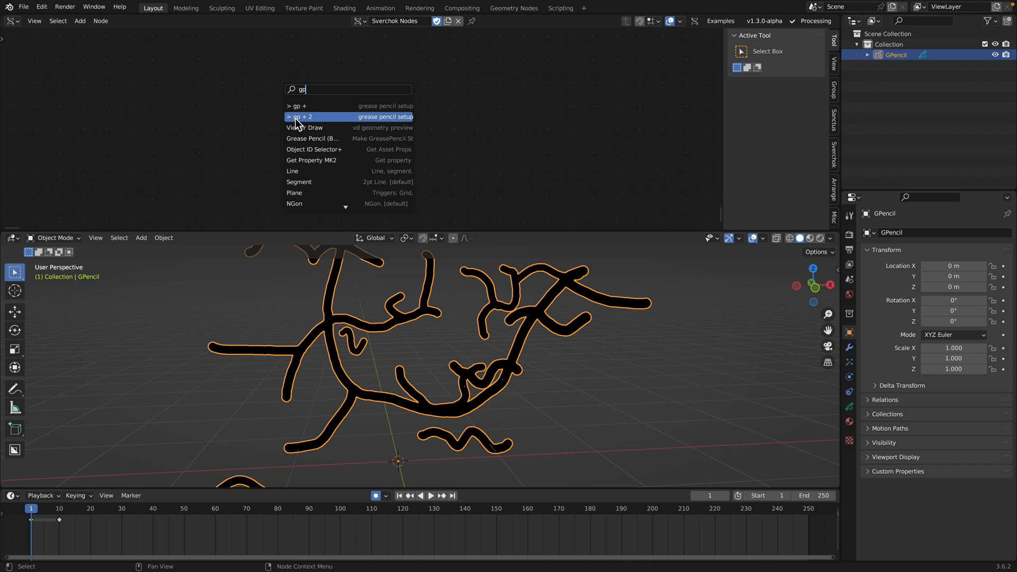
{"action": "left_click", "coordinate": [349, 117]}
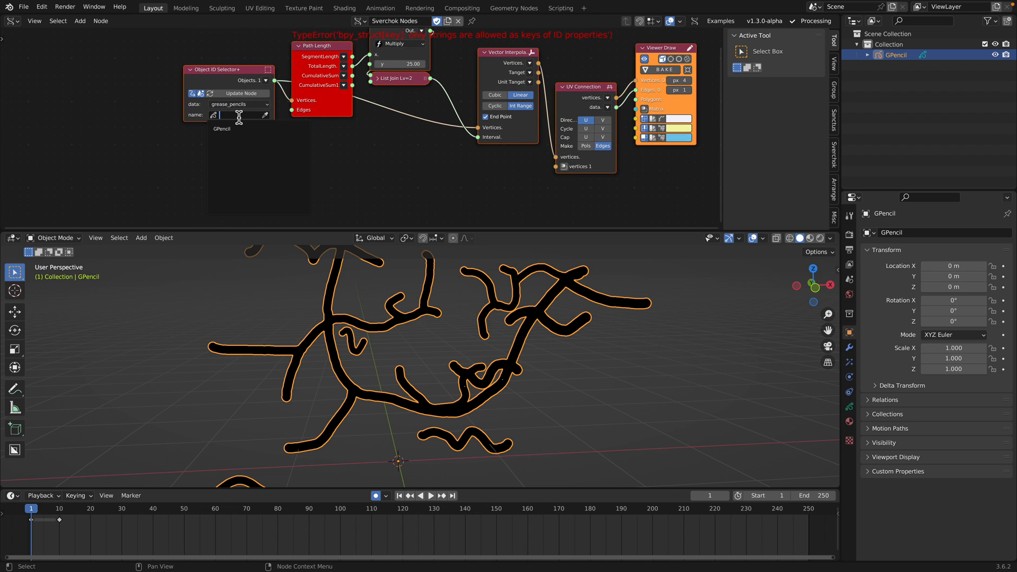
{"action": "type", "text": "GPencil"}
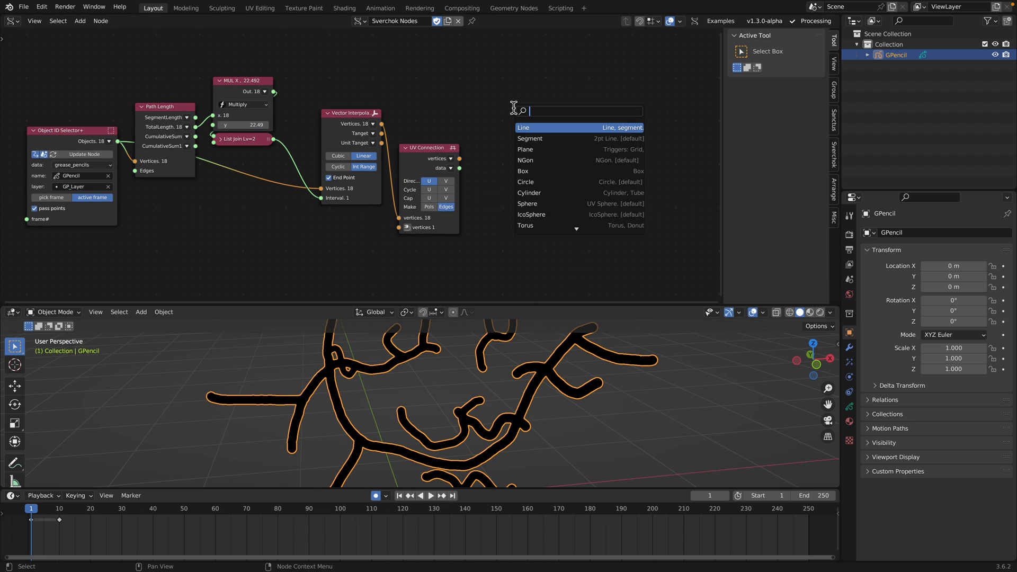
Search-add a Polyline Viewer node ('polyl') and place it in the tree
{"action": "type", "text": "polyl"}
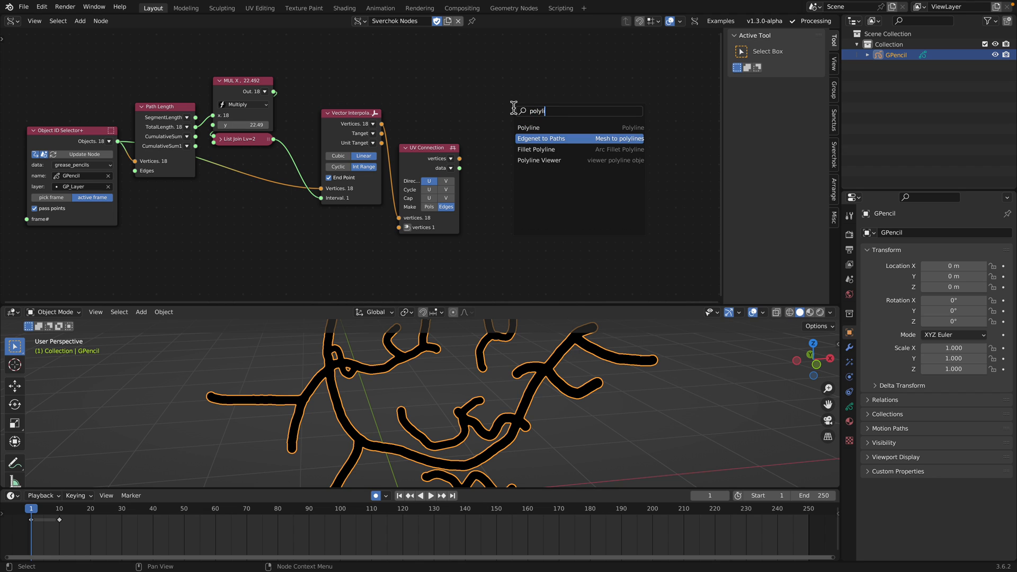
{"action": "left_click", "coordinate": [538, 160]}
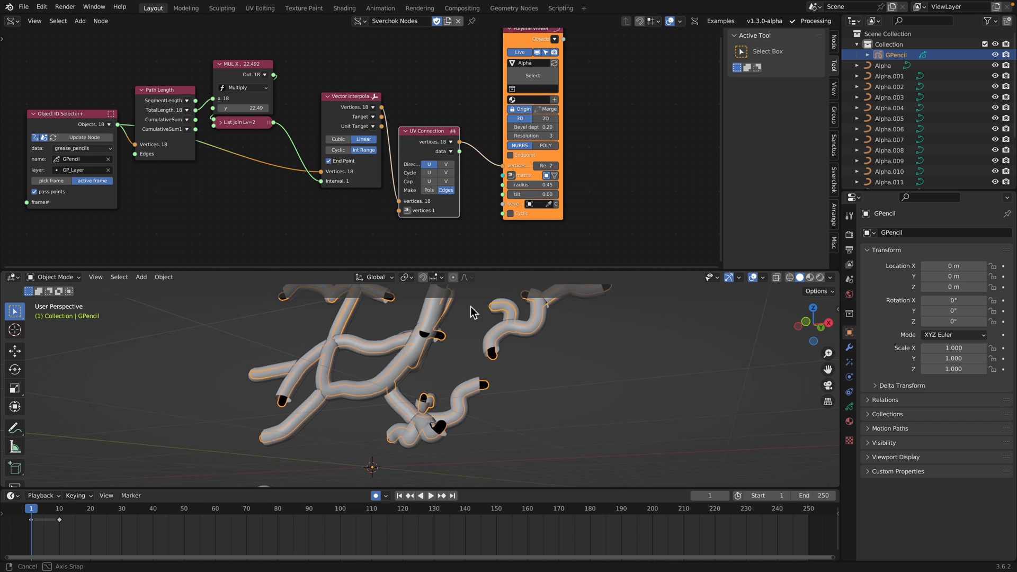
{"action": "left_click_drag", "start_coordinate": [474, 312], "coordinate": [434, 347]}
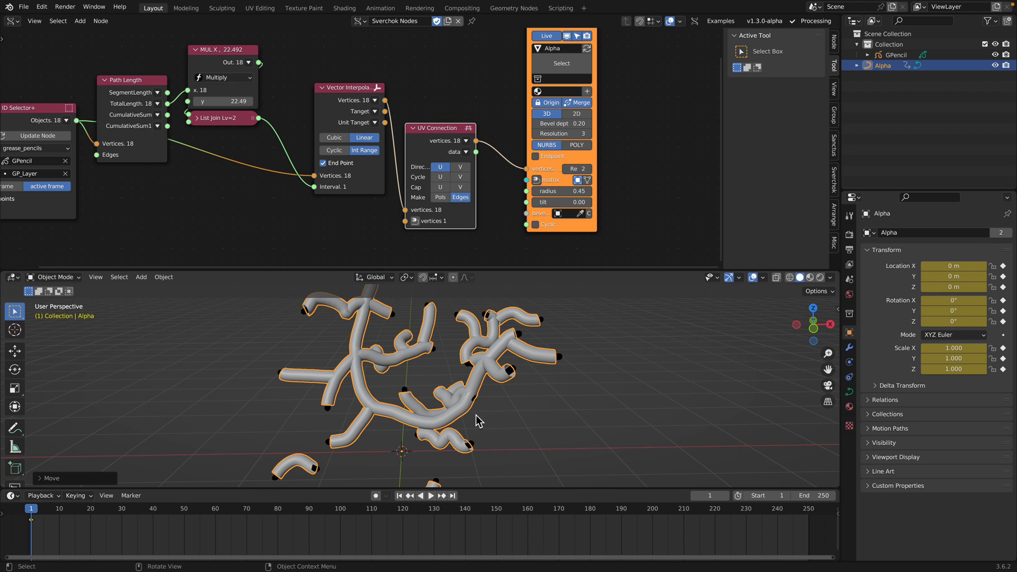
Select GPencil and move the converted GP_Layer copy between tubes and original strokes
{"action": "left_click", "coordinate": [895, 54]}
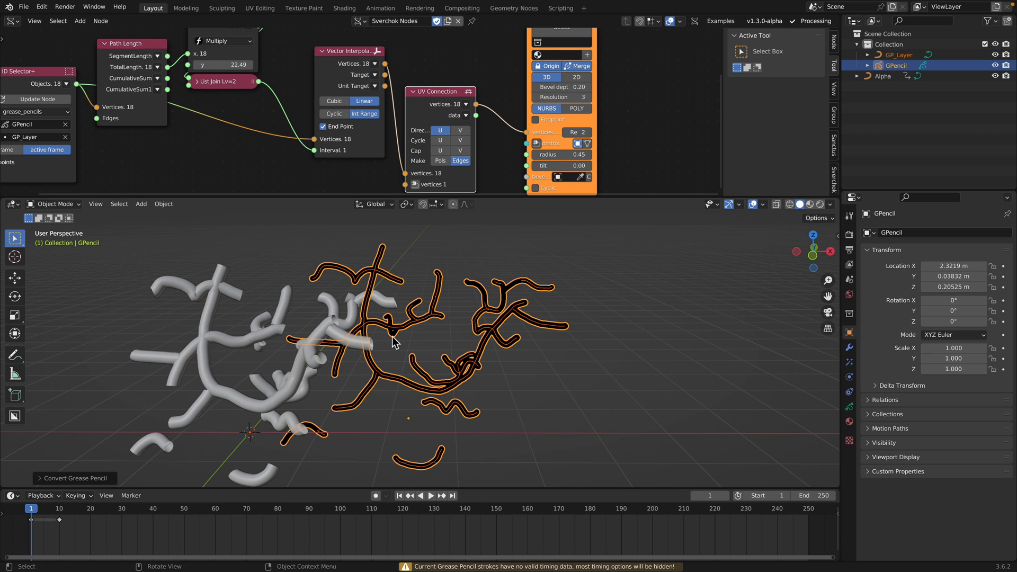
{"action": "left_click_drag", "start_coordinate": [390, 340], "coordinate": [597, 318]}
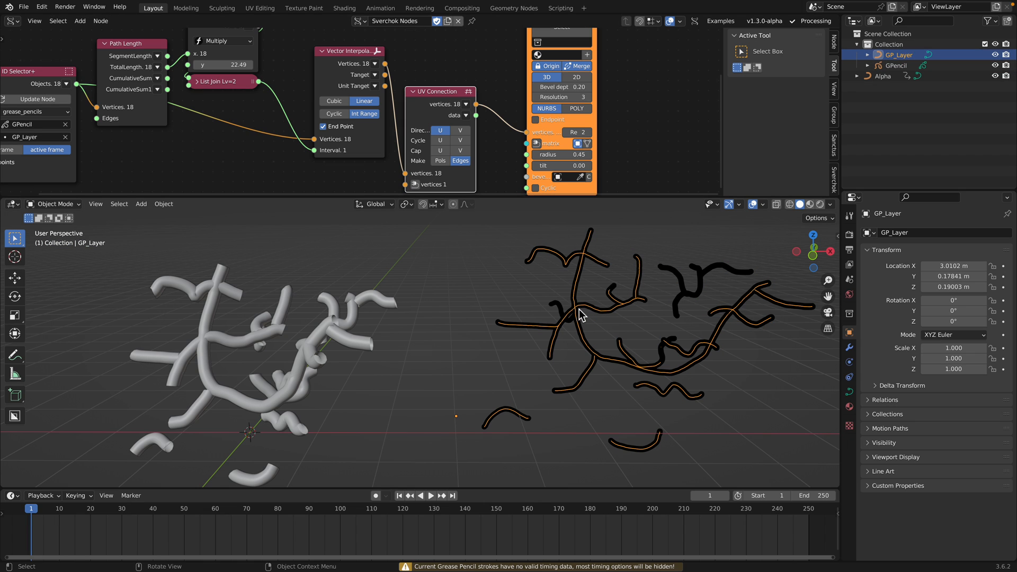
{"action": "left_click_drag", "start_coordinate": [577, 315], "coordinate": [480, 289]}
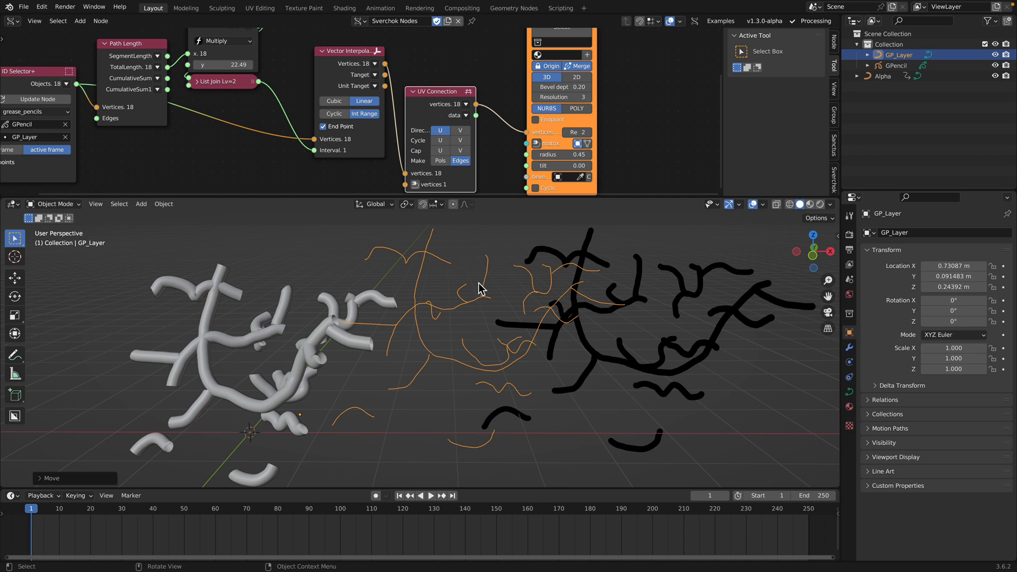
{"action": "left_click_drag", "start_coordinate": [479, 289], "coordinate": [415, 259]}
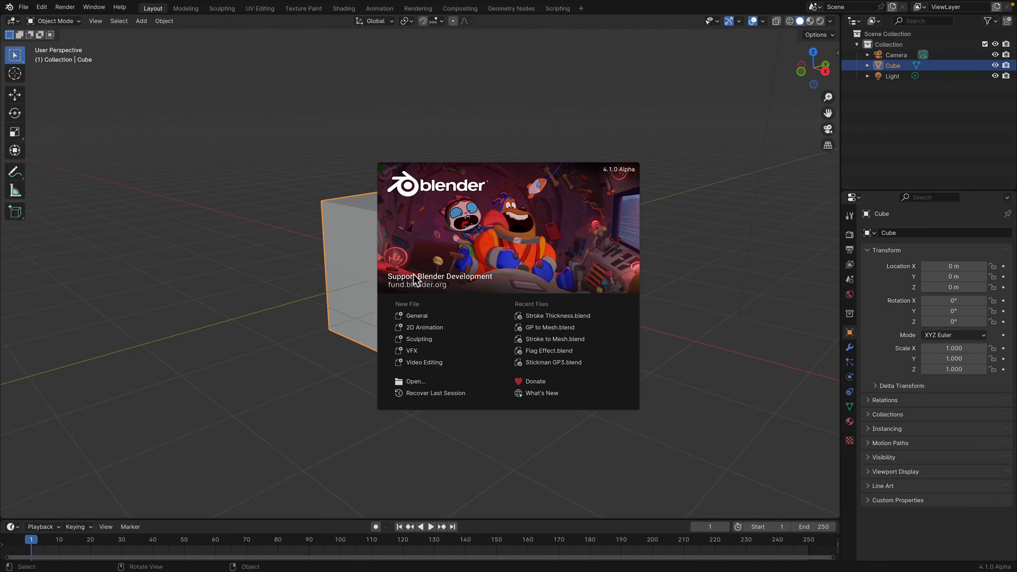
Dismiss the startup splash and close Preferences after enabling Grease Pencil 3.0
{"action": "left_click", "coordinate": [381, 159]}
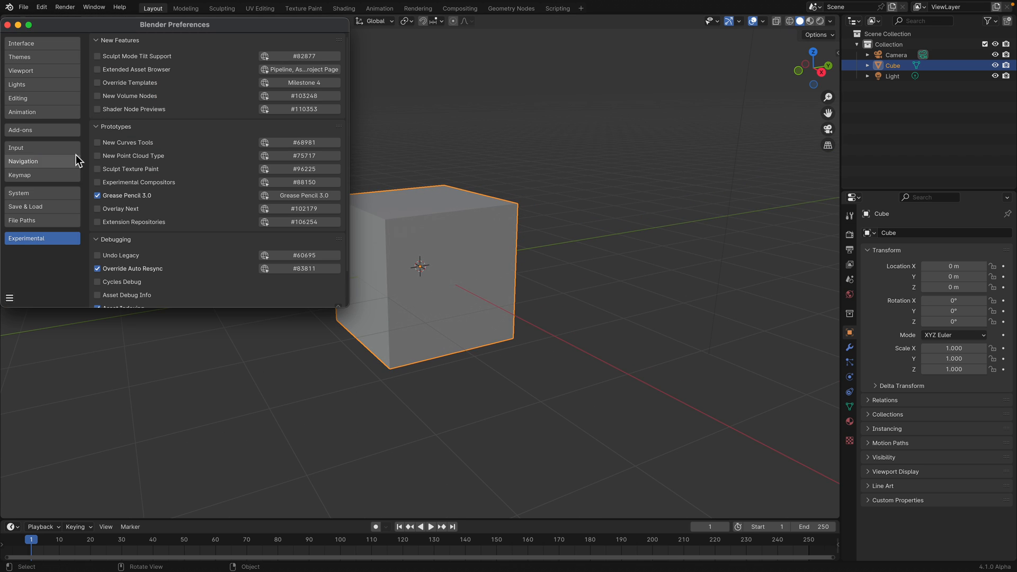
{"action": "mouse_move", "coordinate": [151, 204]}
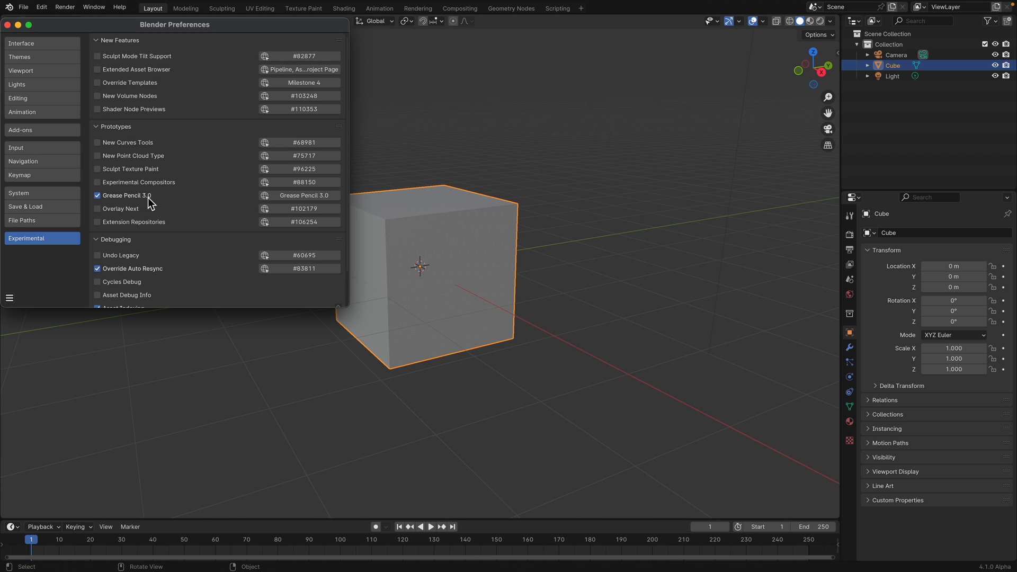
{"action": "mouse_move", "coordinate": [159, 208]}
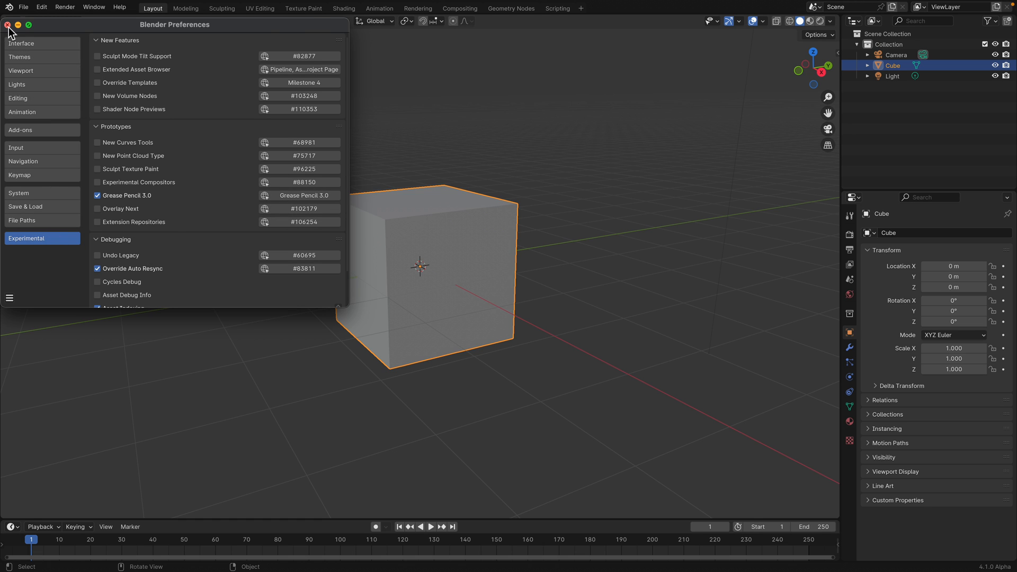
{"action": "left_click", "coordinate": [6, 24]}
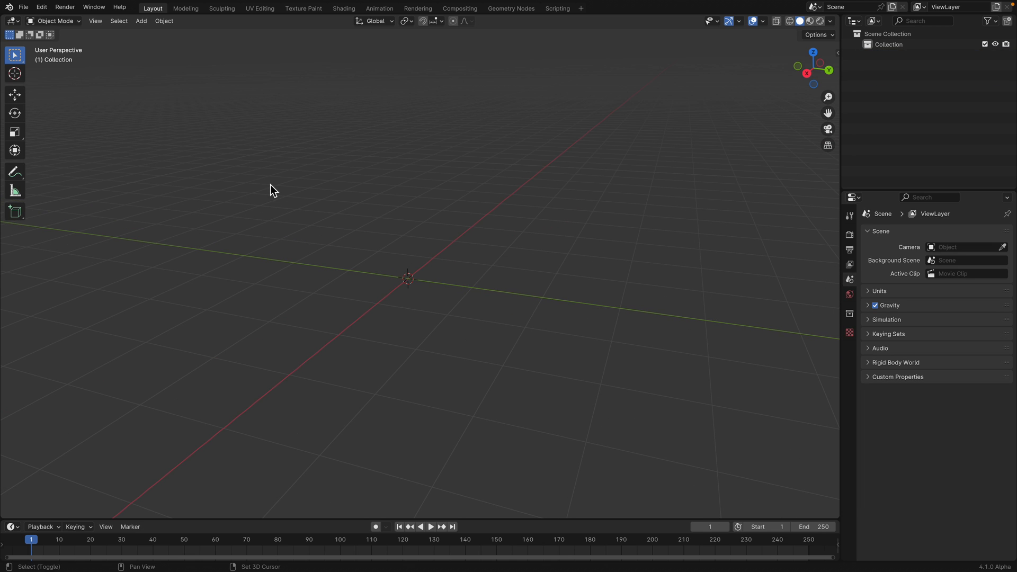
Add an empty grease pencil object and switch it to Draw Mode
{"action": "left_click", "coordinate": [141, 21]}
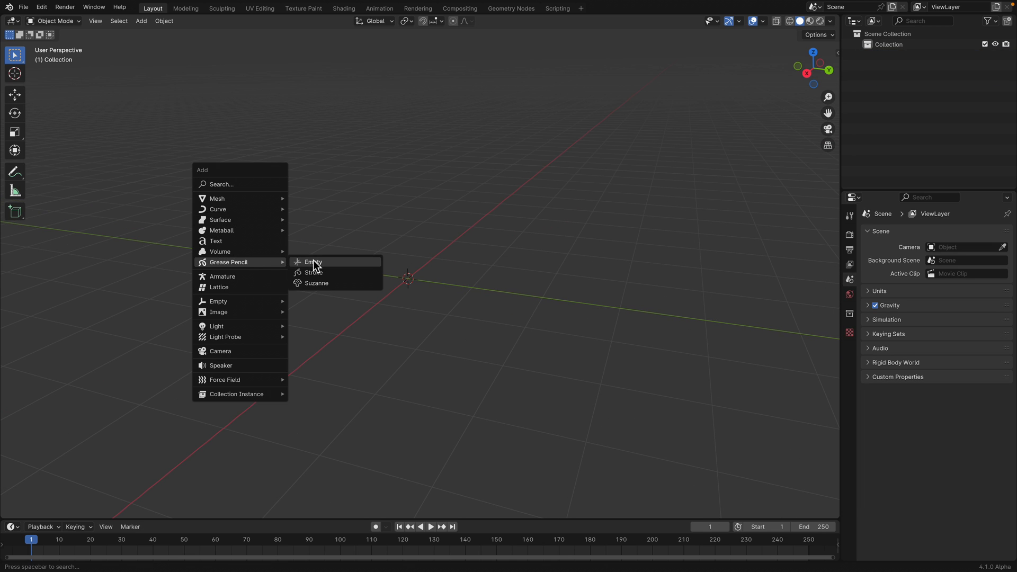
{"action": "left_click", "coordinate": [313, 262]}
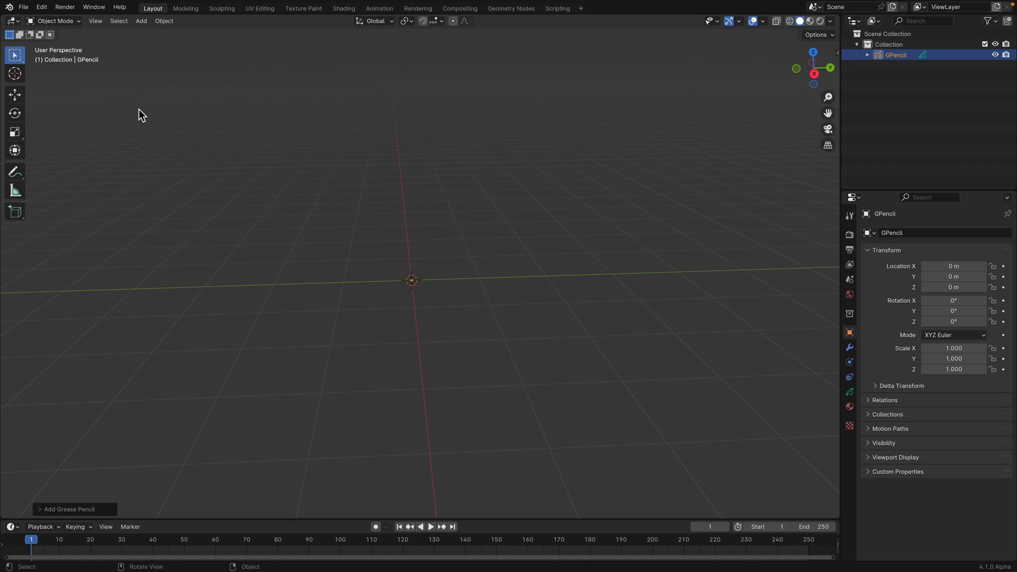
{"action": "left_click", "coordinate": [55, 21]}
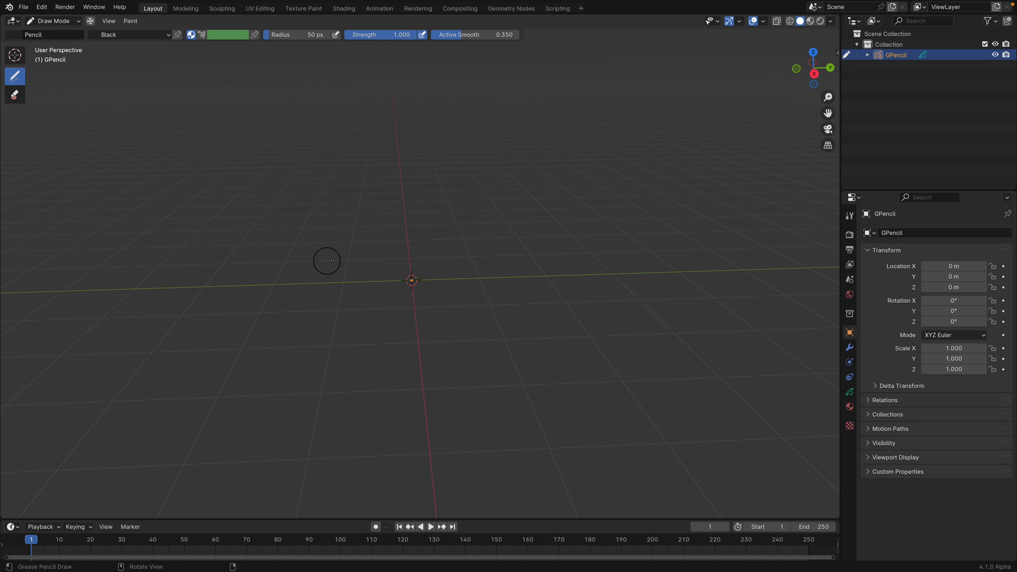
Draw a freehand test stroke and orbit the view to inspect it
{"action": "left_click_drag", "start_coordinate": [327, 261], "coordinate": [525, 234]}
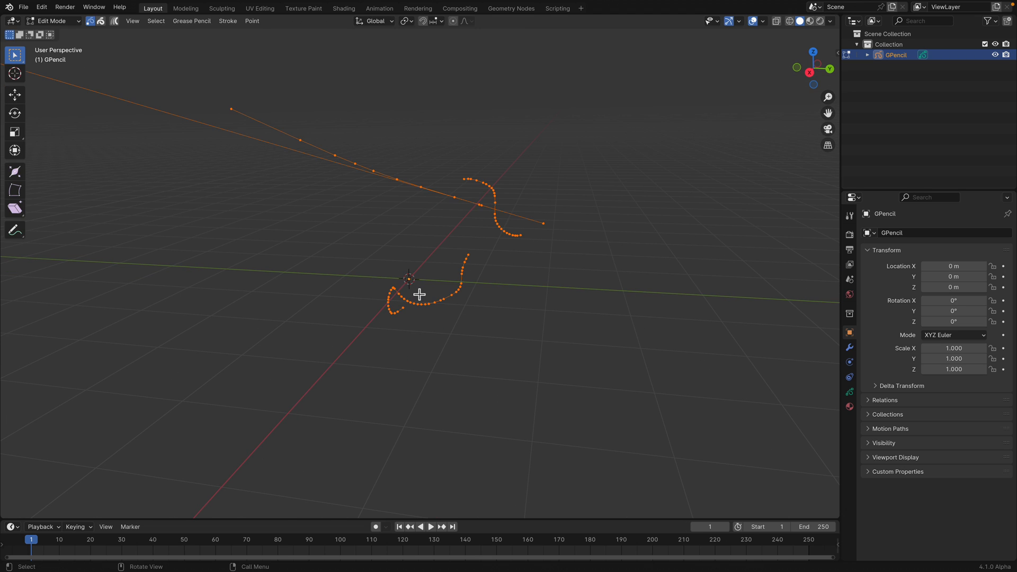
{"action": "left_click", "coordinate": [53, 21]}
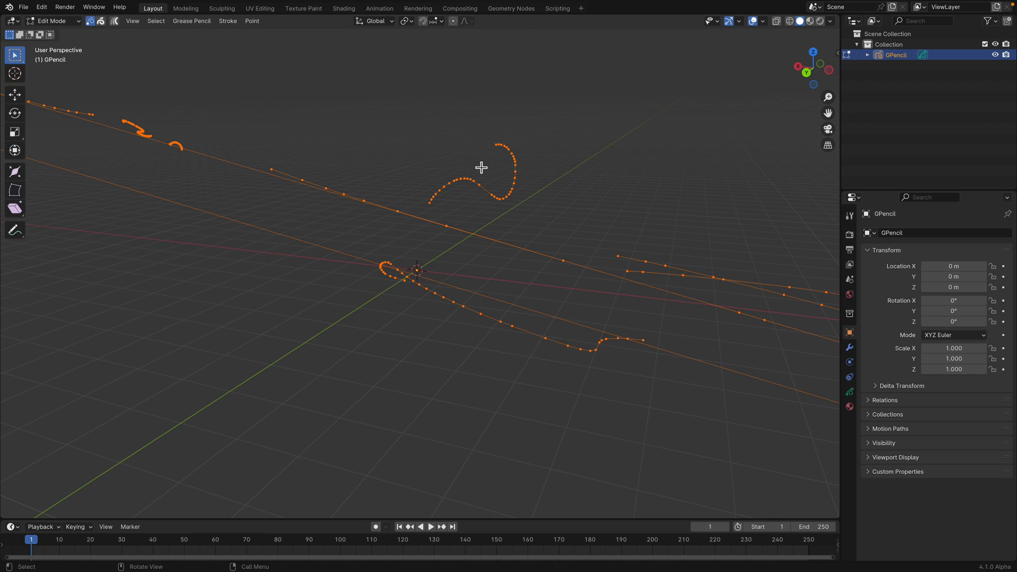
{"action": "left_click_drag", "start_coordinate": [482, 167], "coordinate": [430, 137]}
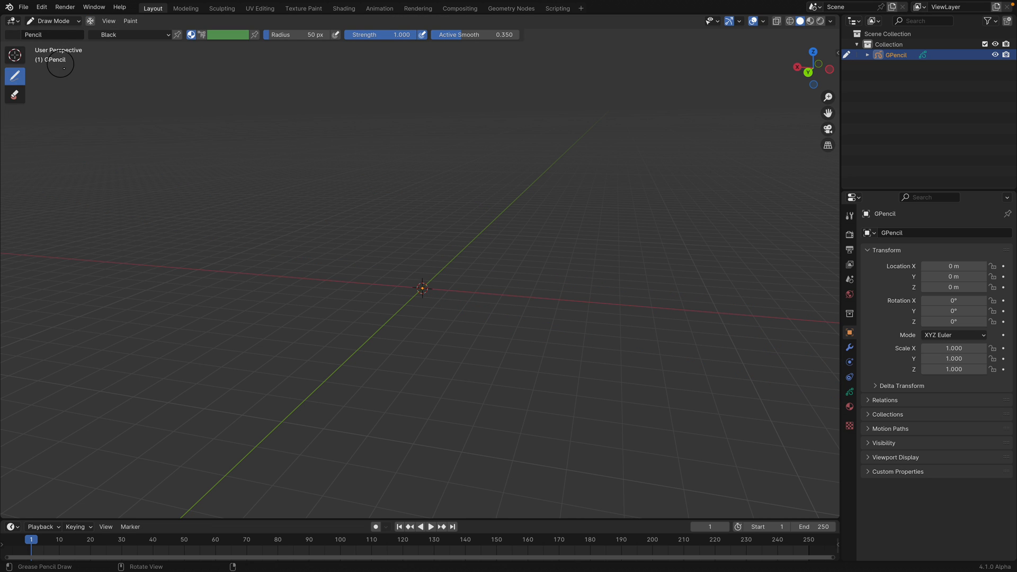
{"action": "mouse_move", "coordinate": [496, 254]}
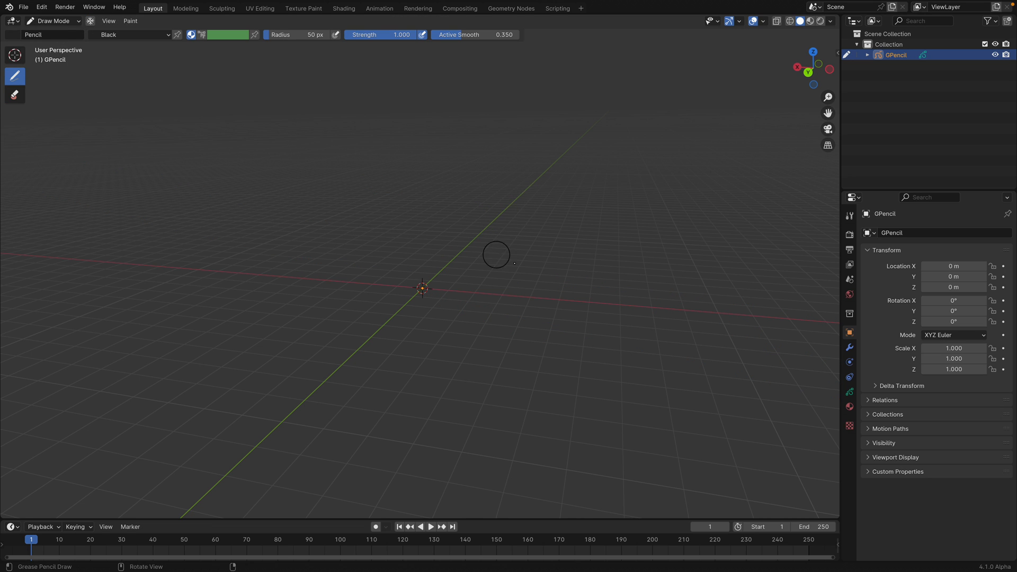
Add a Geometry Nodes modifier with a new node group, shown in the top Geometry Node Editor
{"action": "left_click", "coordinate": [848, 348]}
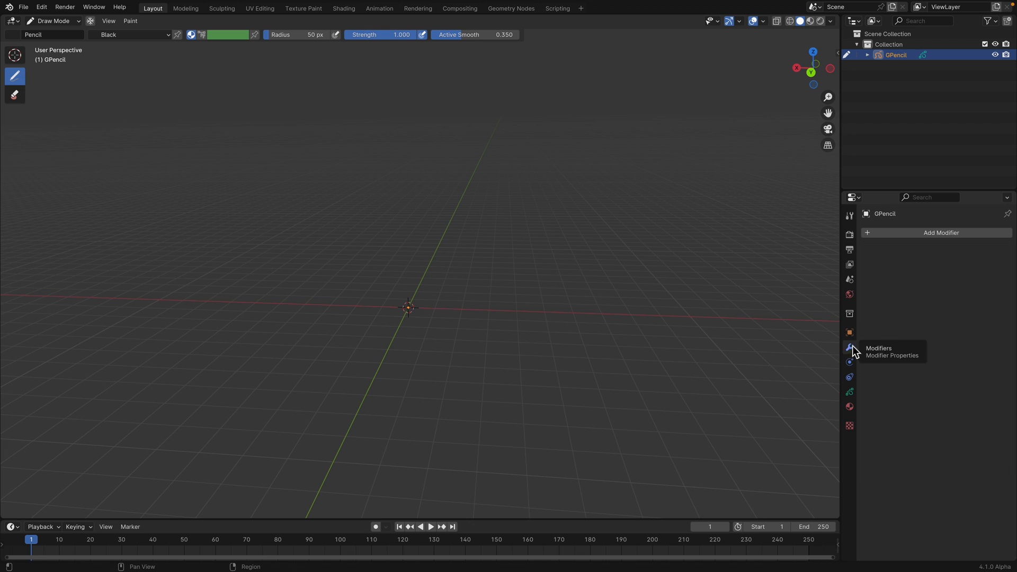
{"action": "left_click", "coordinate": [941, 232]}
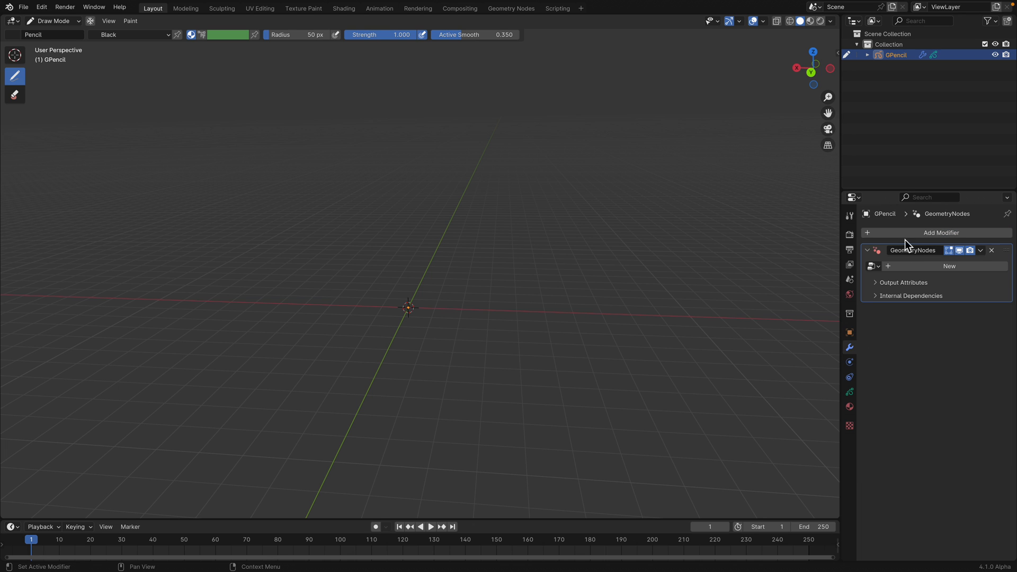
{"action": "left_click", "coordinate": [949, 266]}
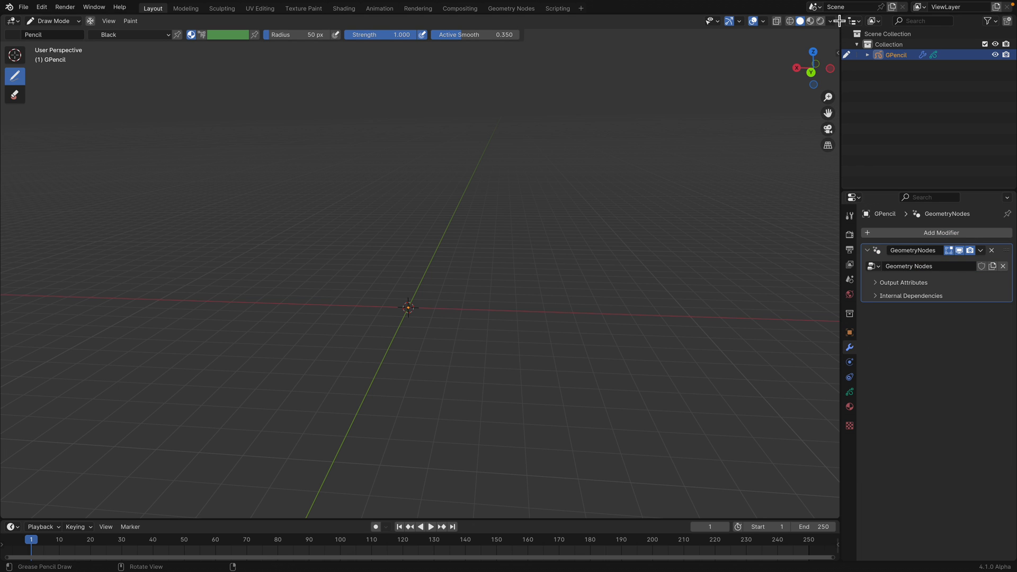
{"action": "left_click", "coordinate": [11, 20]}
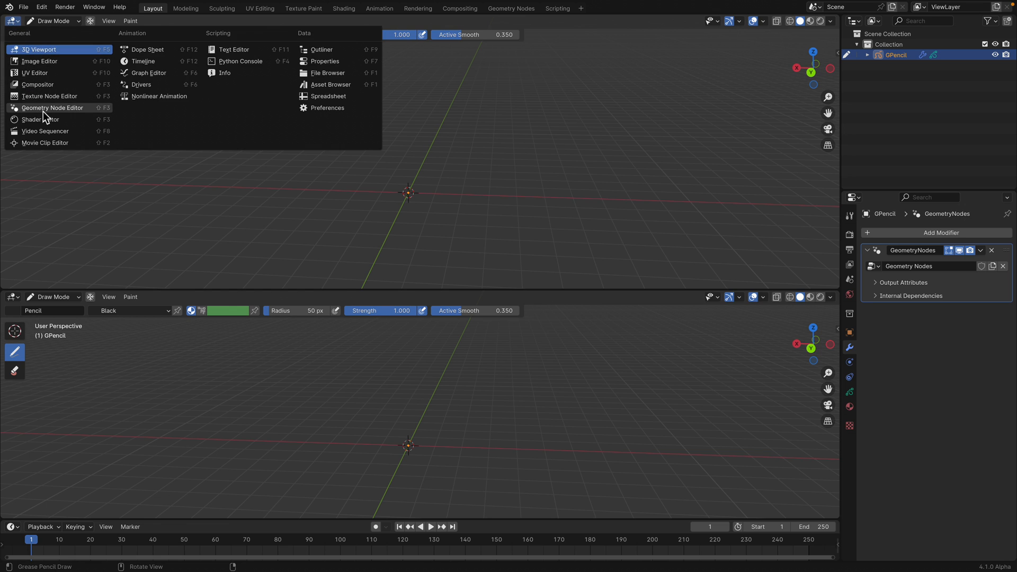
{"action": "left_click", "coordinate": [52, 107]}
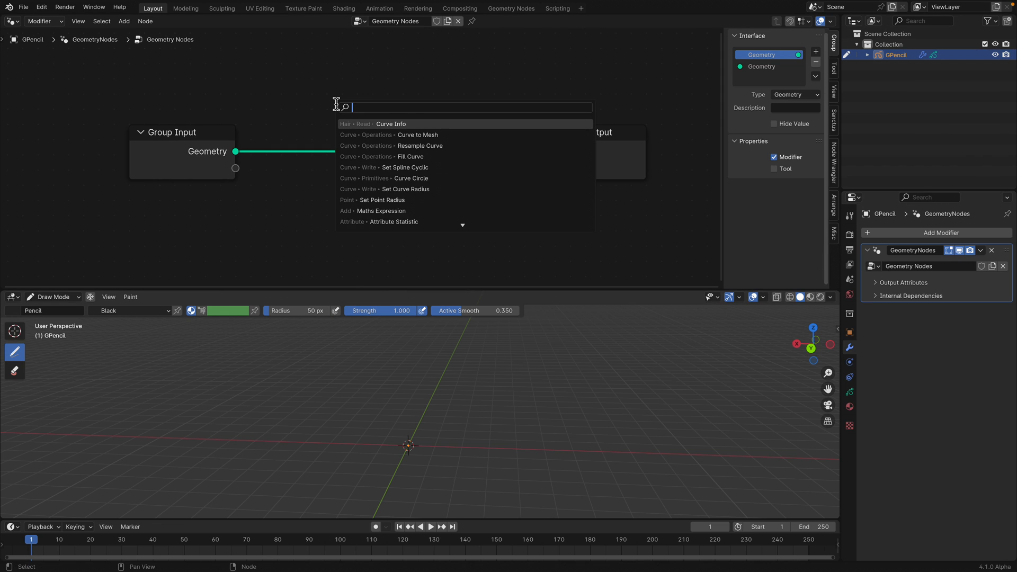
Search for and add a Curve to Mesh node, then a Curve Circle profile node
{"action": "type", "text": "CURV"}
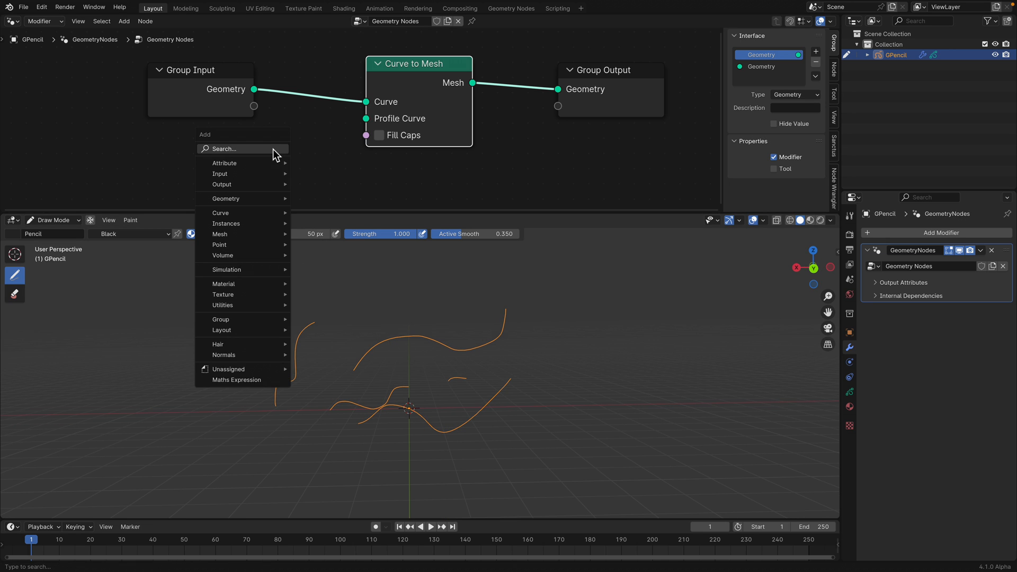
{"action": "left_click", "coordinate": [223, 149]}
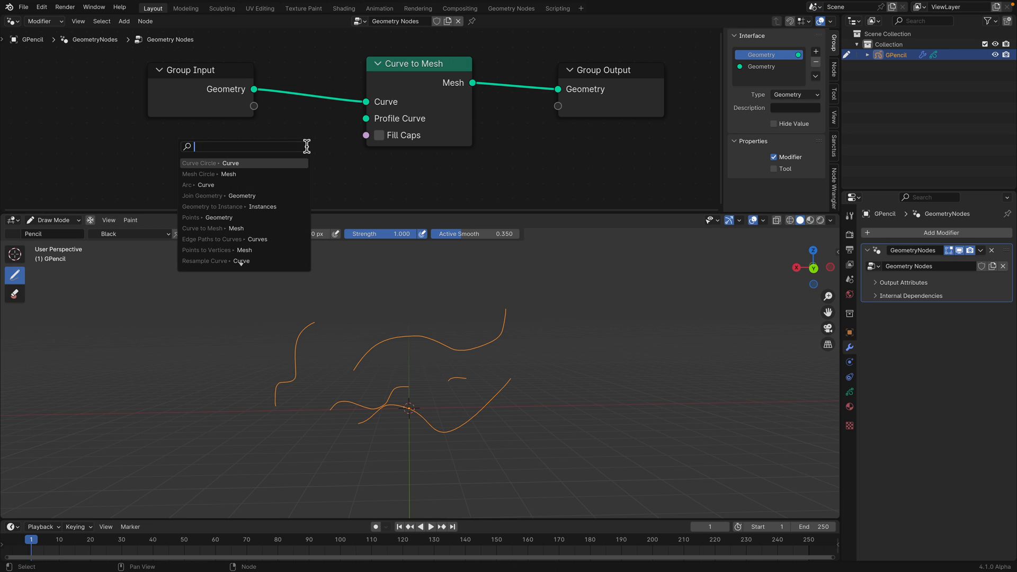
{"action": "left_click", "coordinate": [204, 162]}
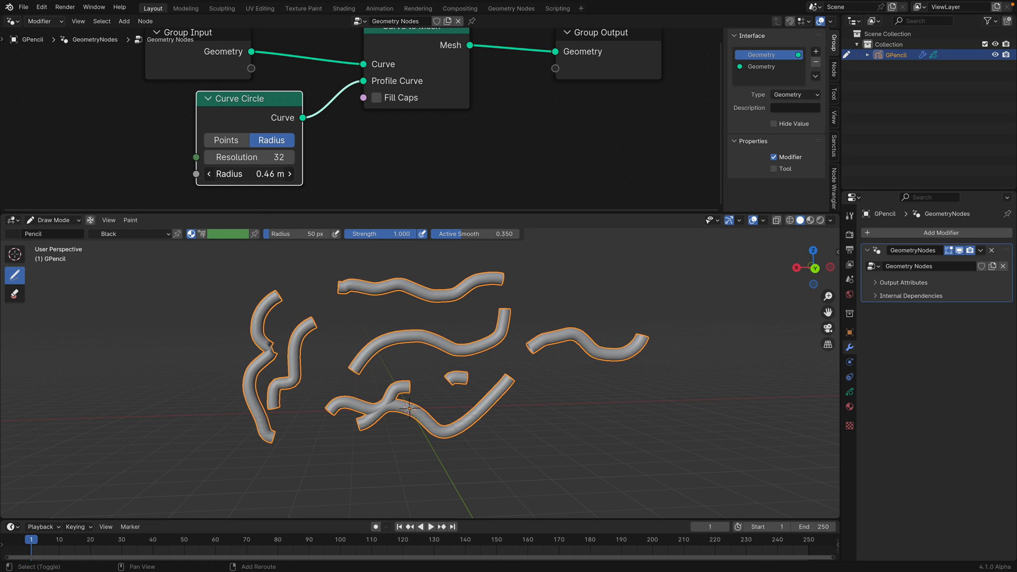
Lower the Curve Circle radius and resolution, and insert Resample Curve with Count 5
{"action": "left_click_drag", "start_coordinate": [259, 173], "coordinate": [249, 173]}
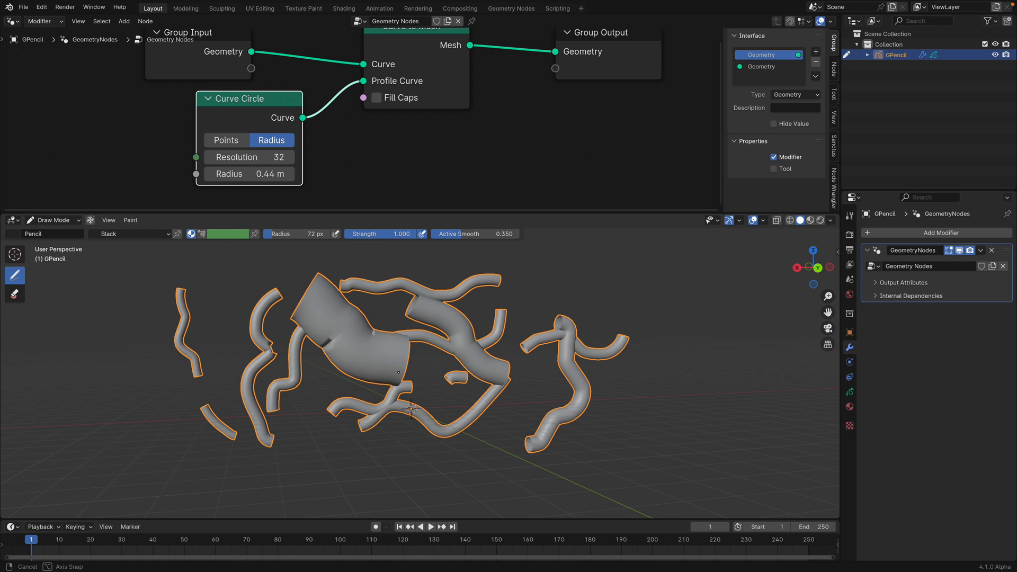
{"action": "left_click_drag", "start_coordinate": [272, 173], "coordinate": [233, 173]}
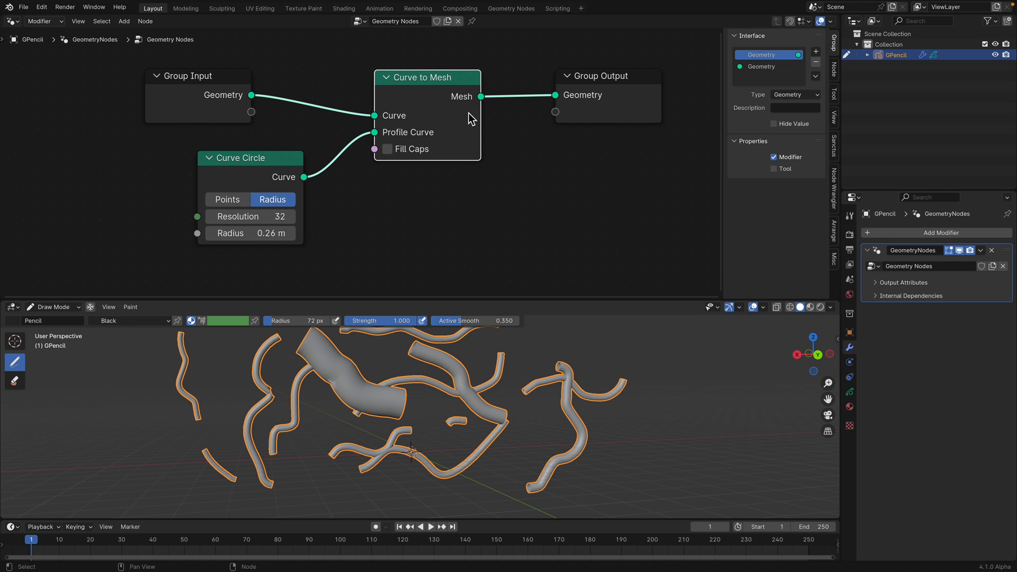
{"action": "double_click", "coordinate": [249, 216]}
{"action": "type", "text": "12"}
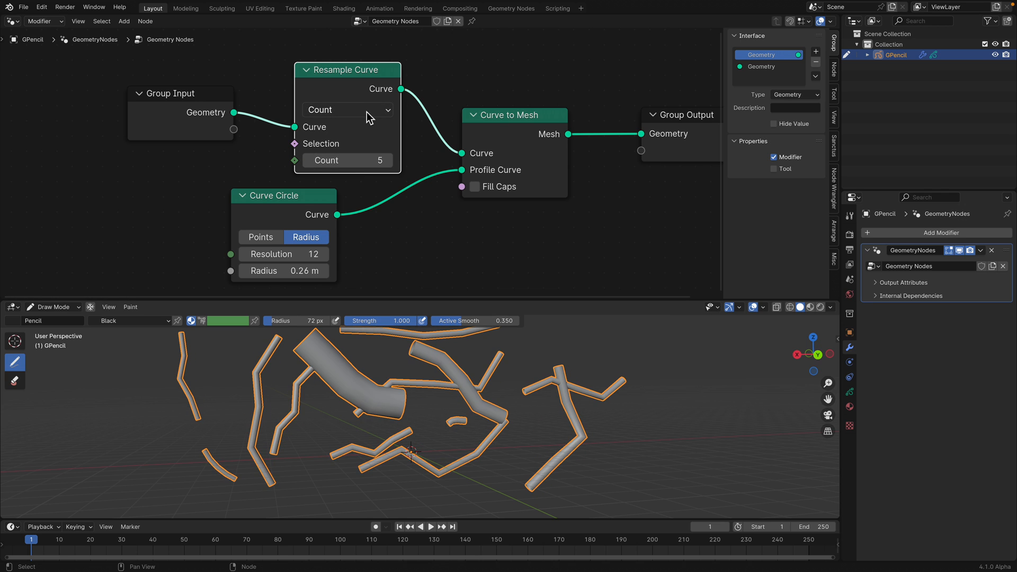
Switch Resample Curve to Length mode and enable Fill Caps on Curve to Mesh
{"action": "left_click", "coordinate": [347, 109]}
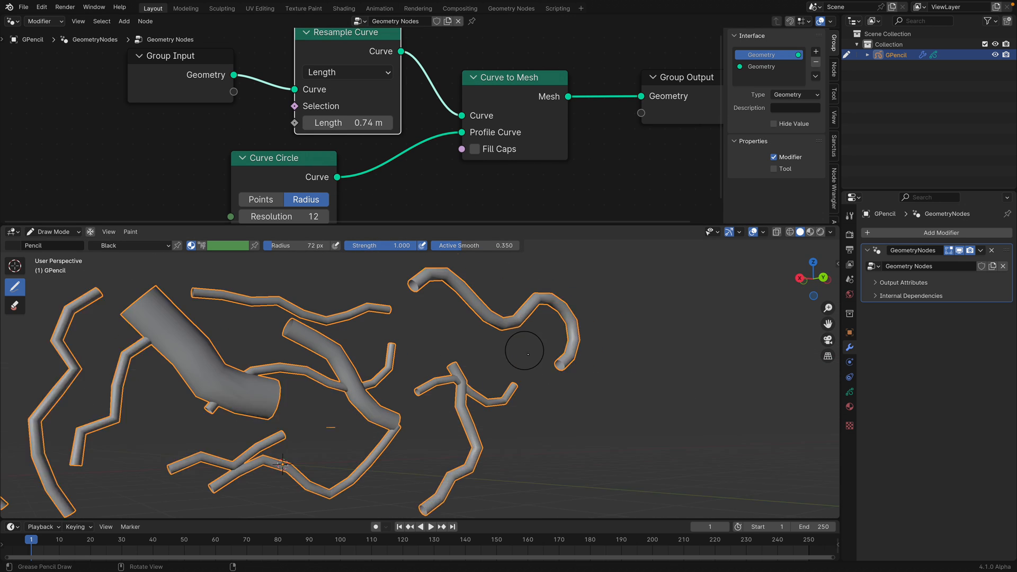
{"action": "left_click", "coordinate": [474, 148]}
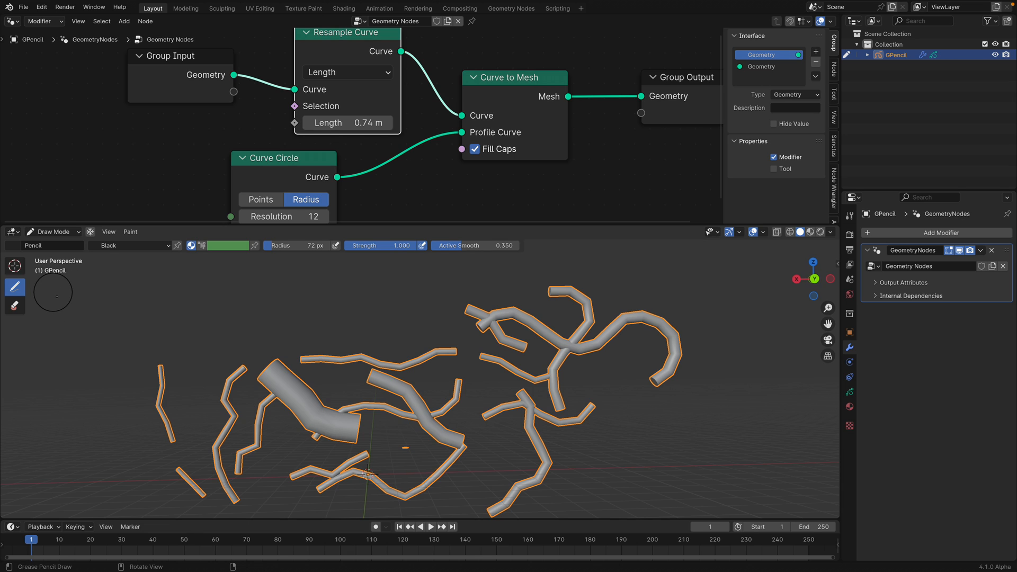
{"action": "mouse_move", "coordinate": [175, 289]}
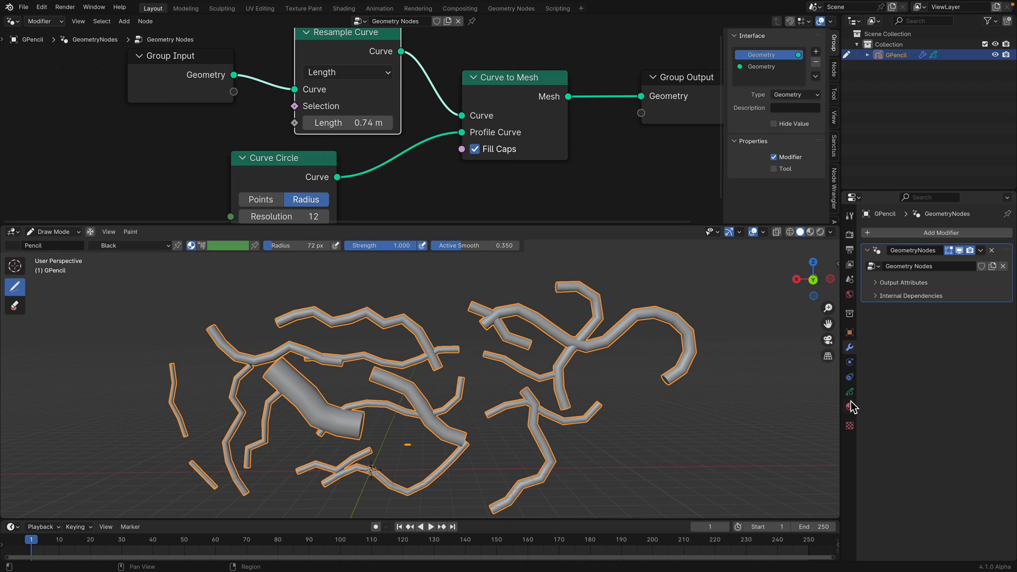
Show the Black material's stroke and fill settings in Material Properties
{"action": "left_click", "coordinate": [849, 407]}
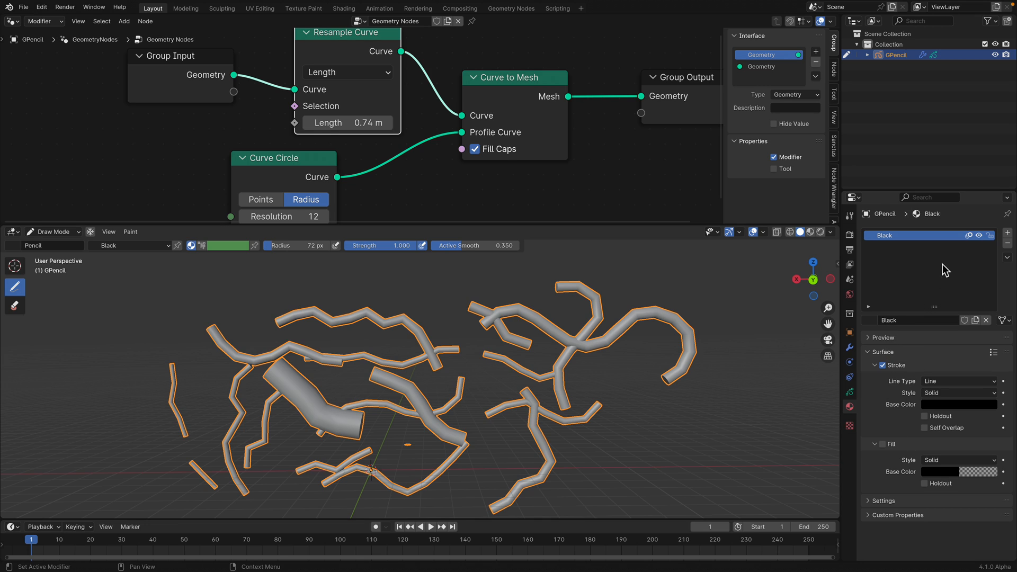
{"action": "mouse_move", "coordinate": [869, 304]}
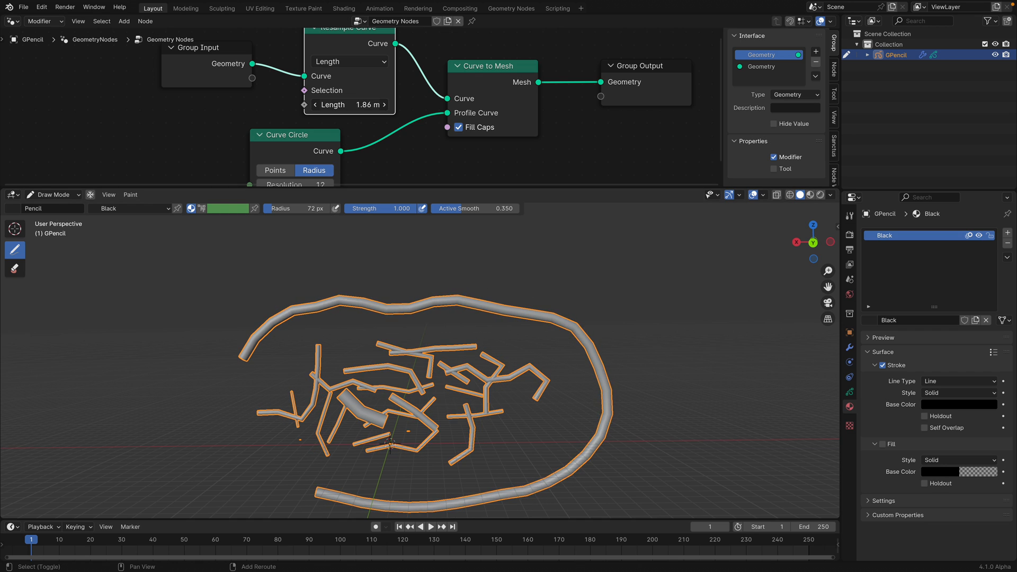
Raise the resample Length to 3.12 m and draw three long strokes across the scene
{"action": "left_click_drag", "start_coordinate": [349, 104], "coordinate": [364, 104]}
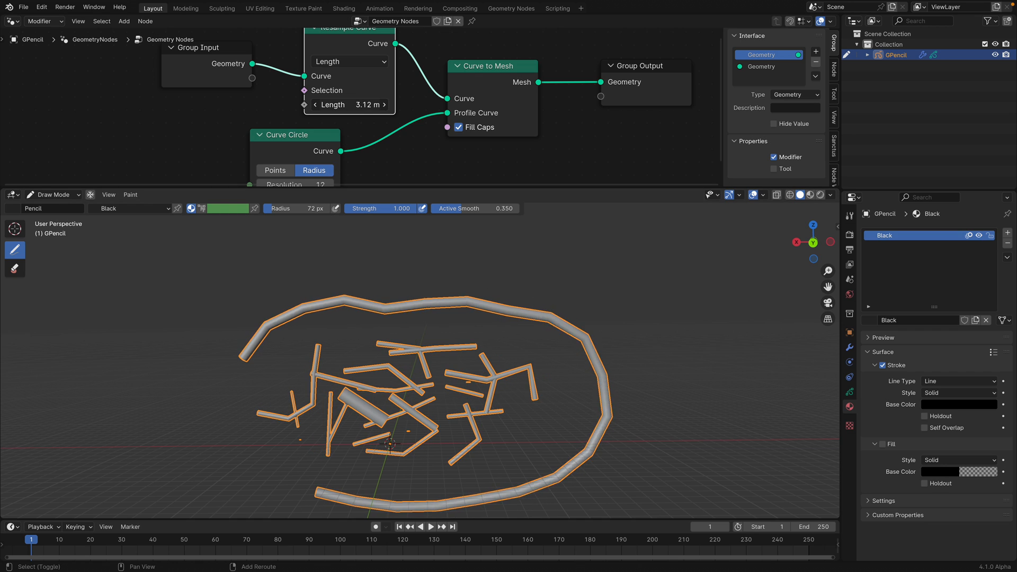
{"action": "left_click_drag", "start_coordinate": [279, 286], "coordinate": [464, 254]}
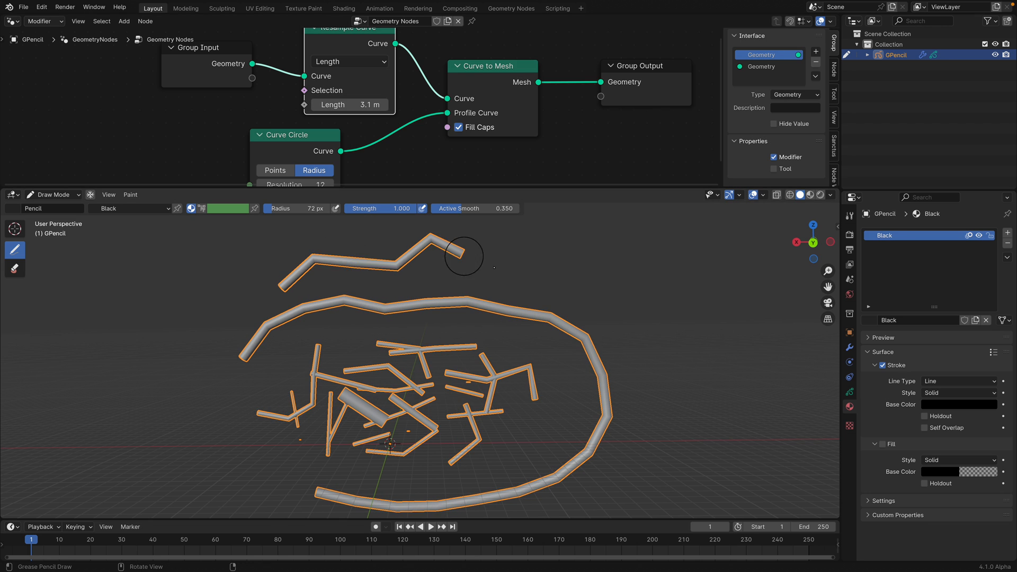
{"action": "left_click_drag", "start_coordinate": [464, 256], "coordinate": [201, 310]}
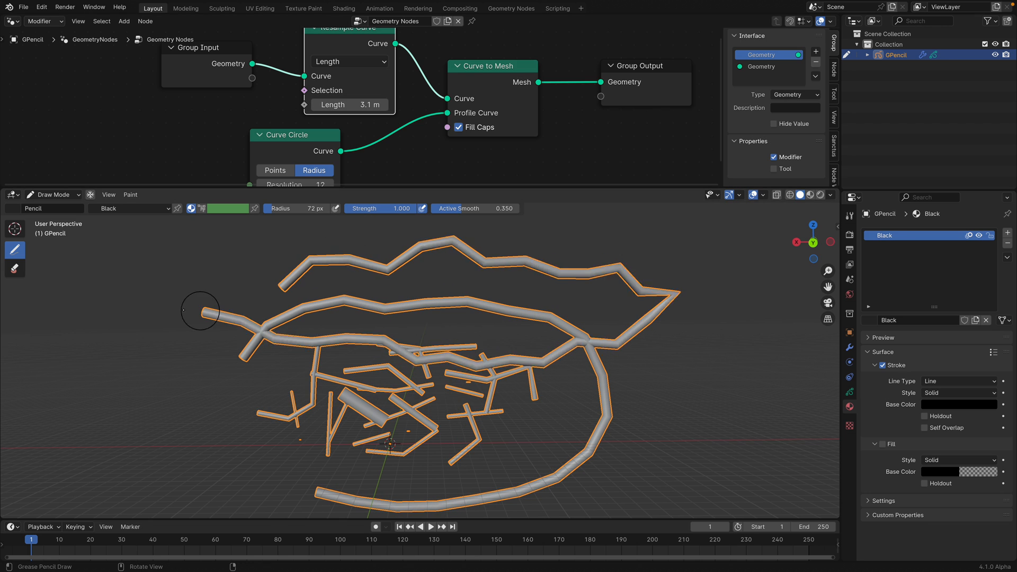
{"action": "left_click_drag", "start_coordinate": [200, 310], "coordinate": [699, 384]}
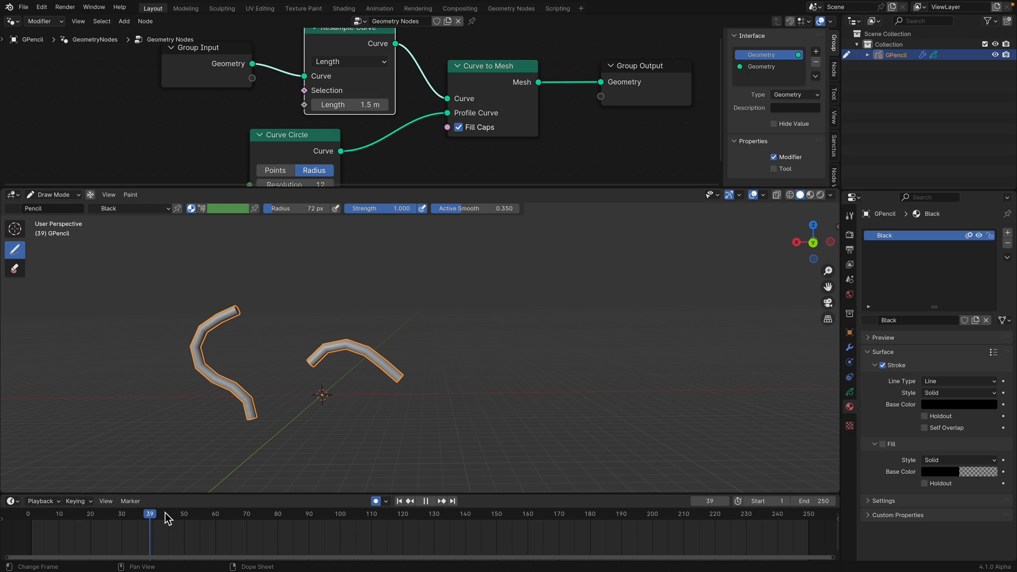
Jump to frame 40 in the timeline to view the stroke animation
{"action": "left_click", "coordinate": [430, 500]}
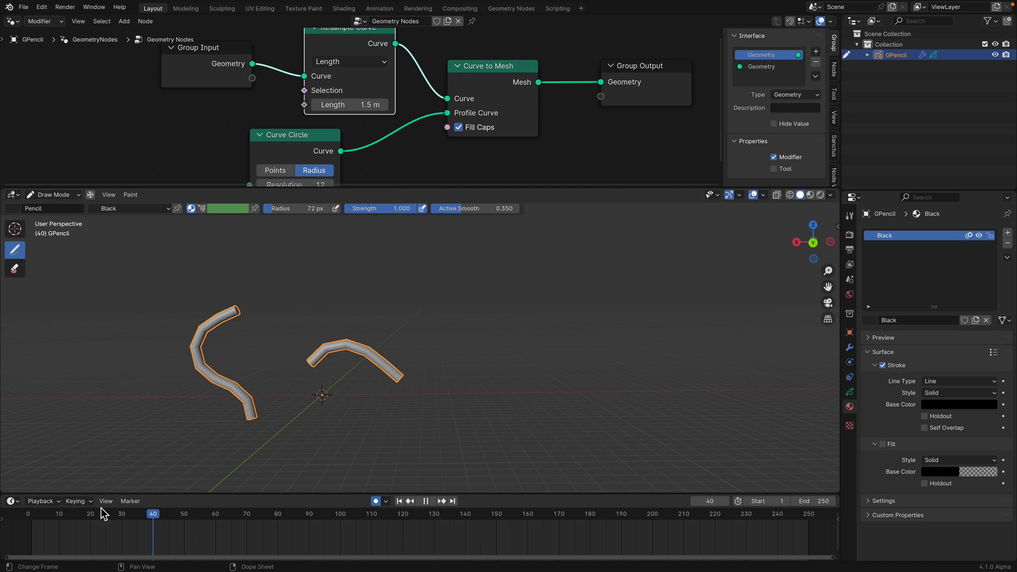
{"action": "left_click", "coordinate": [430, 500]}
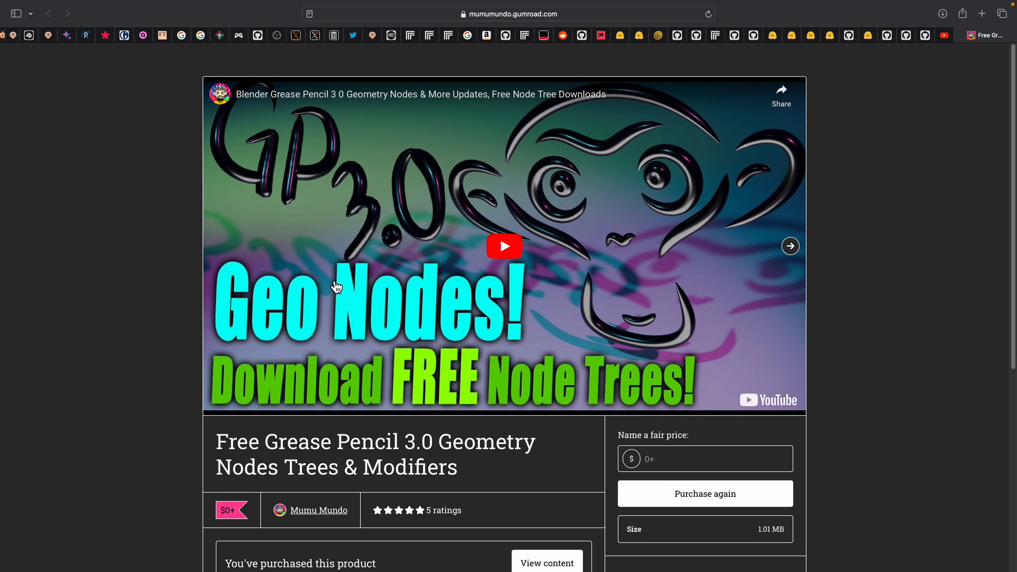
Enter 5 in the Gumroad 'Name a fair price' field and scroll down the page
{"action": "left_click", "coordinate": [704, 454]}
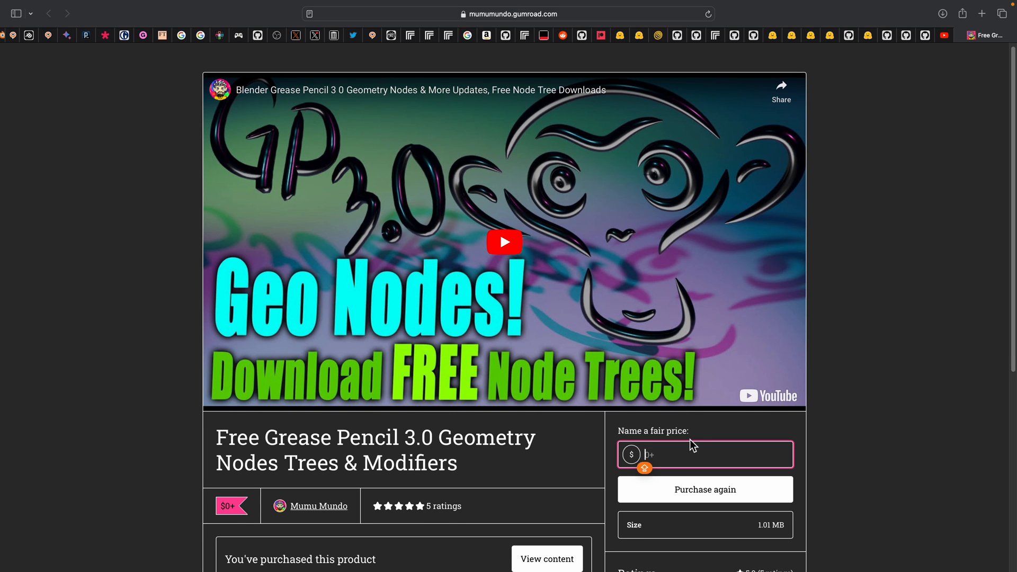
{"action": "scroll", "scroll_direction": "down", "scroll_amount": 3}
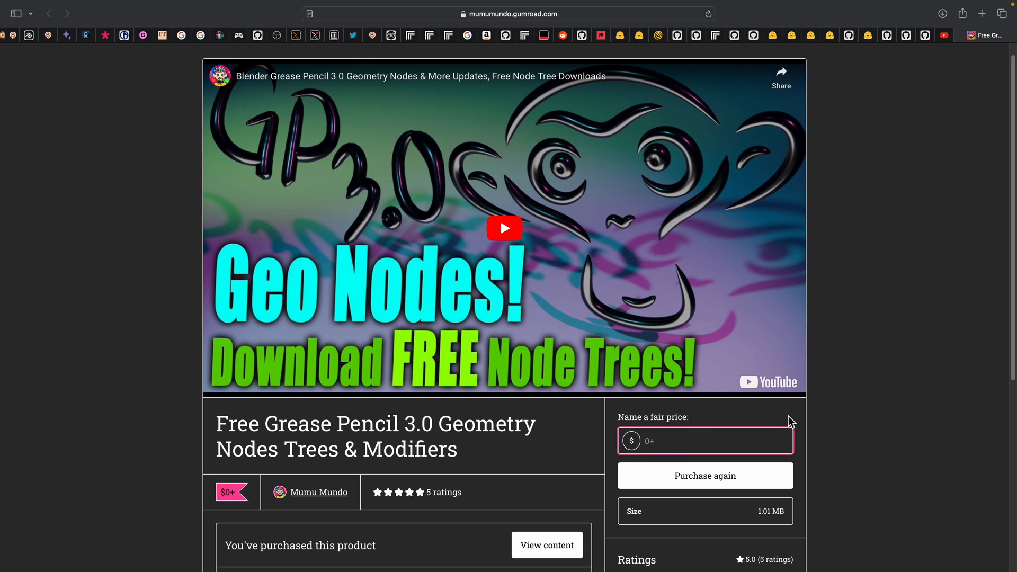
{"action": "type", "text": "5"}
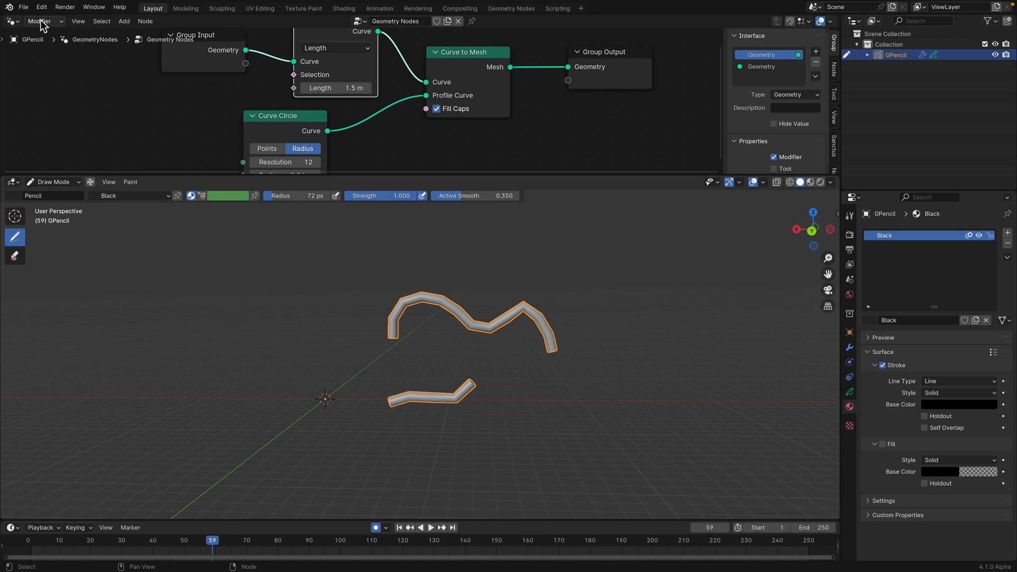
Add a grease pencil Suzanne and switch it to Draw Mode
{"action": "left_click", "coordinate": [24, 7]}
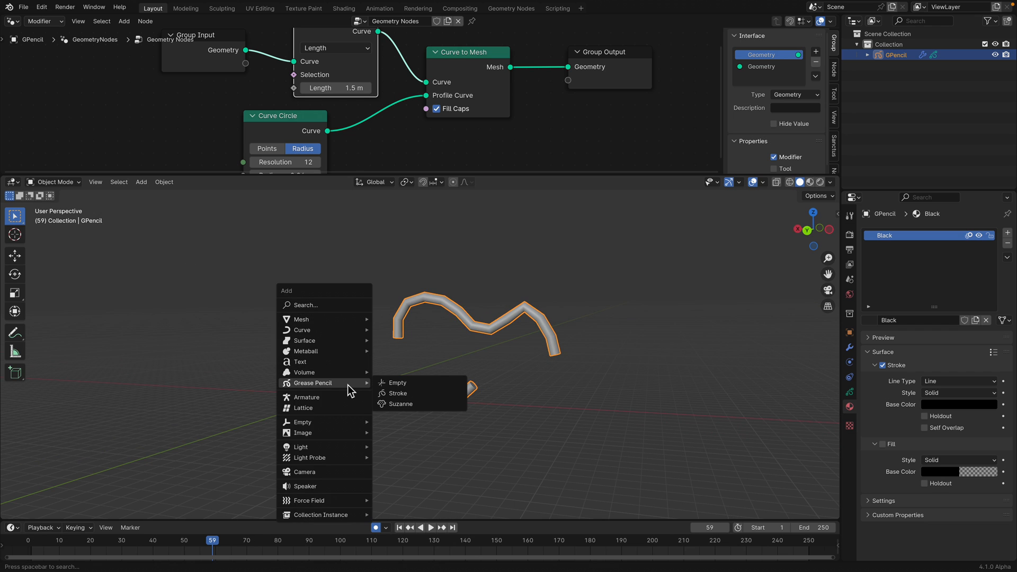
{"action": "left_click", "coordinate": [402, 404]}
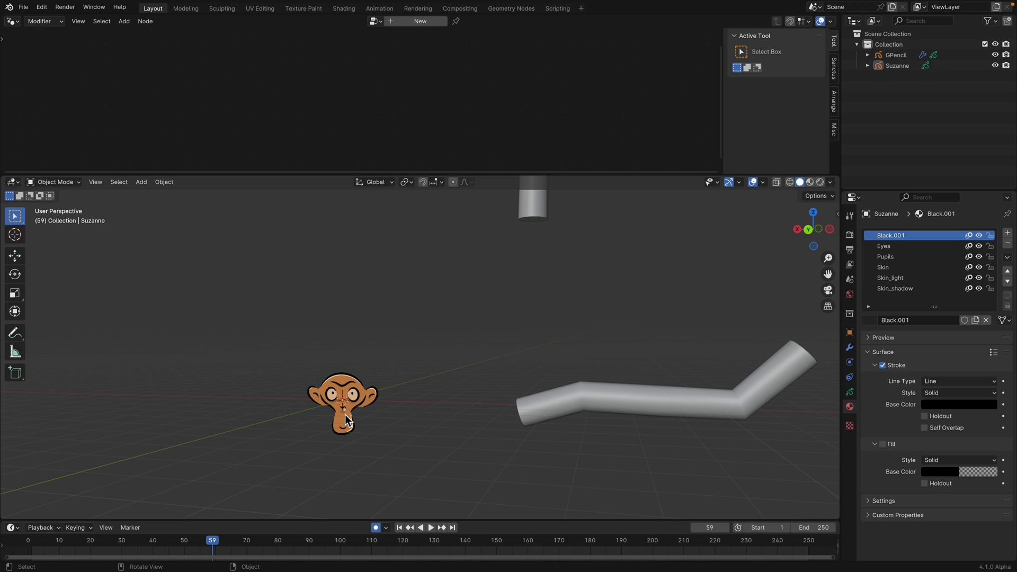
{"action": "left_click", "coordinate": [55, 182]}
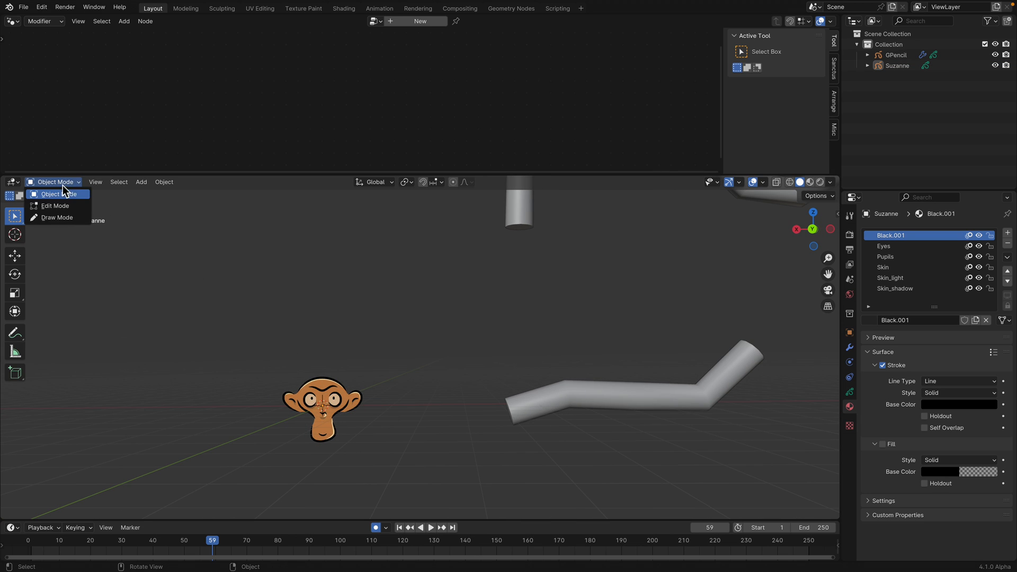
{"action": "left_click", "coordinate": [57, 217]}
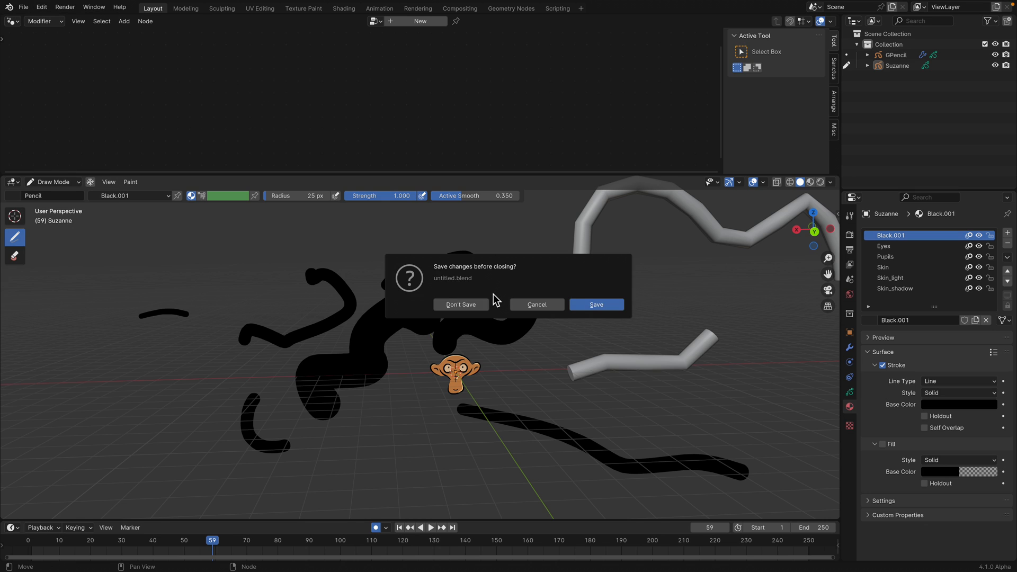
Discard unsaved changes and open Stroke Thickness.blend
{"action": "left_click", "coordinate": [460, 304]}
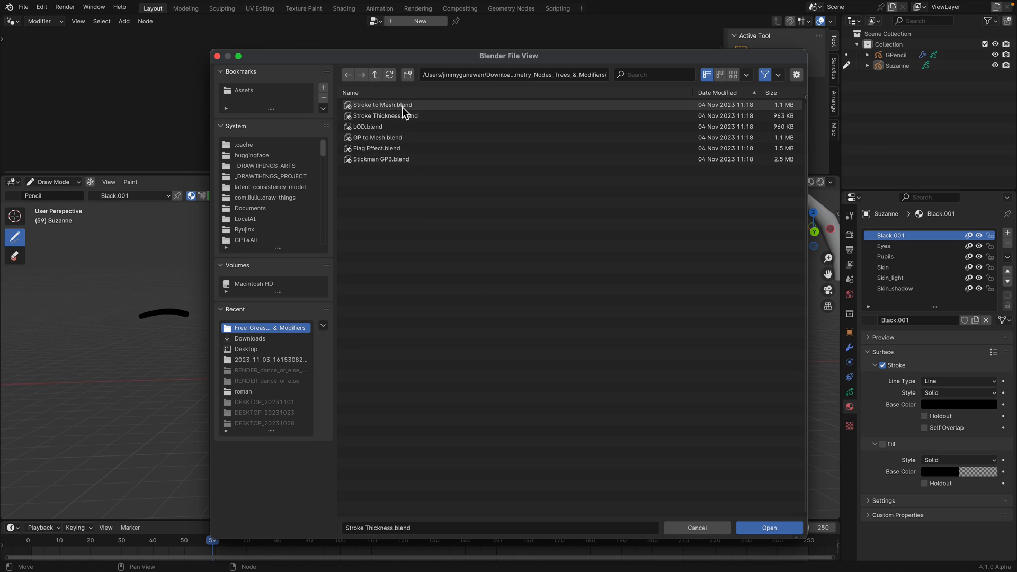
{"action": "left_click", "coordinate": [385, 116]}
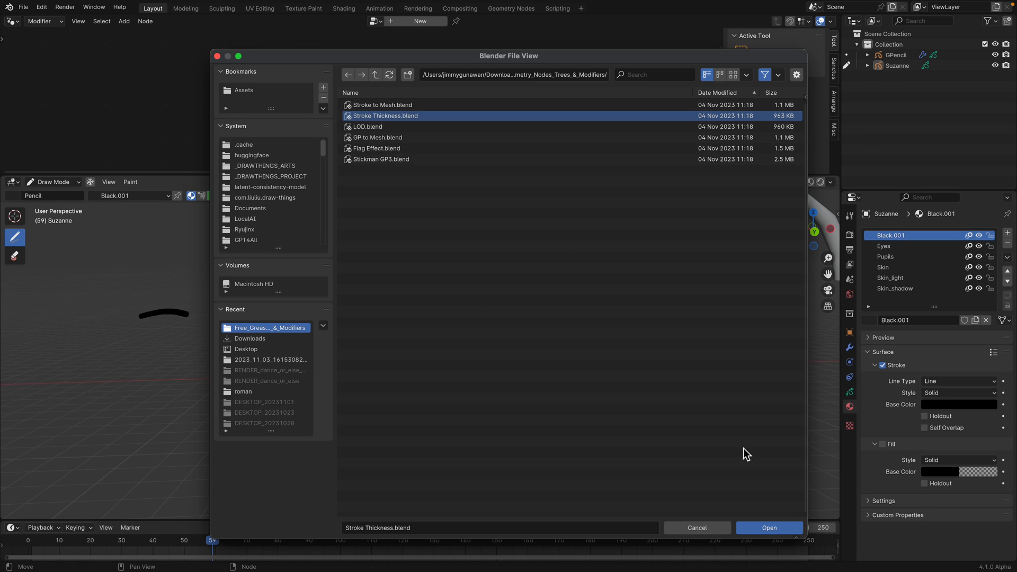
{"action": "left_click", "coordinate": [769, 527]}
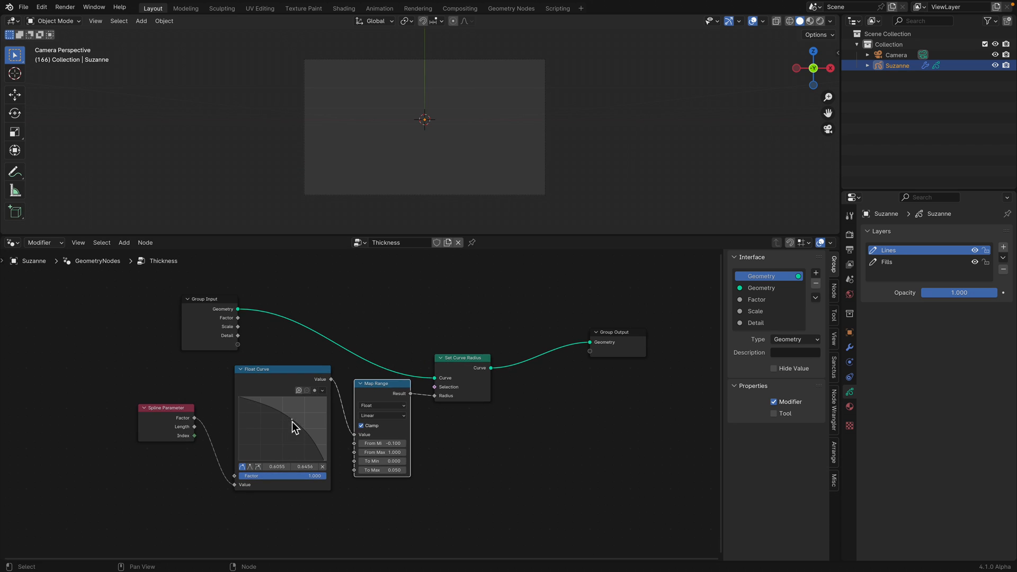
Make the Thickness Float Curve drop sharply, enter Draw Mode, and show the Timeline above
{"action": "left_click_drag", "start_coordinate": [292, 420], "coordinate": [266, 441]}
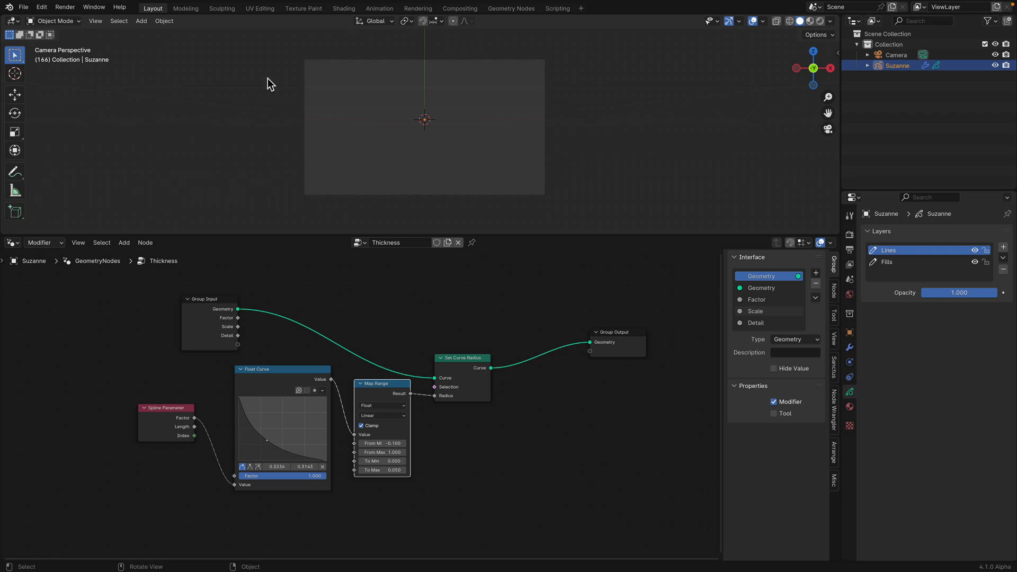
{"action": "left_click", "coordinate": [53, 21]}
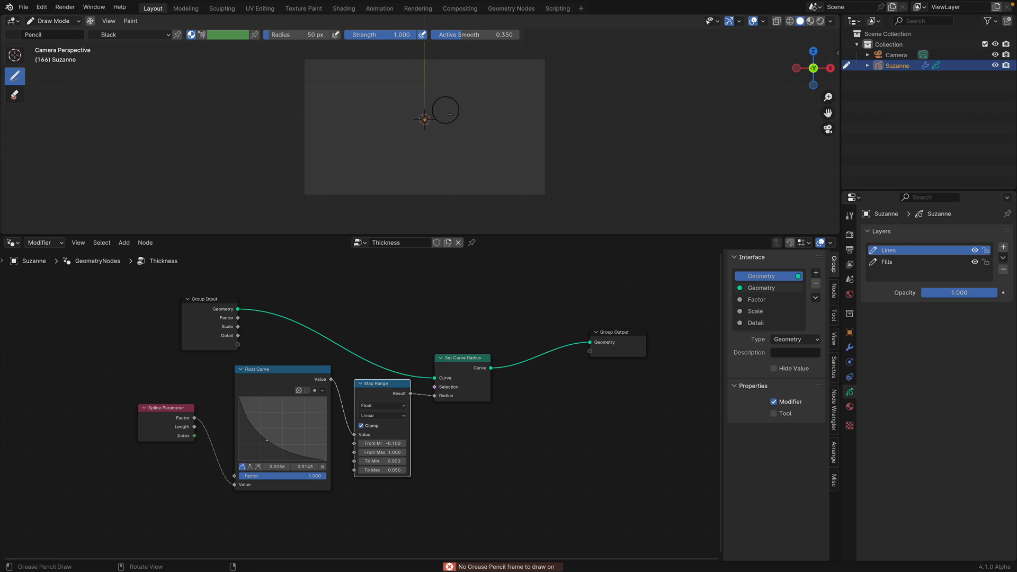
{"action": "mouse_move", "coordinate": [314, 281]}
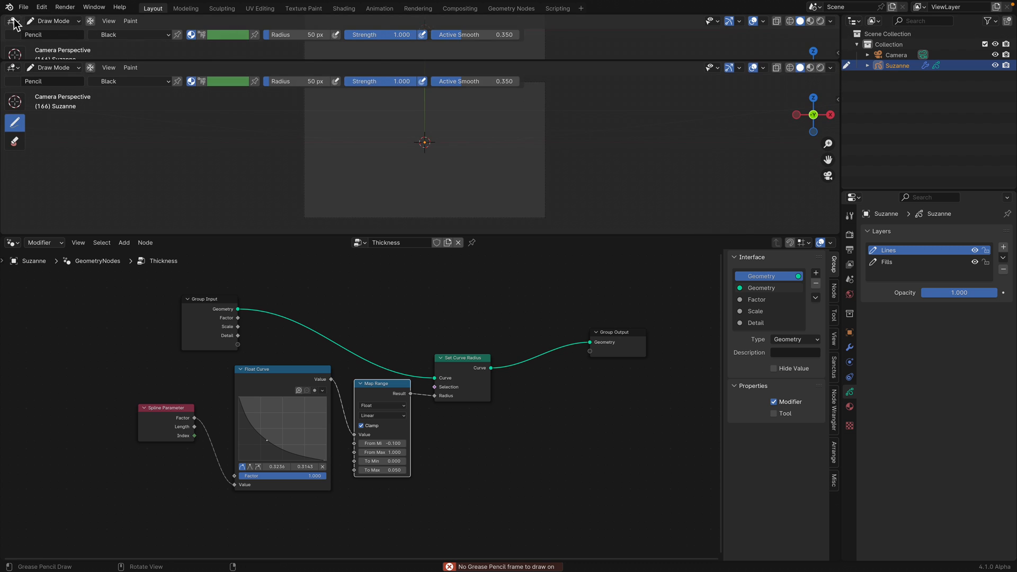
{"action": "mouse_move", "coordinate": [553, 196]}
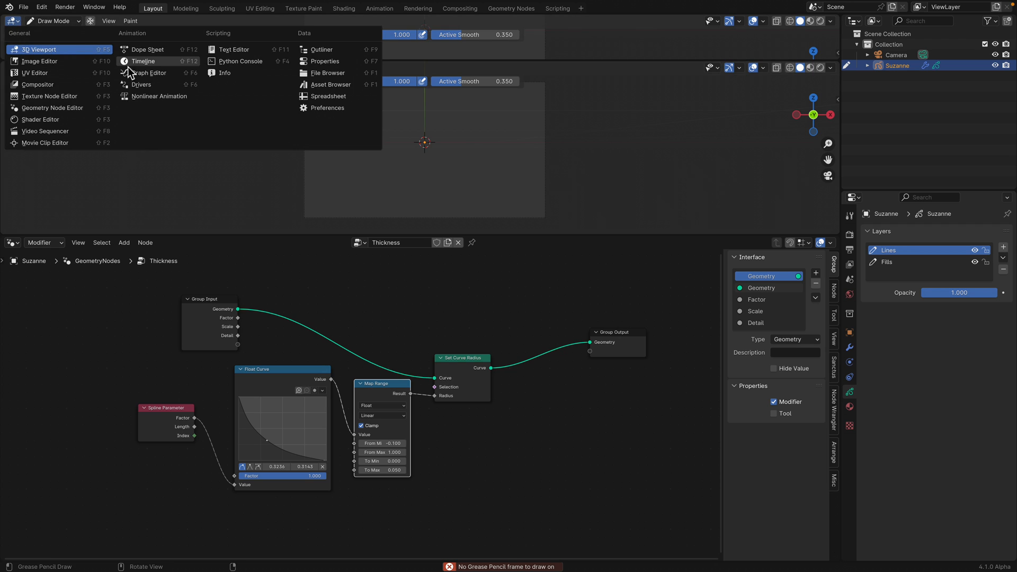
{"action": "left_click", "coordinate": [142, 61]}
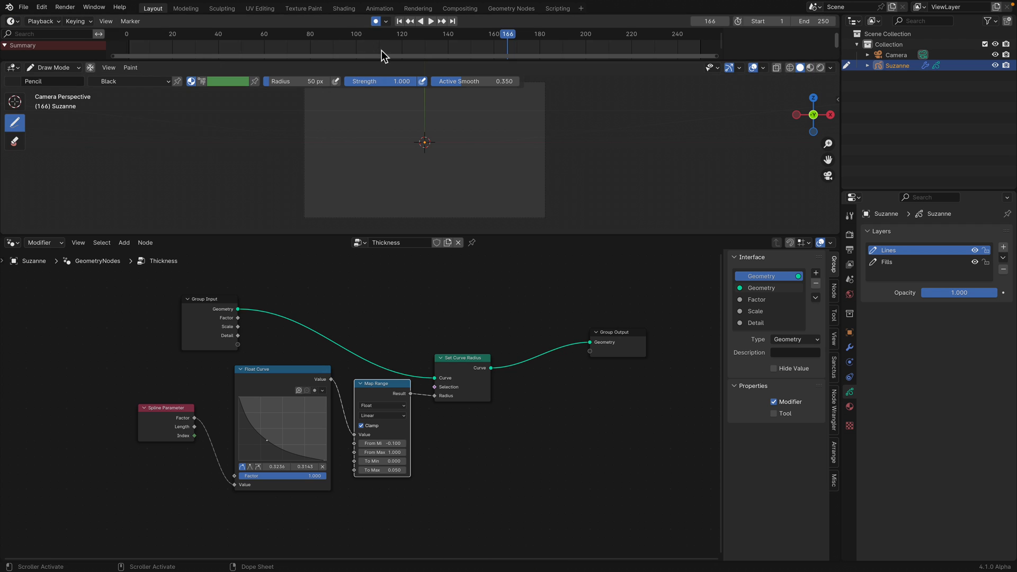
{"action": "mouse_move", "coordinate": [413, 159]}
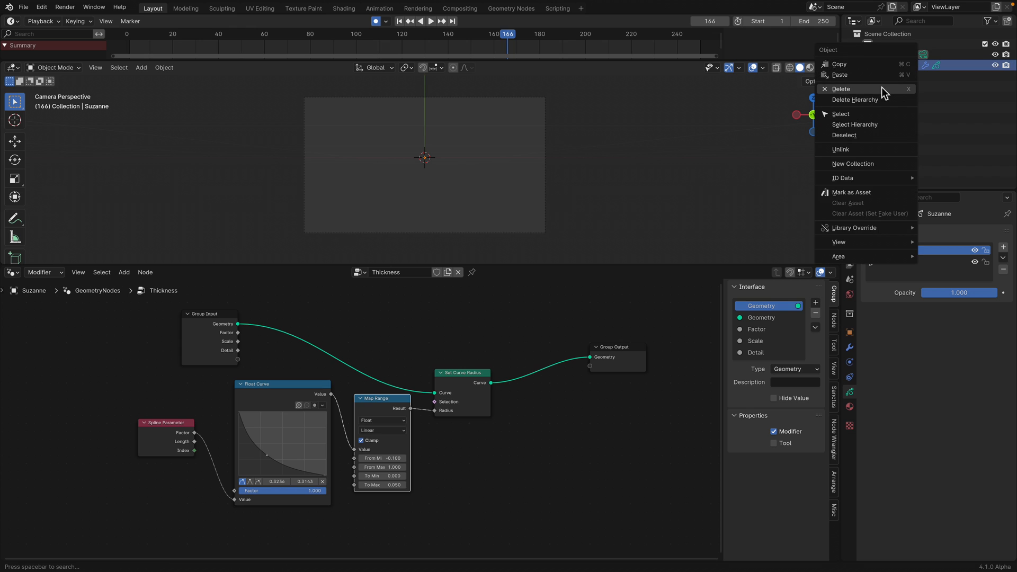
Replace Suzanne with a new Grease Pencil Stroke object
{"action": "left_click", "coordinate": [841, 89]}
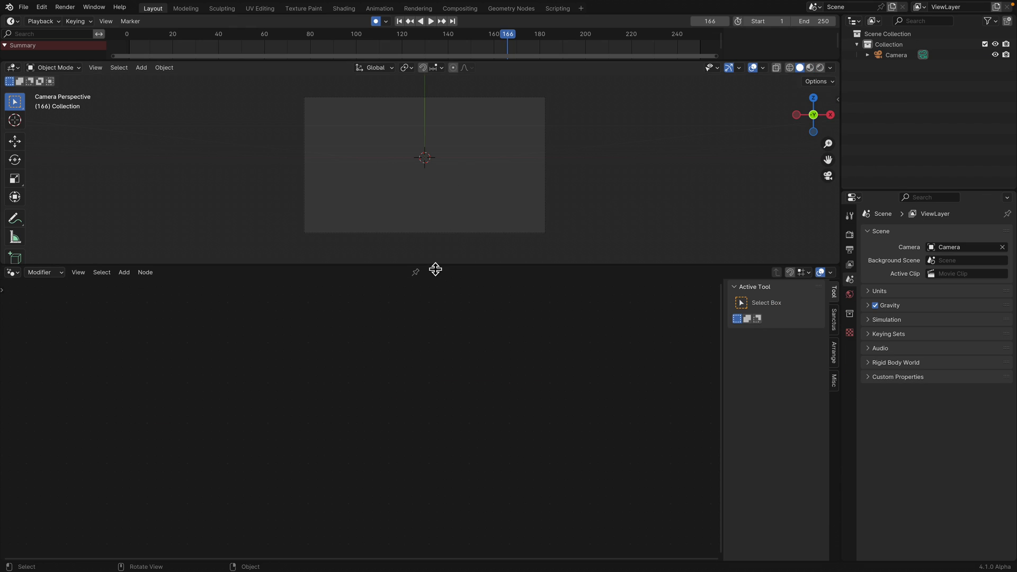
{"action": "left_click", "coordinate": [141, 67]}
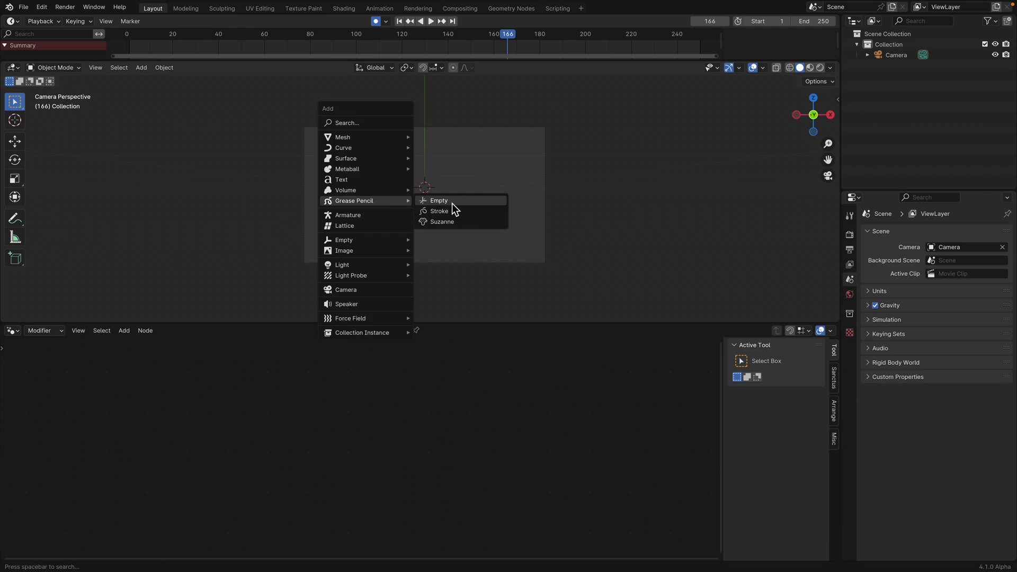
{"action": "left_click", "coordinate": [439, 210]}
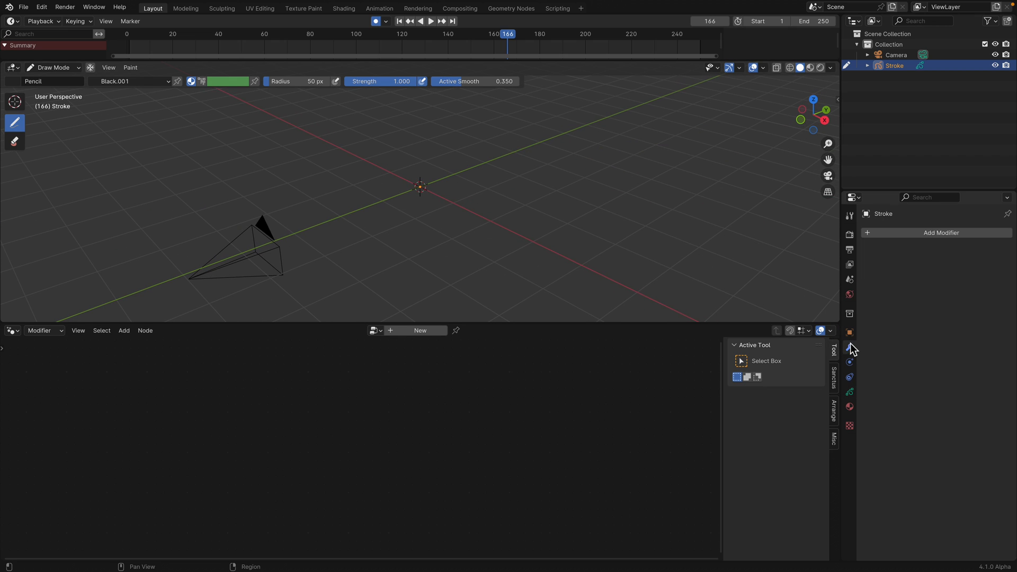
Give Stroke a Geometry Nodes modifier using the Thickness group, raising Factor to 0.627
{"action": "left_click", "coordinate": [941, 232]}
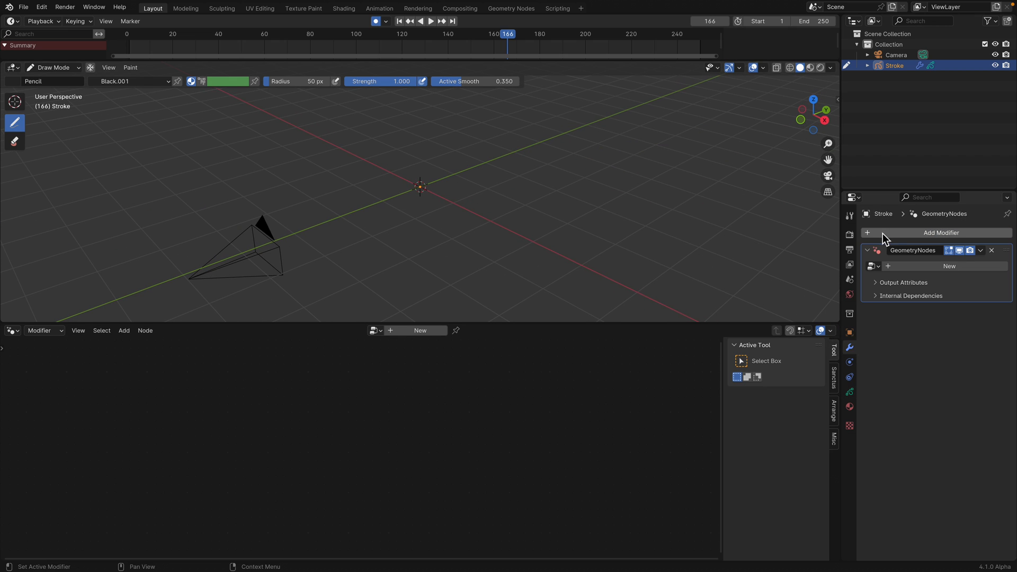
{"action": "left_click", "coordinate": [948, 265]}
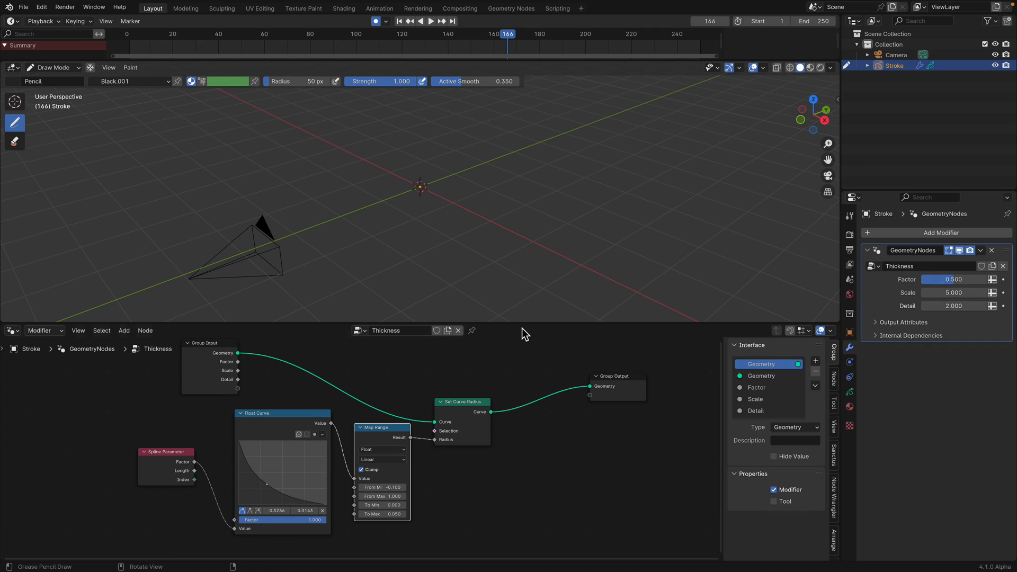
{"action": "left_click_drag", "start_coordinate": [950, 279], "coordinate": [951, 292]}
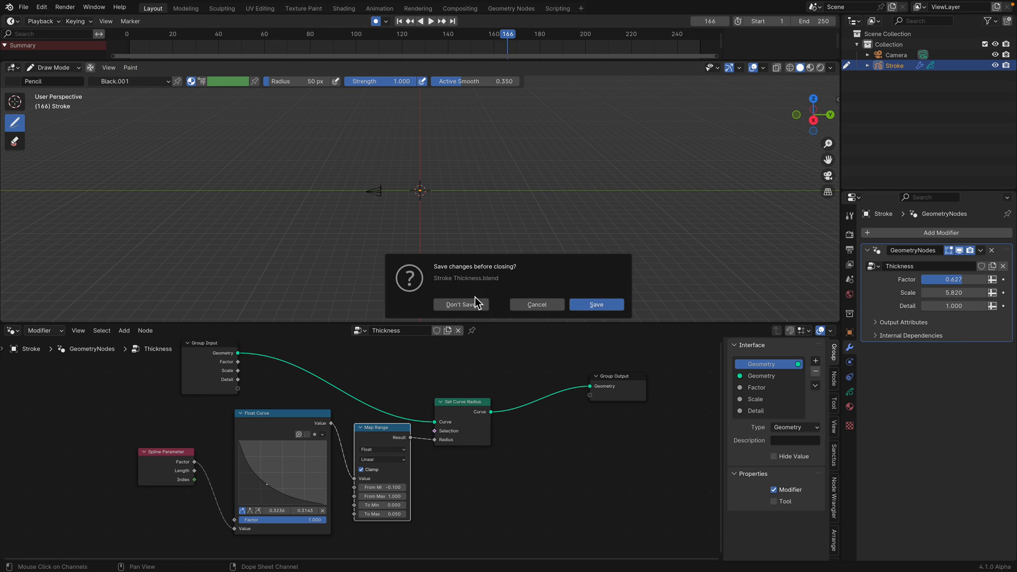
Discard changes, open Stickman GP3.blend, and select Stickman to show its Stroke to mesh tree
{"action": "left_click", "coordinate": [460, 304]}
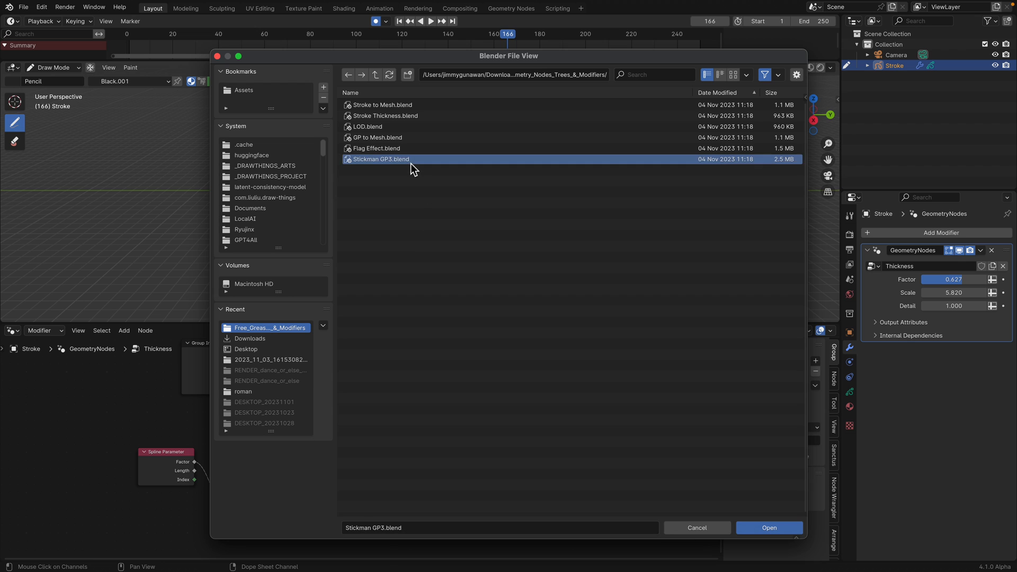
{"action": "left_click", "coordinate": [768, 528]}
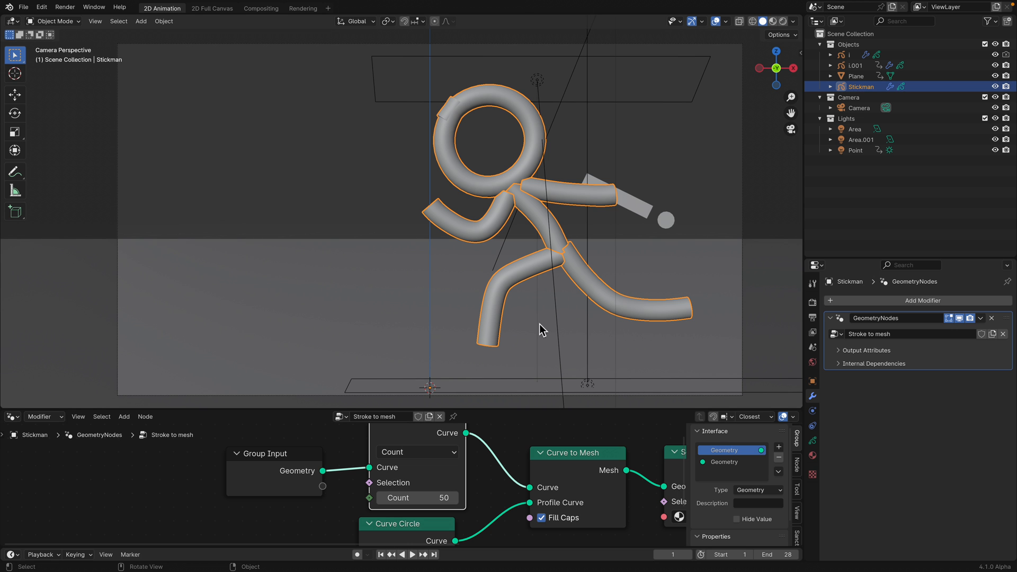
{"action": "left_click", "coordinate": [413, 554]}
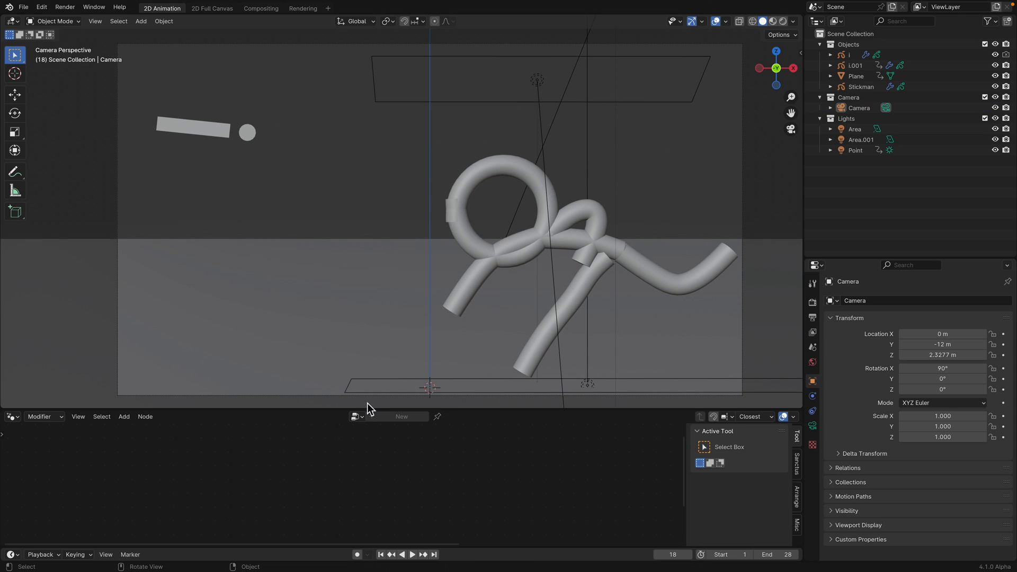
{"action": "left_click", "coordinate": [412, 554]}
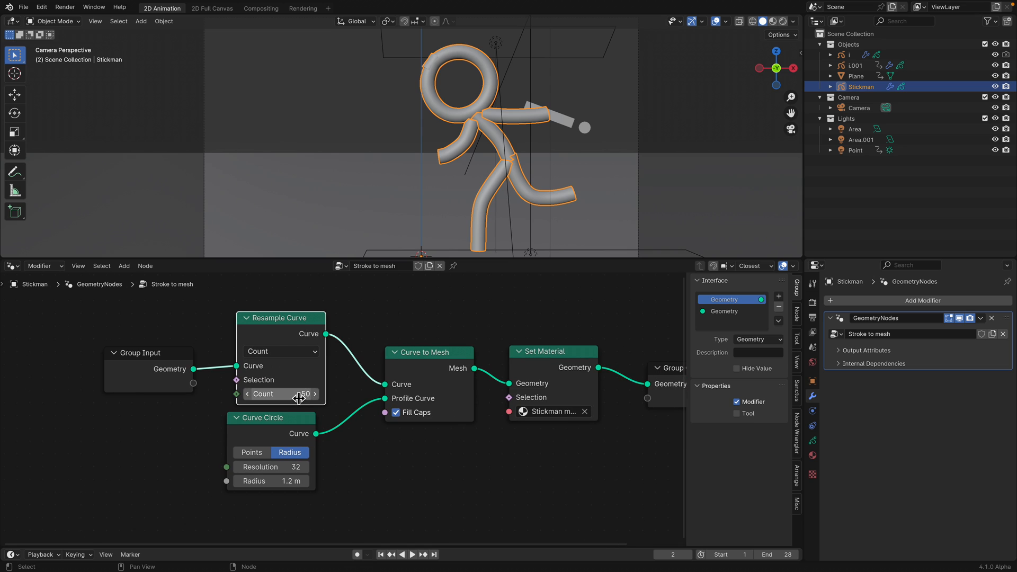
Resample by Length at 0.72 m with a 12-sided, 1.18 m profile circle
{"action": "left_click_drag", "start_coordinate": [301, 393], "coordinate": [286, 393]}
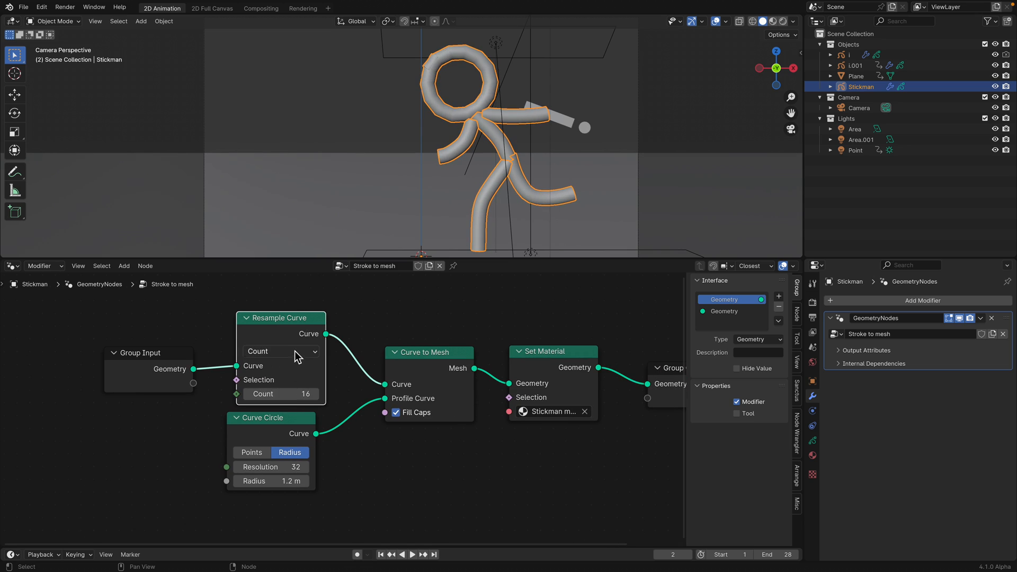
{"action": "left_click", "coordinate": [280, 351]}
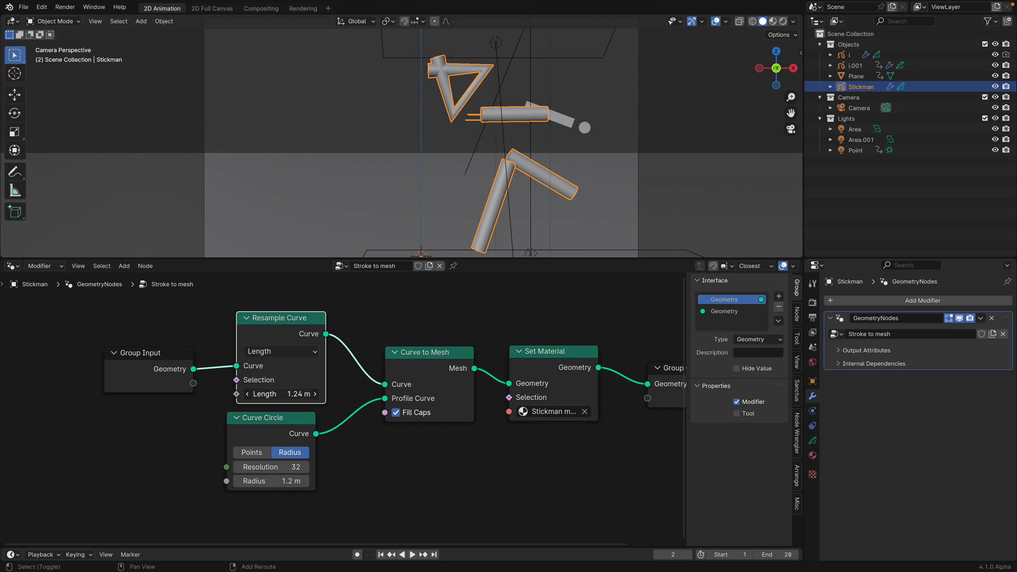
{"action": "left_click", "coordinate": [411, 554]}
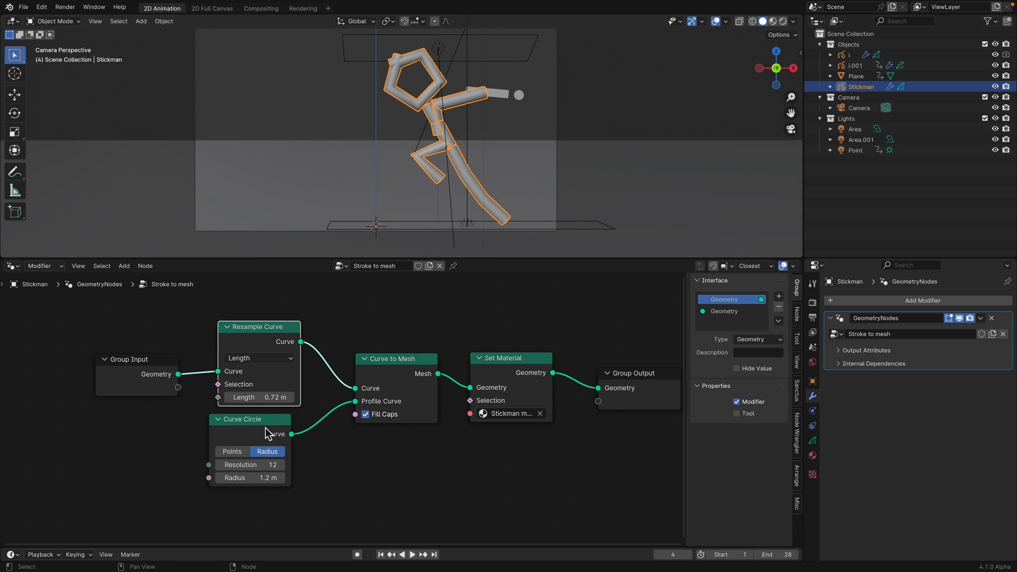
{"action": "left_click", "coordinate": [220, 477]}
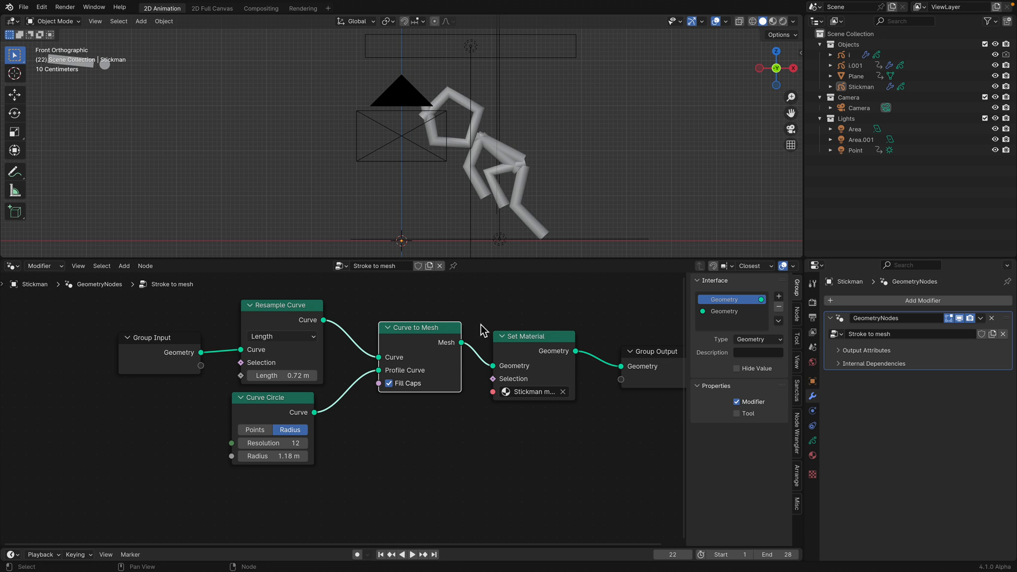
Open Flag Effect.blend from the File menu
{"action": "left_click", "coordinate": [23, 7]}
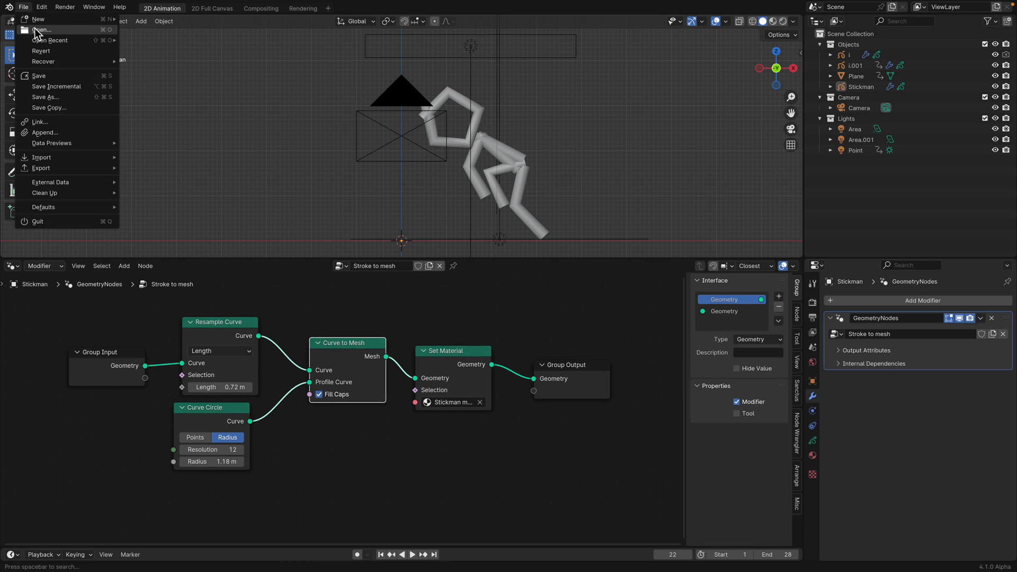
{"action": "left_click", "coordinate": [41, 30]}
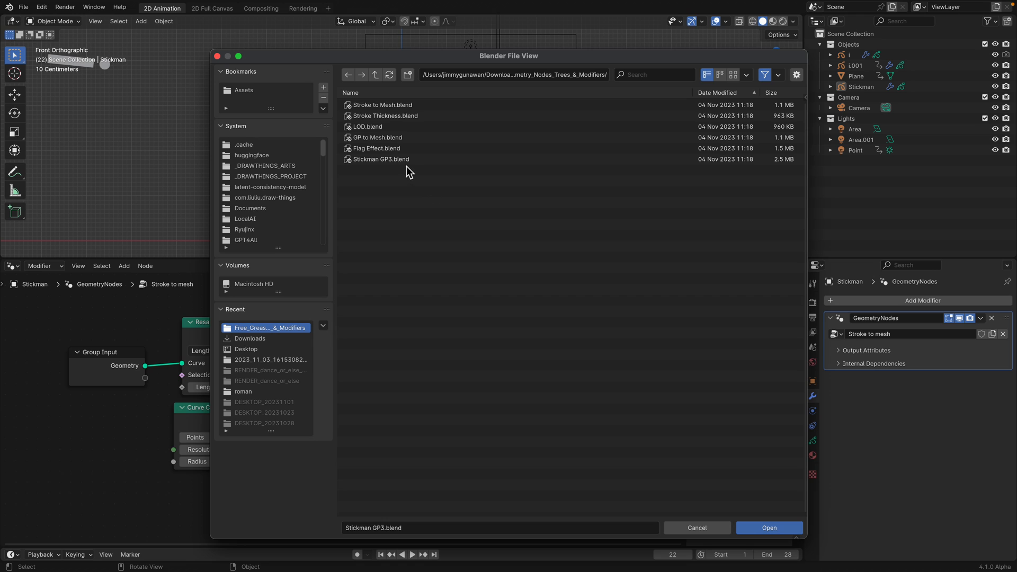
{"action": "left_click", "coordinate": [376, 148]}
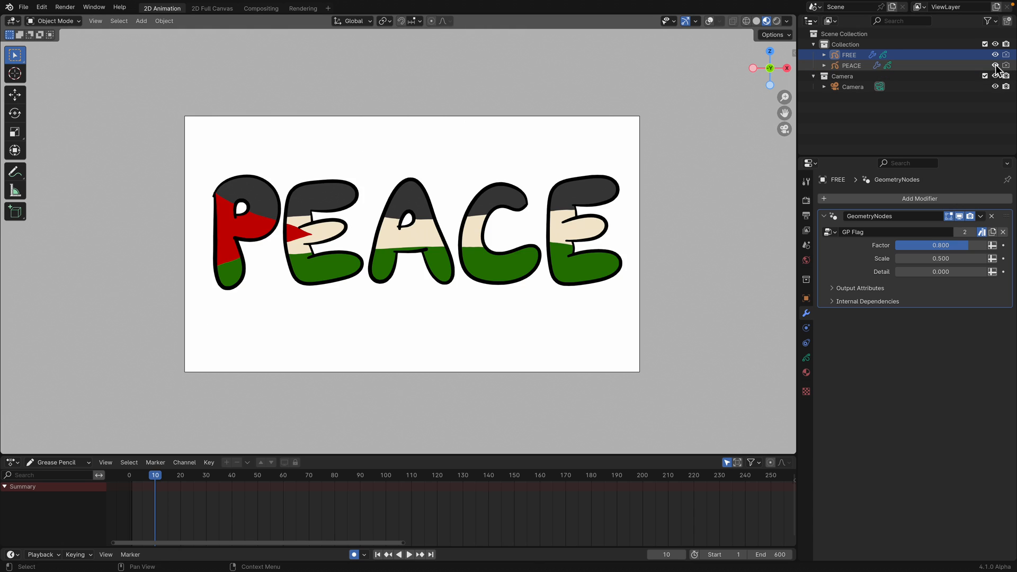
Play the flag animation, check viewport shading, select PEACE and hide FREE
{"action": "left_click", "coordinate": [408, 554]}
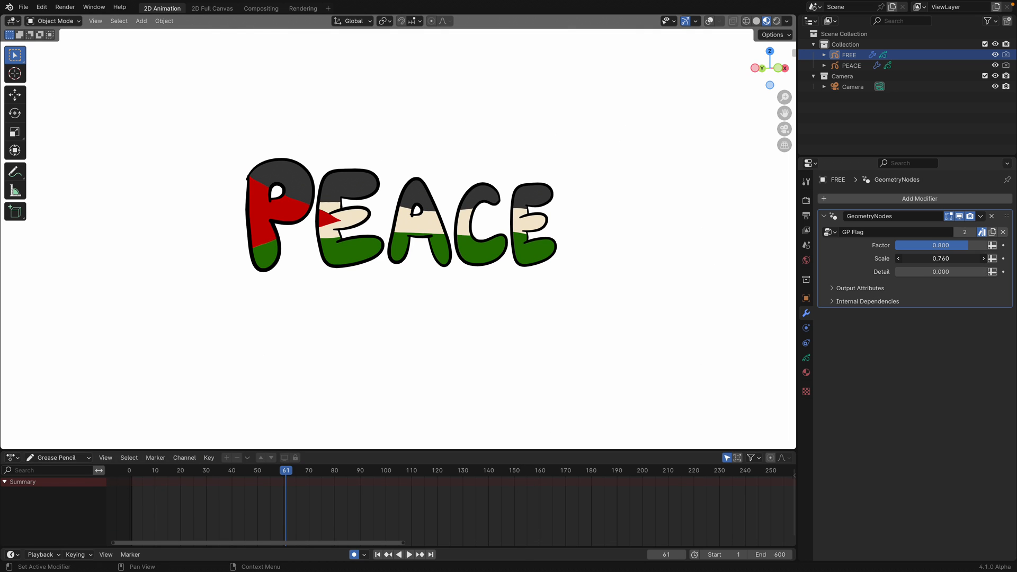
{"action": "left_click", "coordinate": [785, 20]}
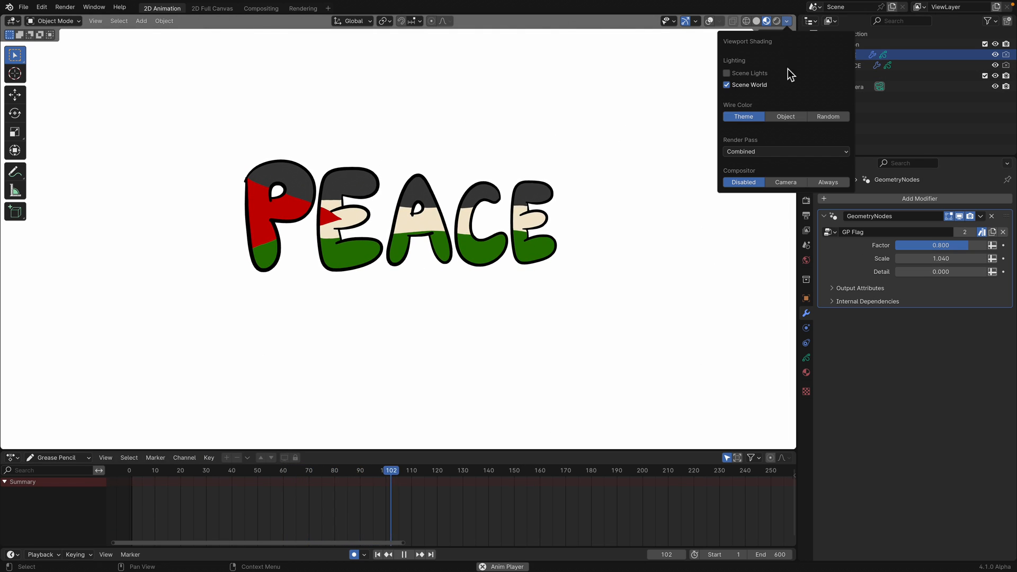
{"action": "left_click", "coordinate": [355, 470]}
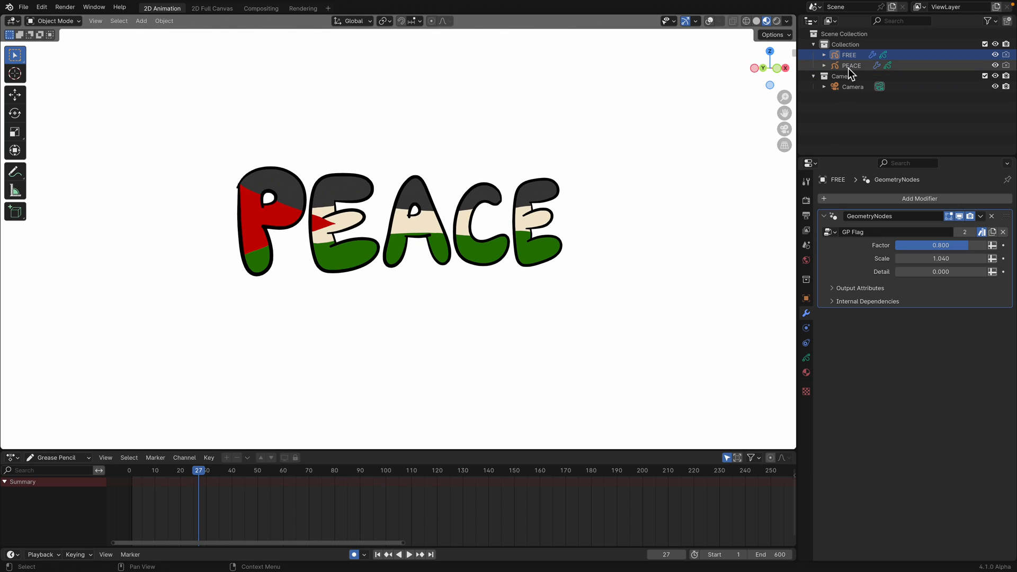
{"action": "left_click", "coordinate": [851, 64]}
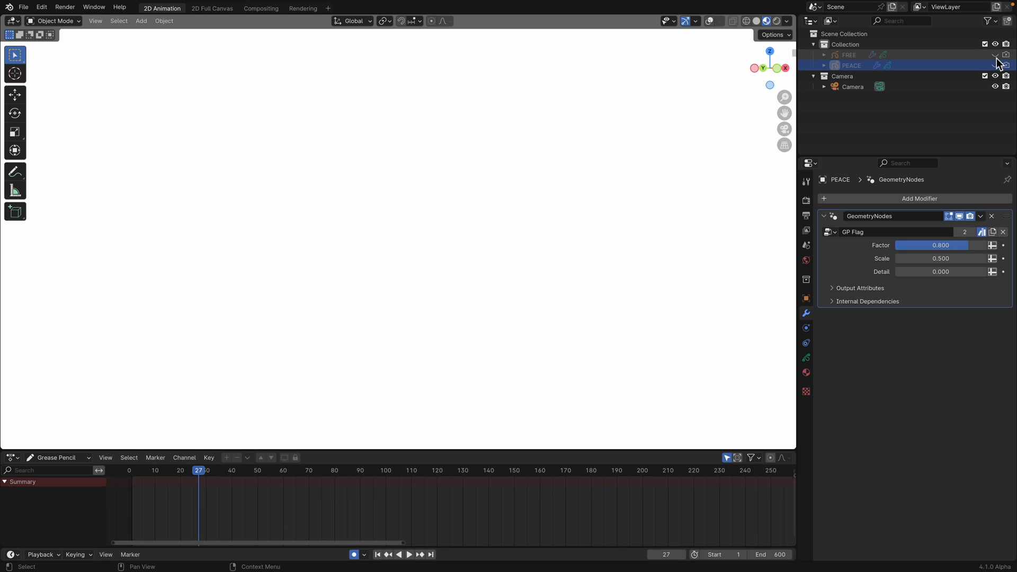
{"action": "left_click", "coordinate": [994, 65]}
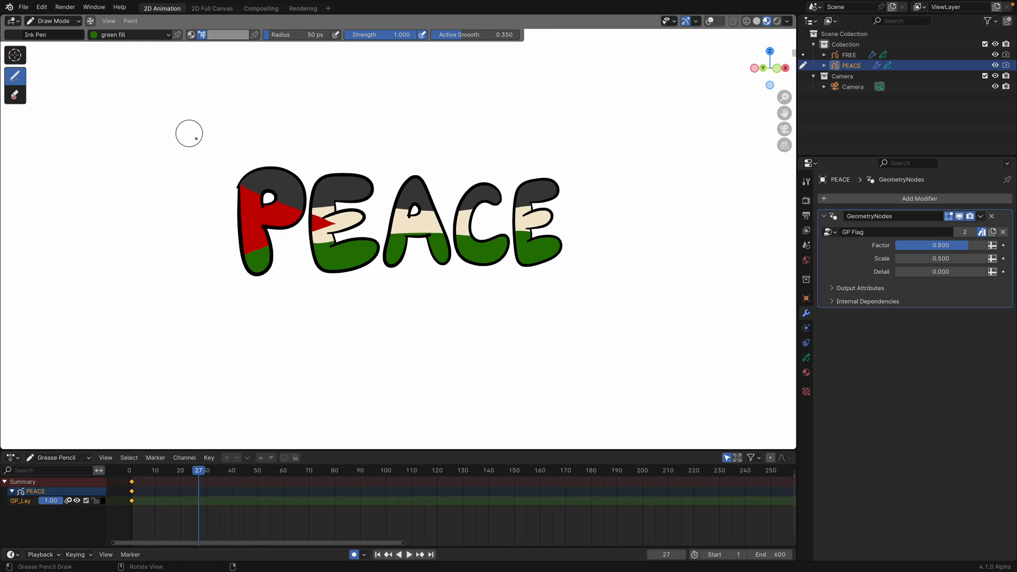
Paint grey, gold and green fill blobs on PEACE at frames 30 and 61, then exit to Object Mode
{"action": "left_click", "coordinate": [408, 554]}
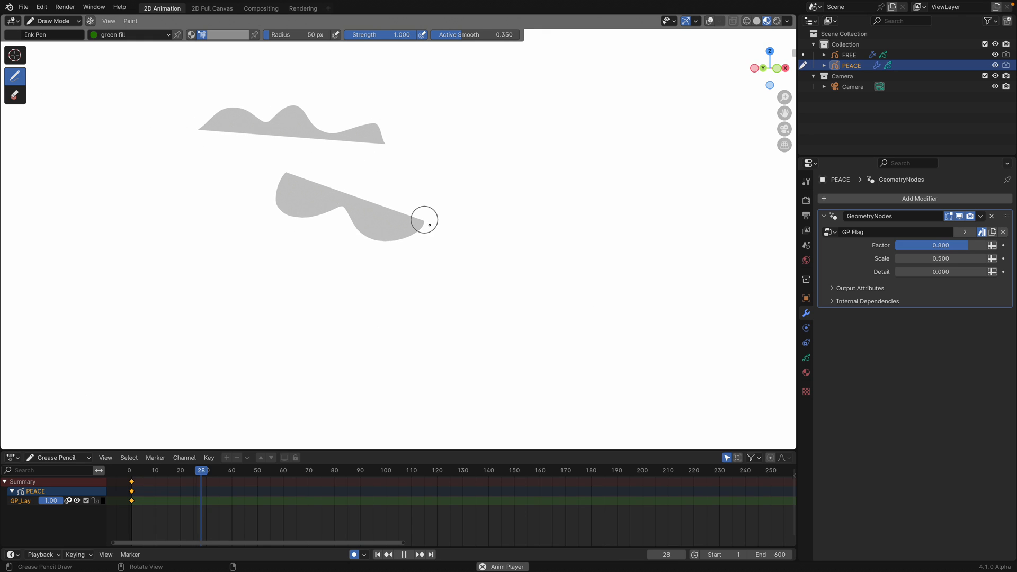
{"action": "left_click", "coordinate": [404, 554]}
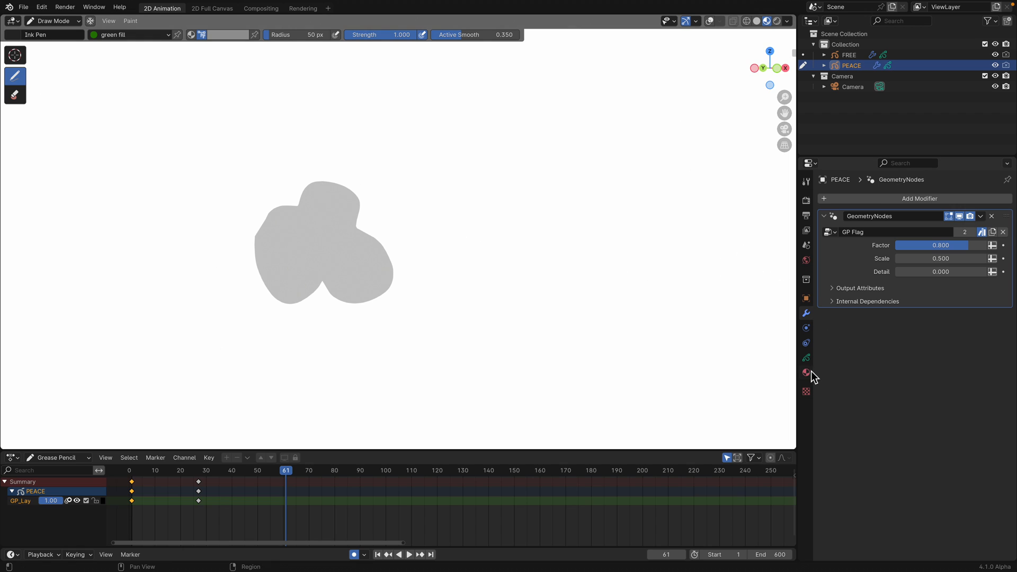
{"action": "left_click", "coordinate": [806, 372]}
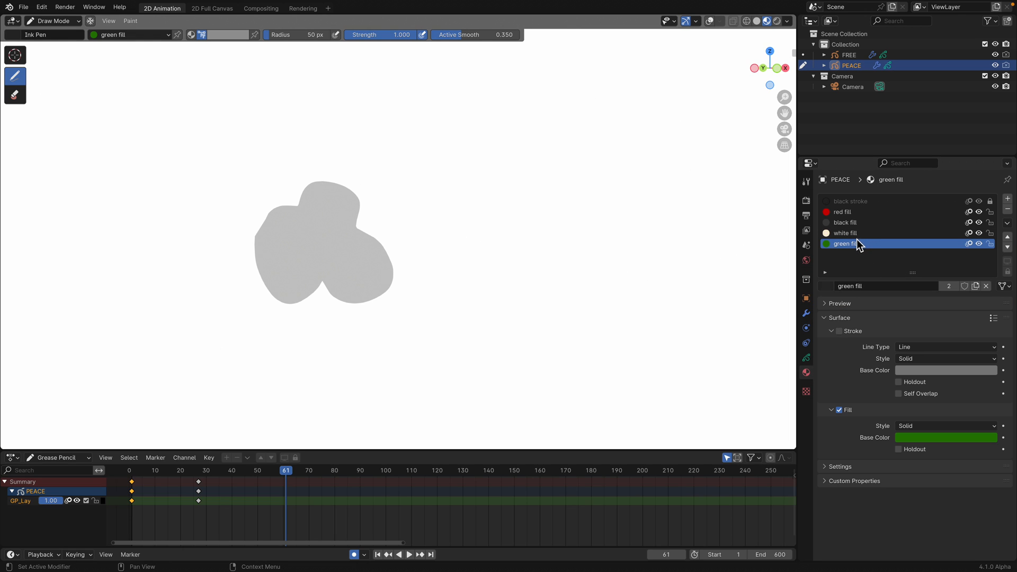
{"action": "left_click", "coordinate": [845, 233]}
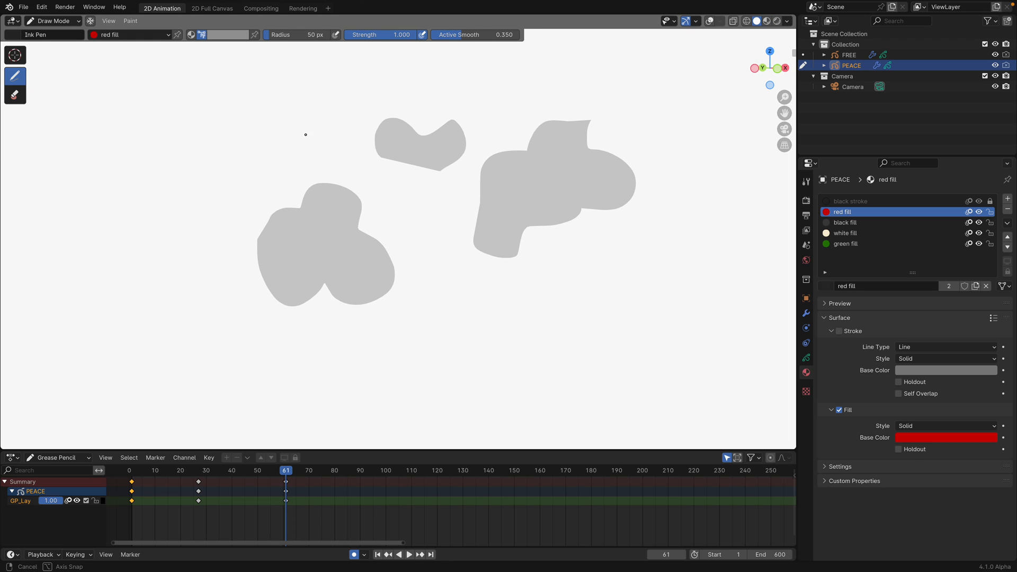
{"action": "left_click", "coordinate": [227, 34]}
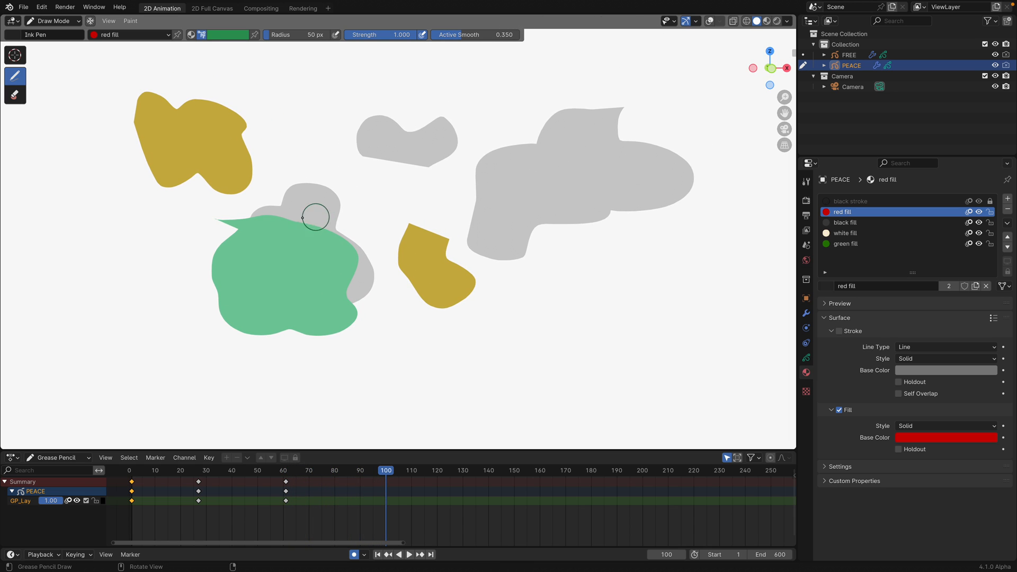
{"action": "left_click", "coordinate": [53, 21]}
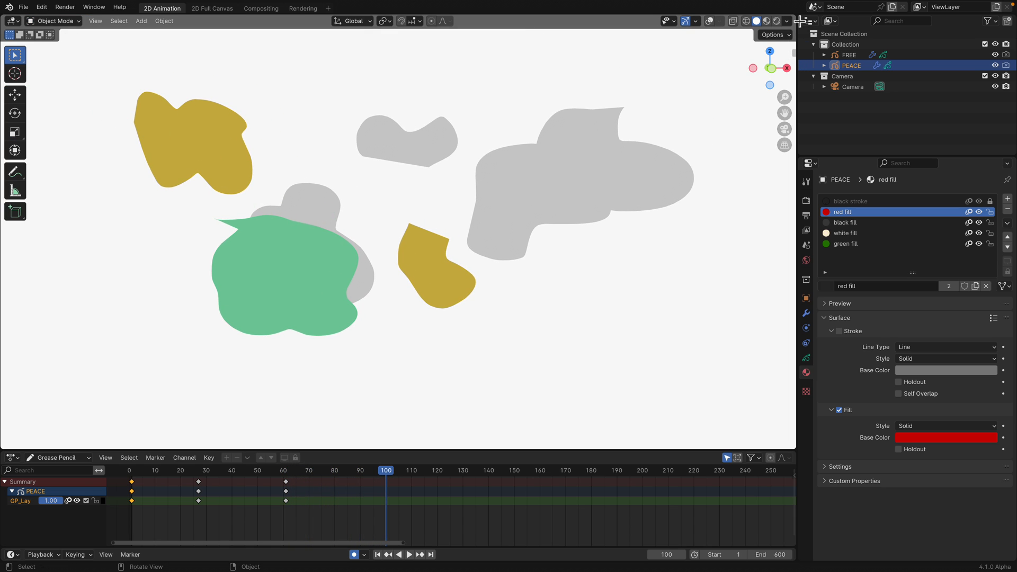
Browse the downloaded folder of Grease Pencil example .blend files
{"action": "left_click", "coordinate": [9, 20]}
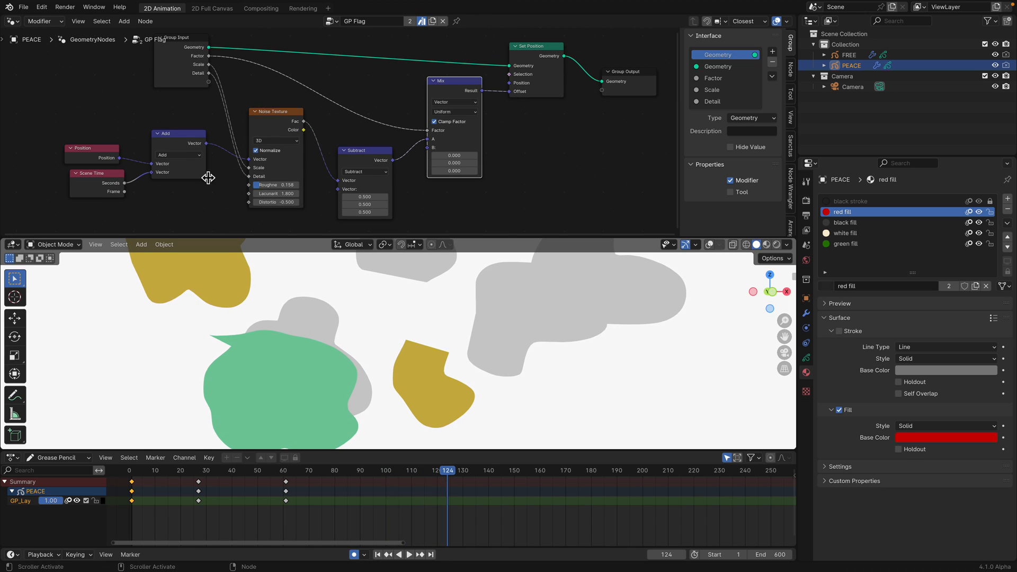
{"action": "left_click", "coordinate": [399, 554]}
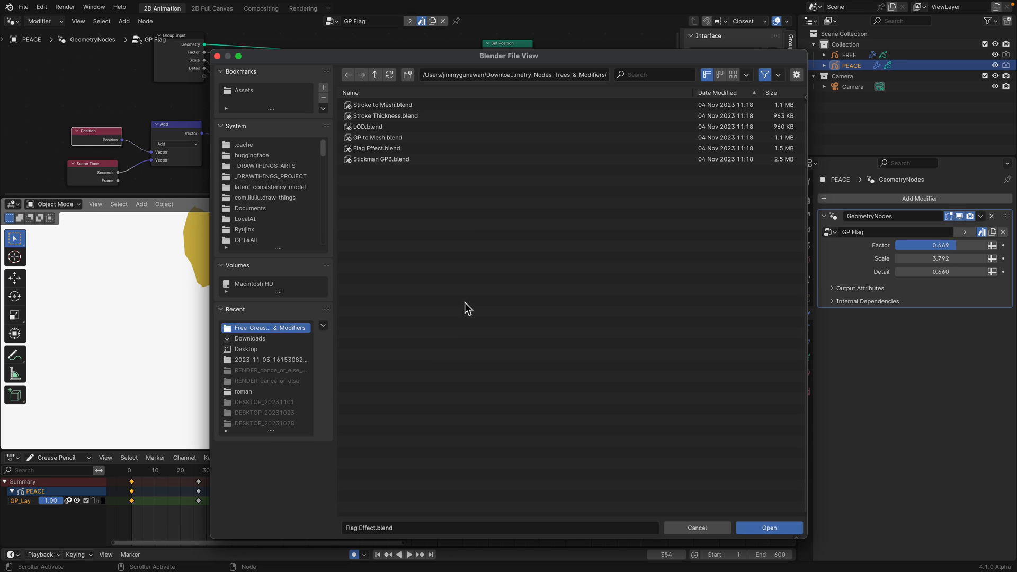
{"action": "mouse_move", "coordinate": [425, 171]}
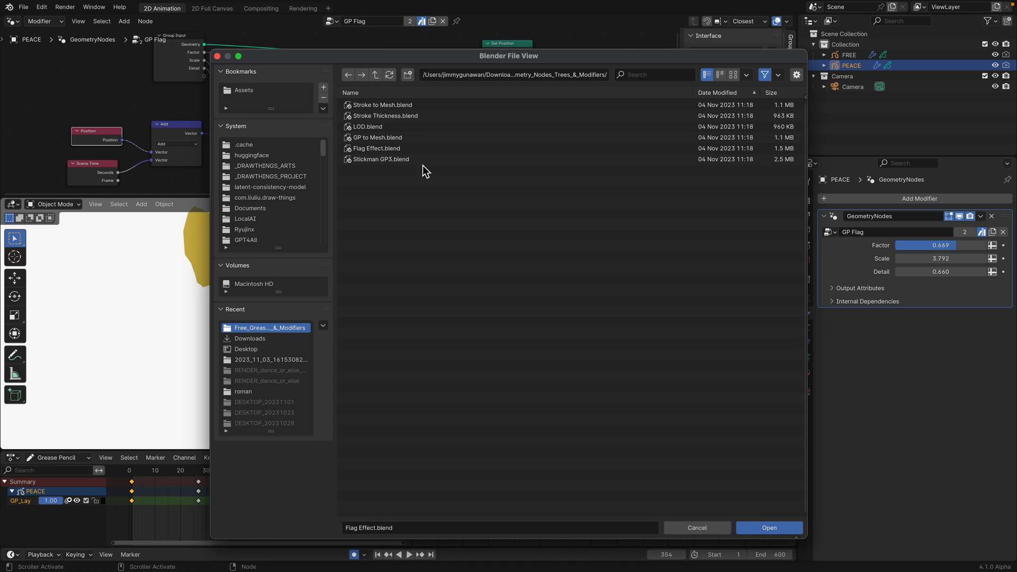
Open GP to Mesh.blend and set its Resample Curve Count to 45
{"action": "left_click", "coordinate": [377, 137]}
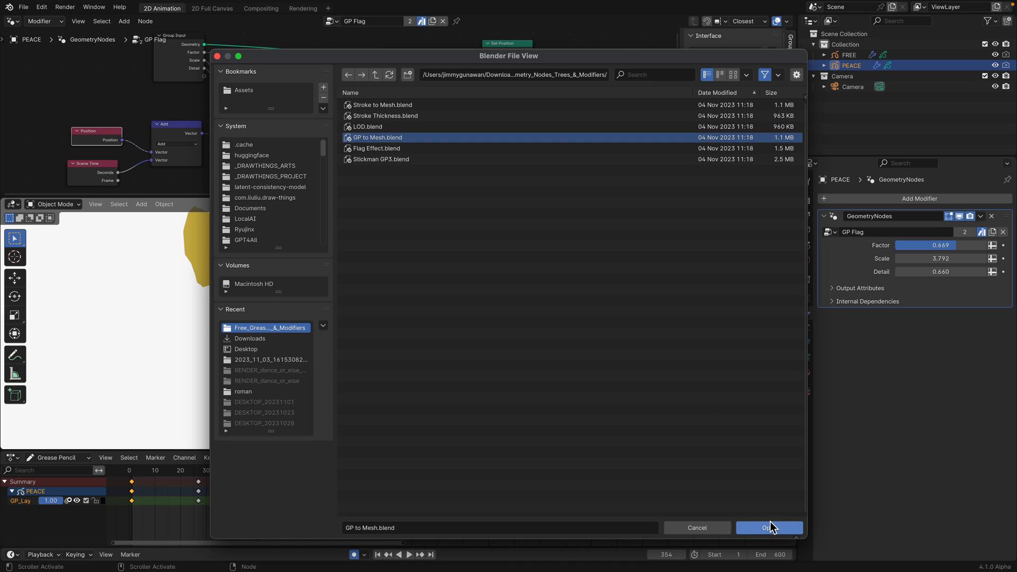
{"action": "left_click", "coordinate": [769, 528]}
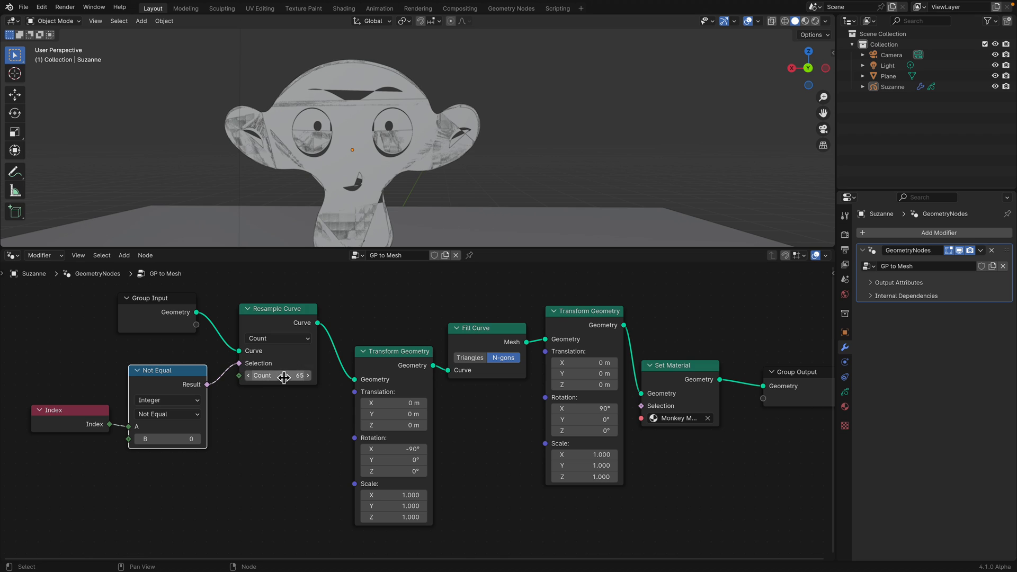
{"action": "left_click_drag", "start_coordinate": [286, 376], "coordinate": [279, 376]}
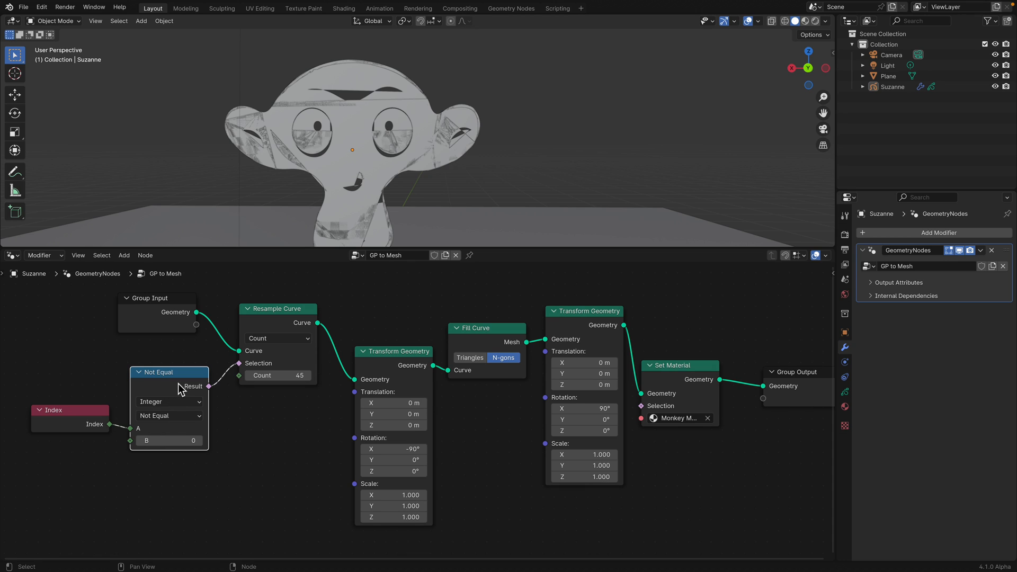
{"action": "mouse_move", "coordinate": [180, 434]}
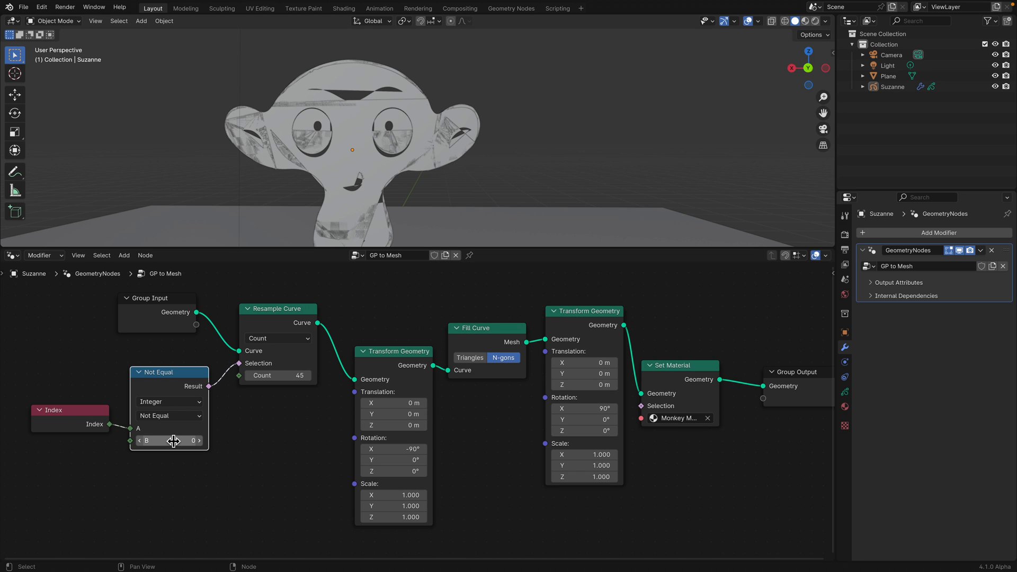
{"action": "mouse_move", "coordinate": [160, 382]}
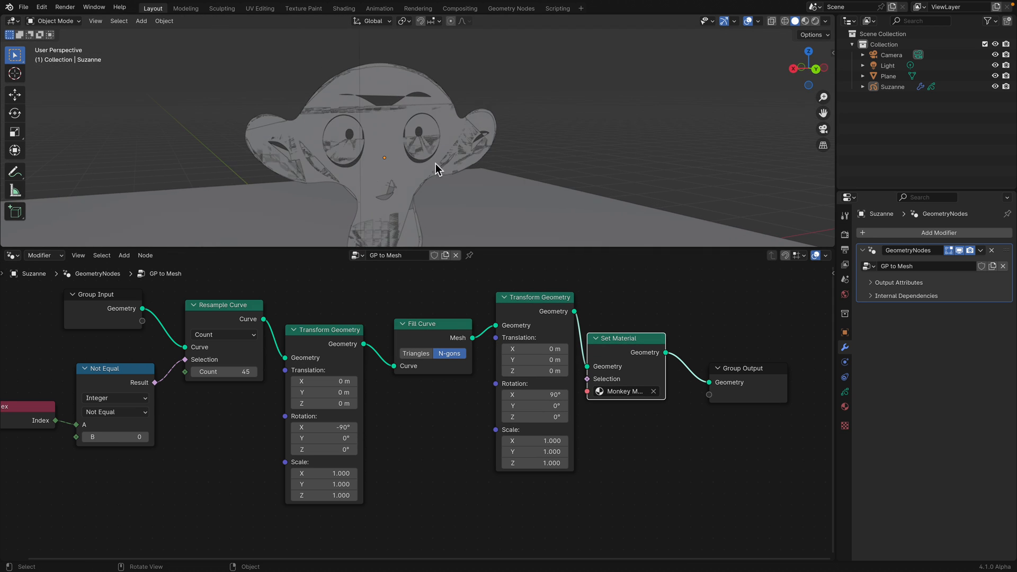
Open the Stroke to Mesh.blend example file
{"action": "left_click", "coordinate": [23, 6]}
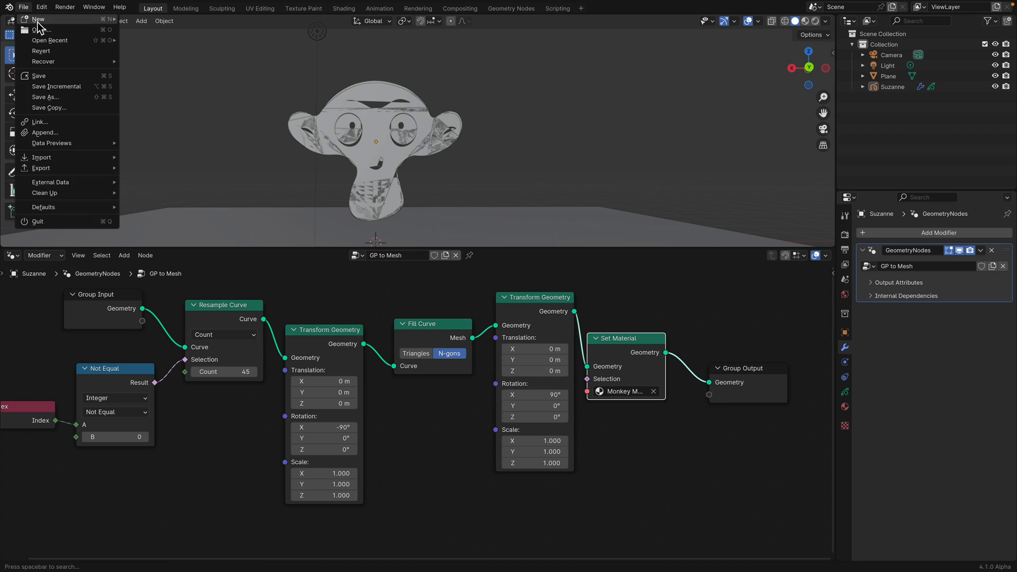
{"action": "left_click", "coordinate": [42, 29]}
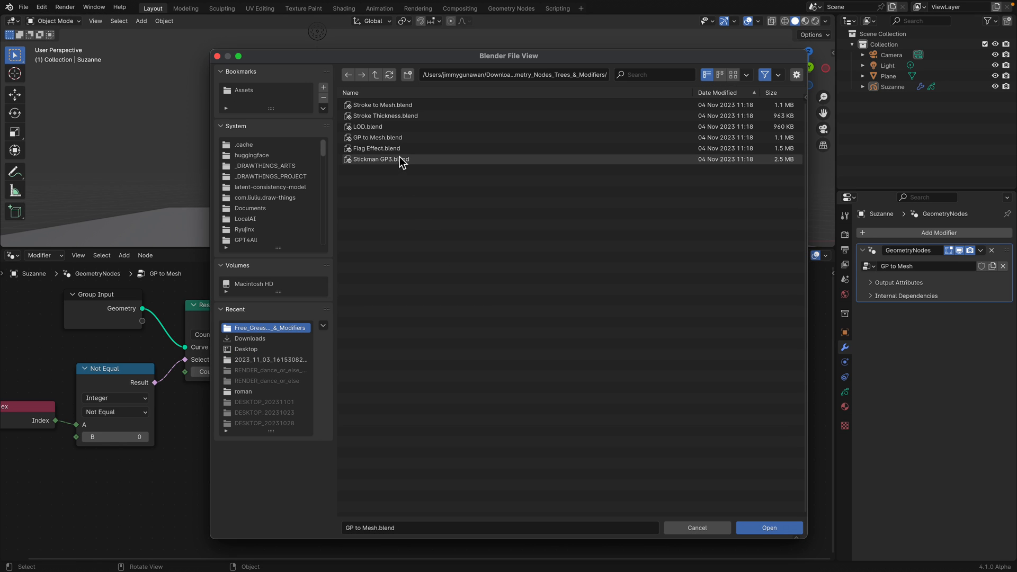
{"action": "left_click", "coordinate": [379, 159]}
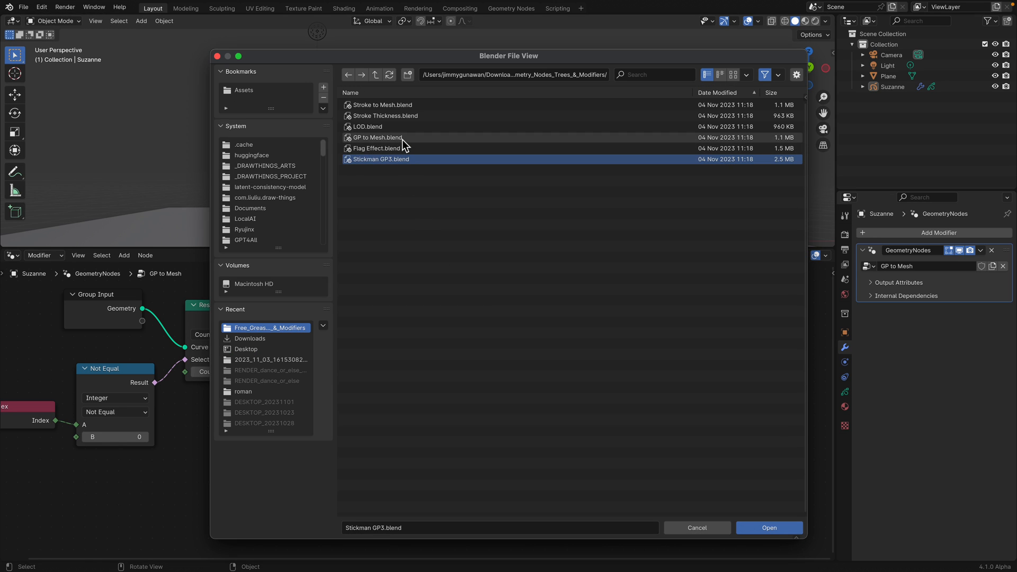
{"action": "left_click", "coordinate": [382, 115]}
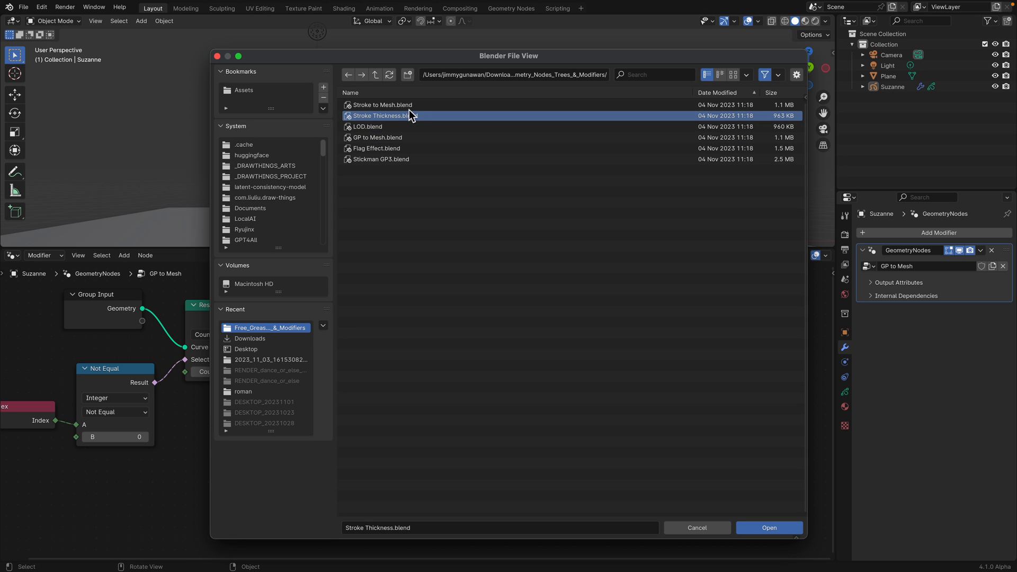
{"action": "left_click", "coordinate": [768, 527]}
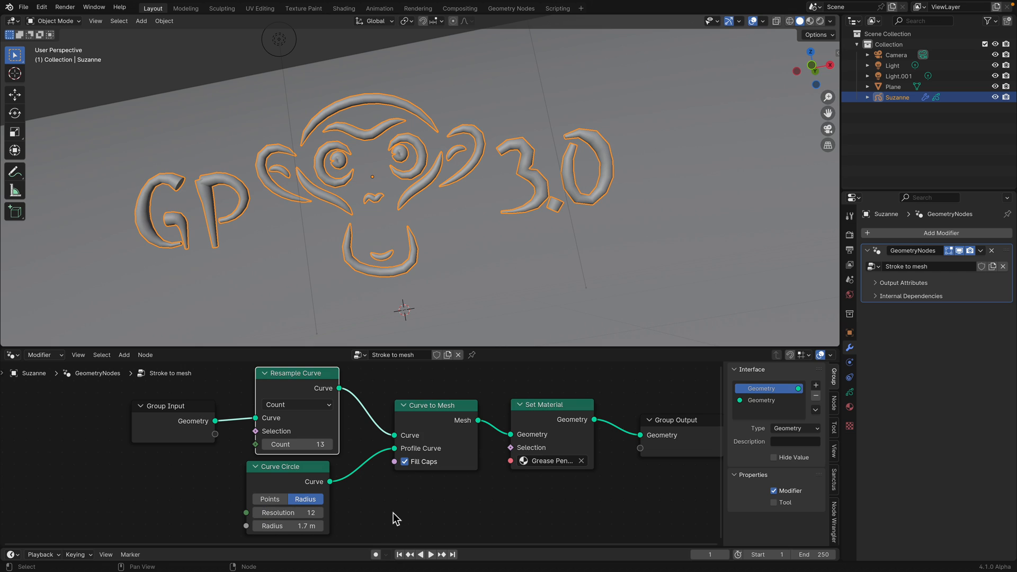
In Draw Mode, draw two looping tube strokes around the GP 3.0 logo
{"action": "left_click", "coordinate": [55, 21]}
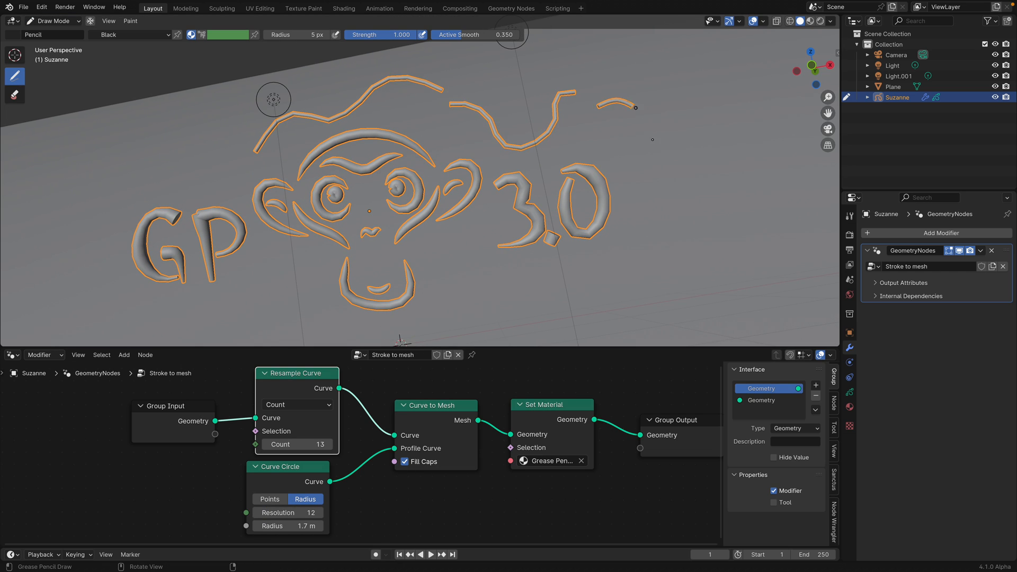
{"action": "left_click_drag", "start_coordinate": [635, 107], "coordinate": [603, 286]}
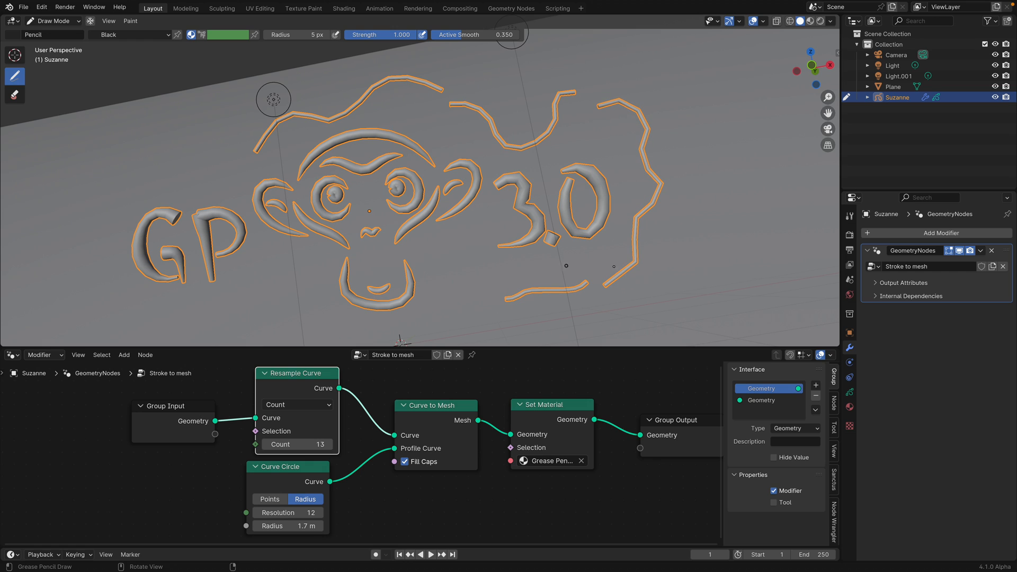
{"action": "left_click_drag", "start_coordinate": [694, 150], "coordinate": [710, 292]}
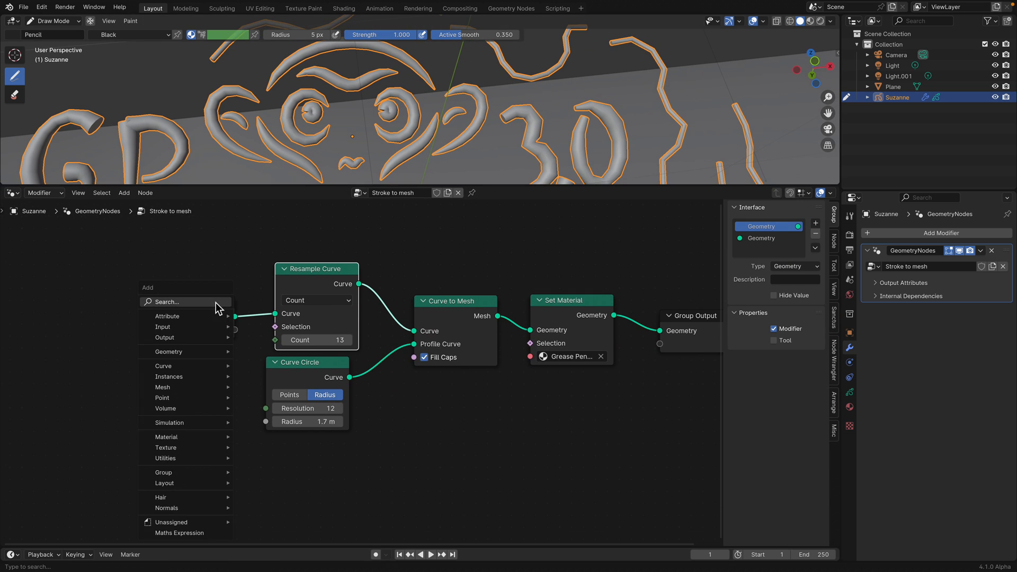
Add Spline Parameter and Float Curve nodes, feeding the spline factor into the Float Curve
{"action": "type", "text": "spli"}
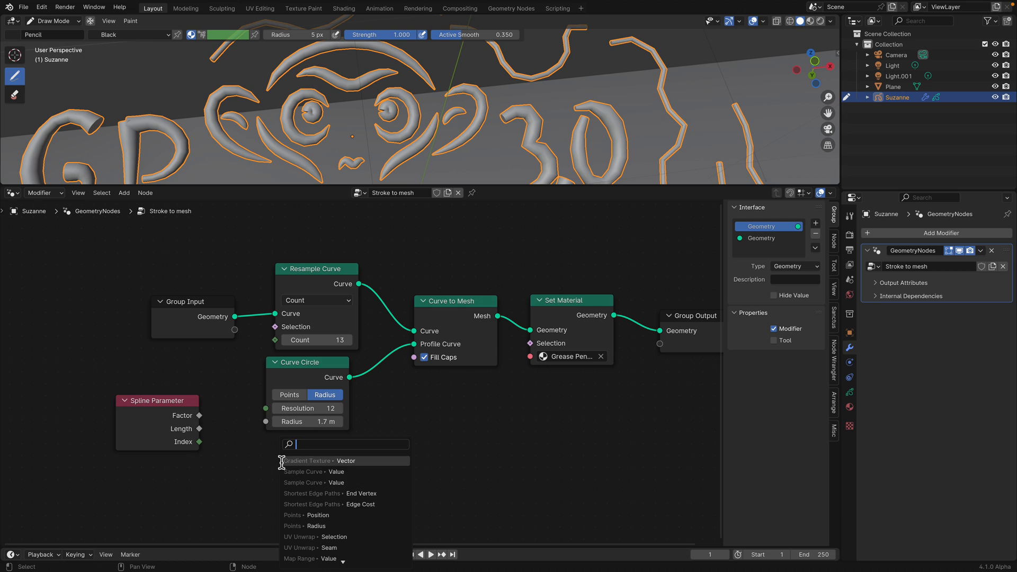
{"action": "type", "text": "curve float"}
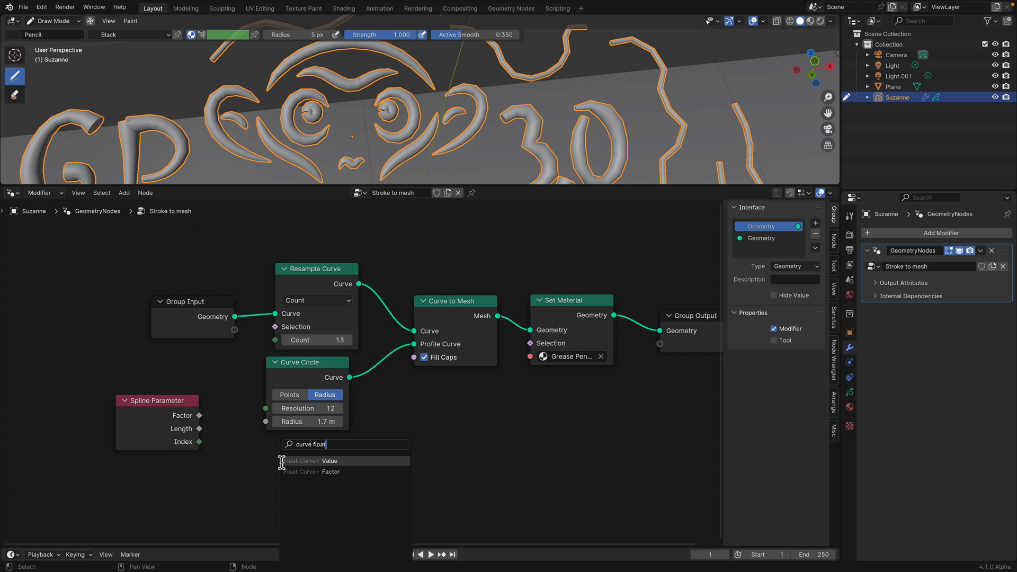
{"action": "left_click", "coordinate": [310, 460]}
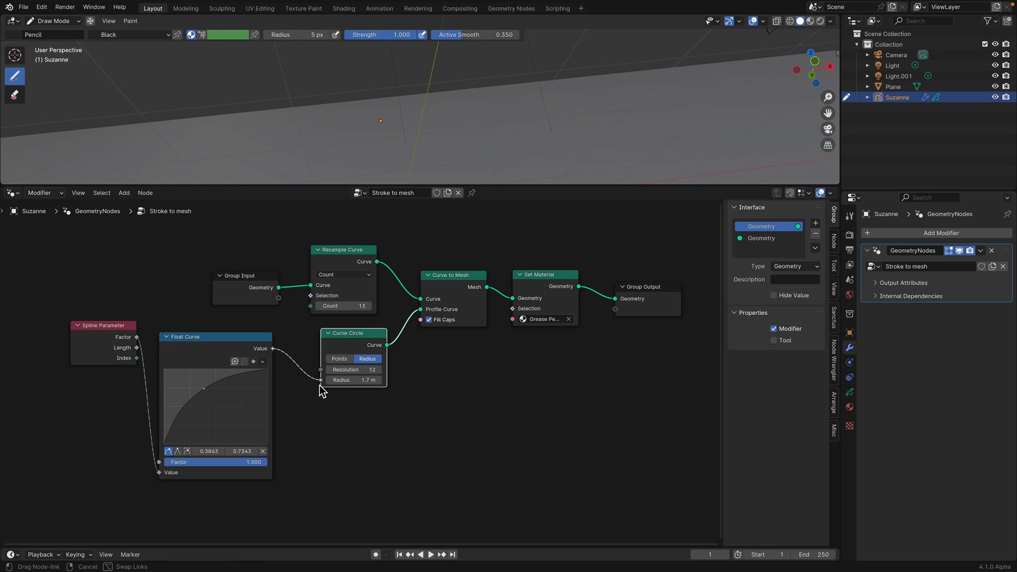
{"action": "type", "text": "set rad"}
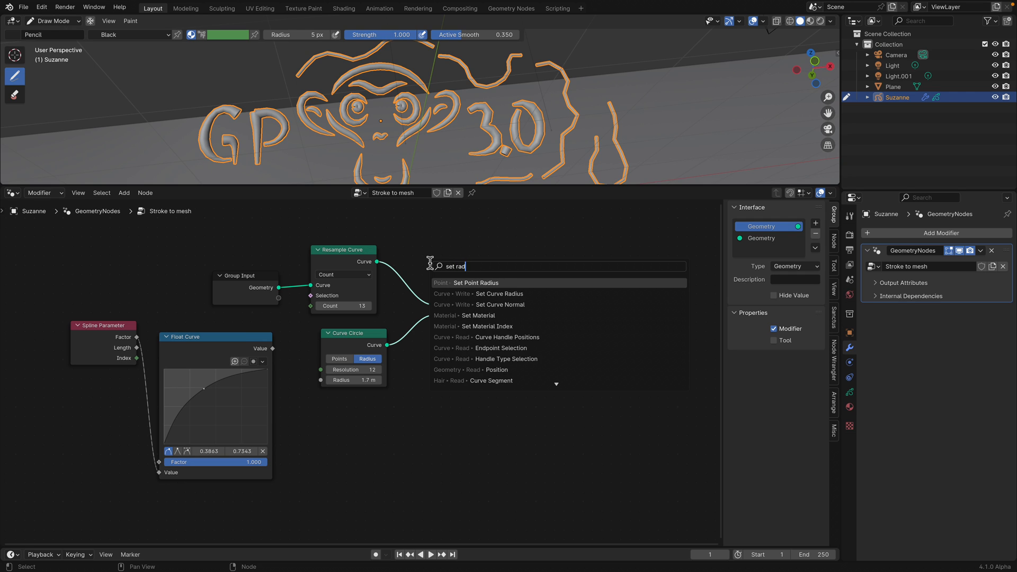
Add a Set Curve Radius node and drag the Float Curve points into an arch
{"action": "left_click", "coordinate": [476, 282]}
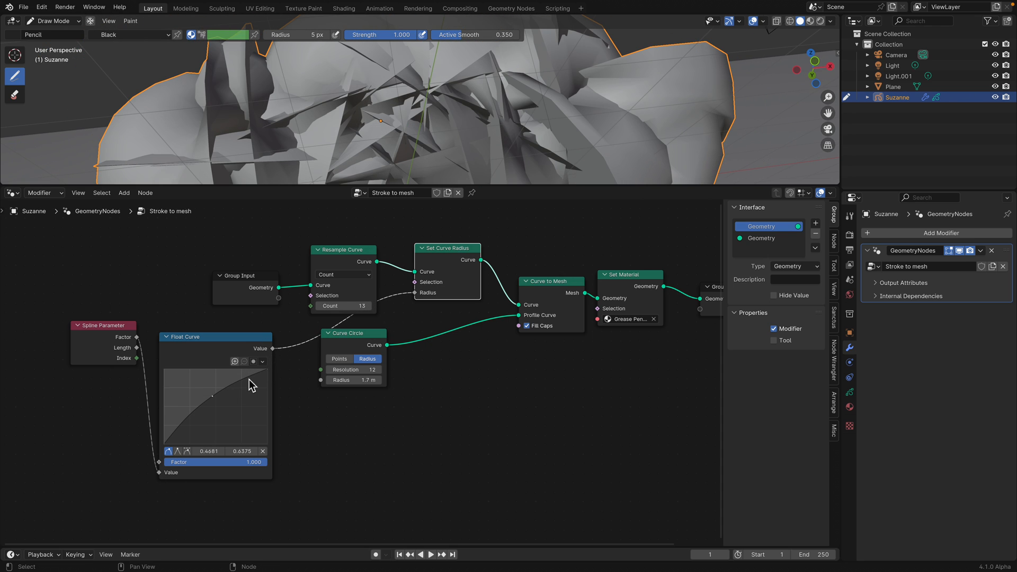
{"action": "left_click_drag", "start_coordinate": [231, 394], "coordinate": [251, 379]}
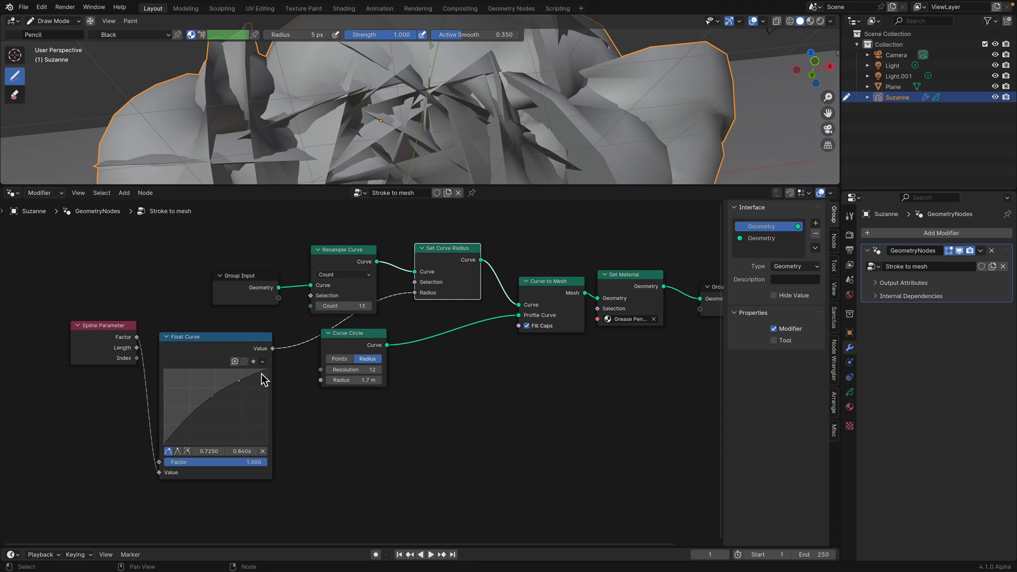
{"action": "left_click_drag", "start_coordinate": [263, 378], "coordinate": [227, 402]}
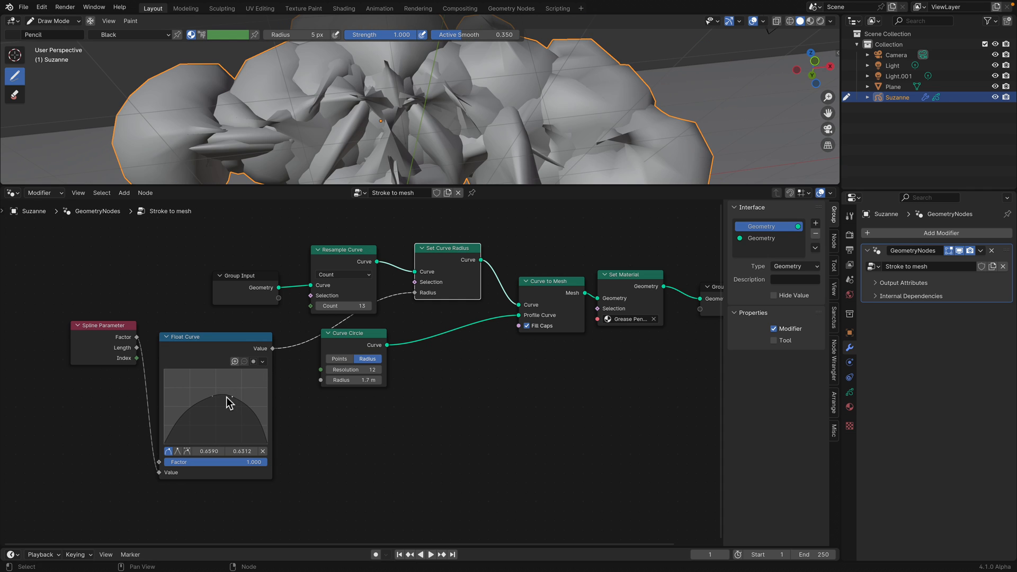
{"action": "left_click_drag", "start_coordinate": [228, 401], "coordinate": [214, 419]}
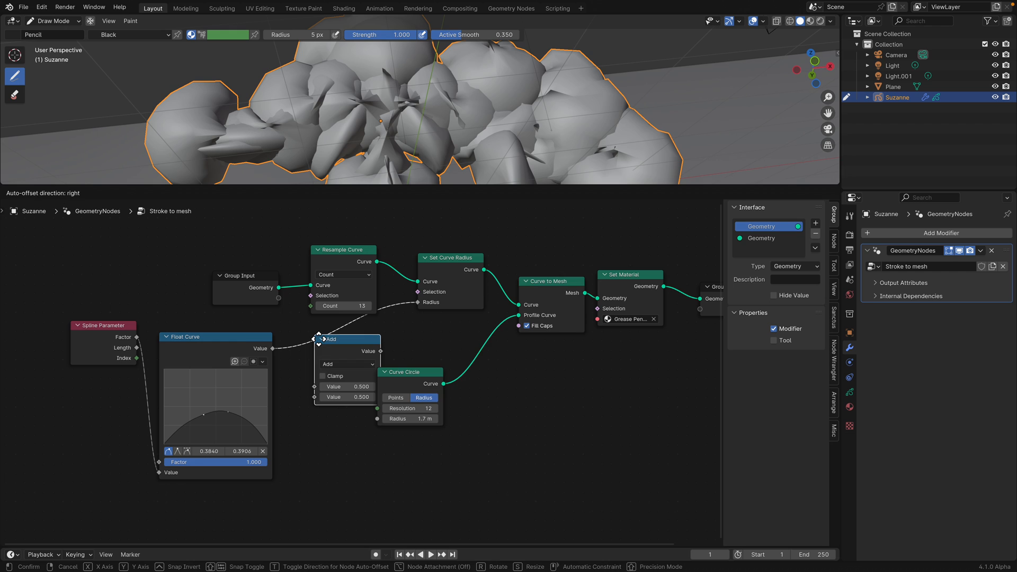
Insert a Math node into the radius link, set to Multiply by 0.060
{"action": "left_click", "coordinate": [343, 363]}
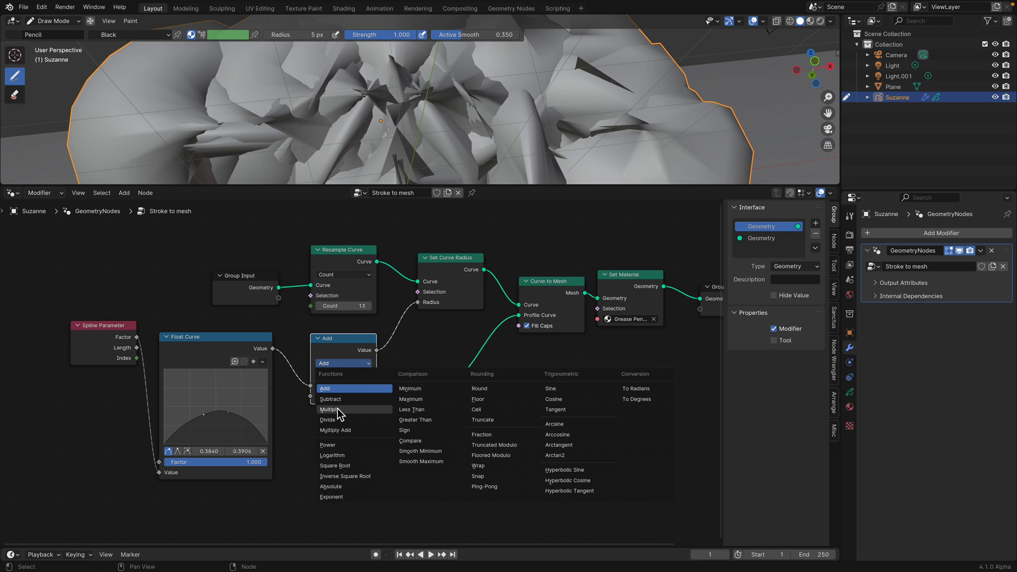
{"action": "left_click", "coordinate": [329, 409]}
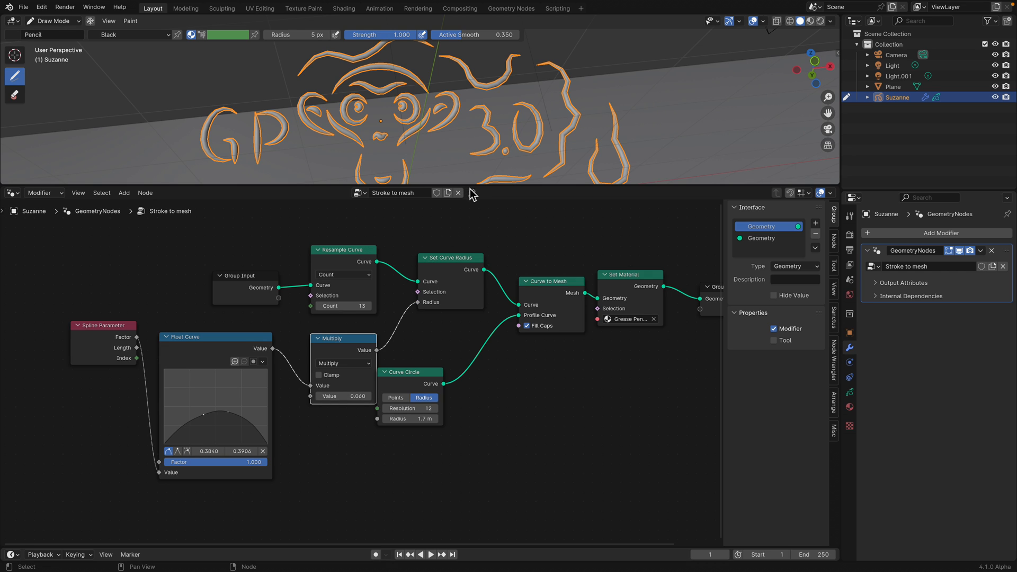
{"action": "left_click", "coordinate": [343, 274]}
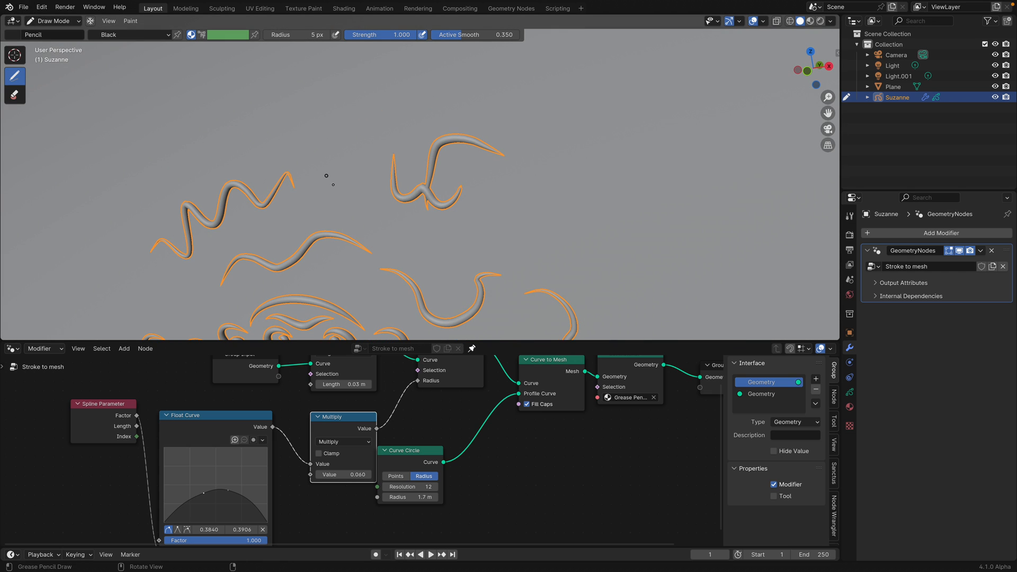
{"action": "mouse_move", "coordinate": [330, 173]}
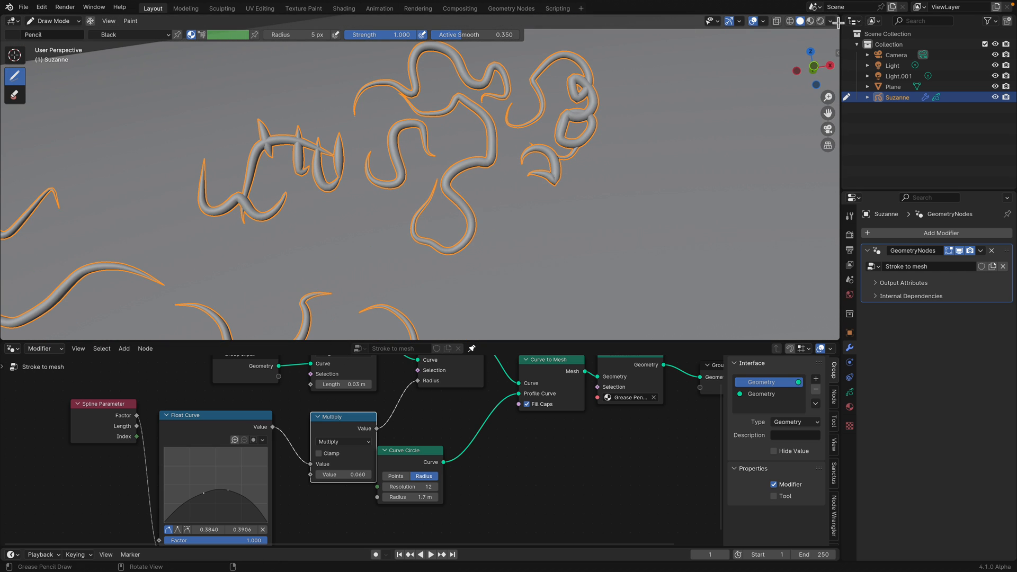
Split the viewport and turn the new top area into a Dope Sheet
{"action": "left_click", "coordinate": [10, 21]}
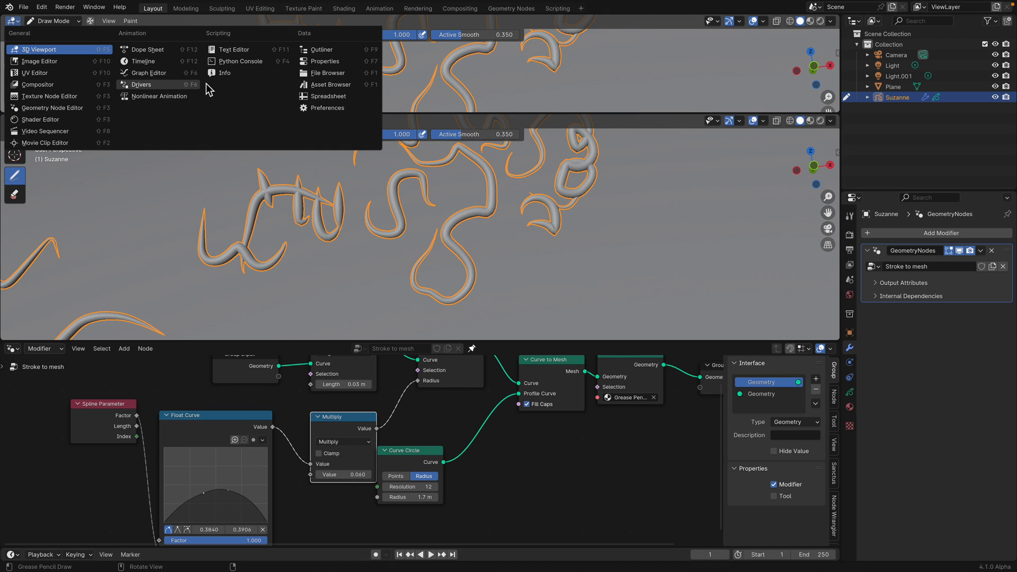
{"action": "mouse_move", "coordinate": [327, 96]}
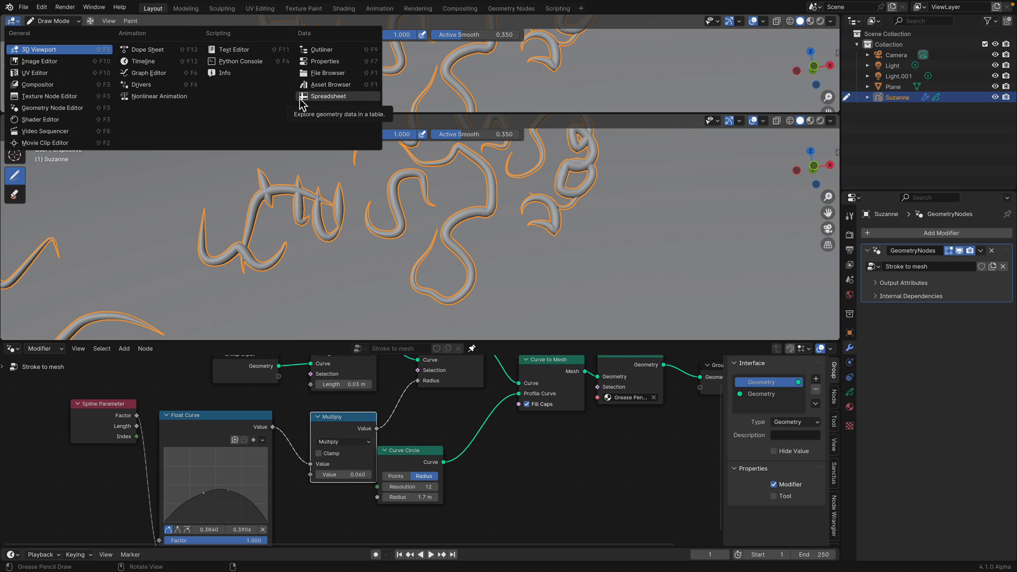
{"action": "left_click", "coordinate": [147, 49]}
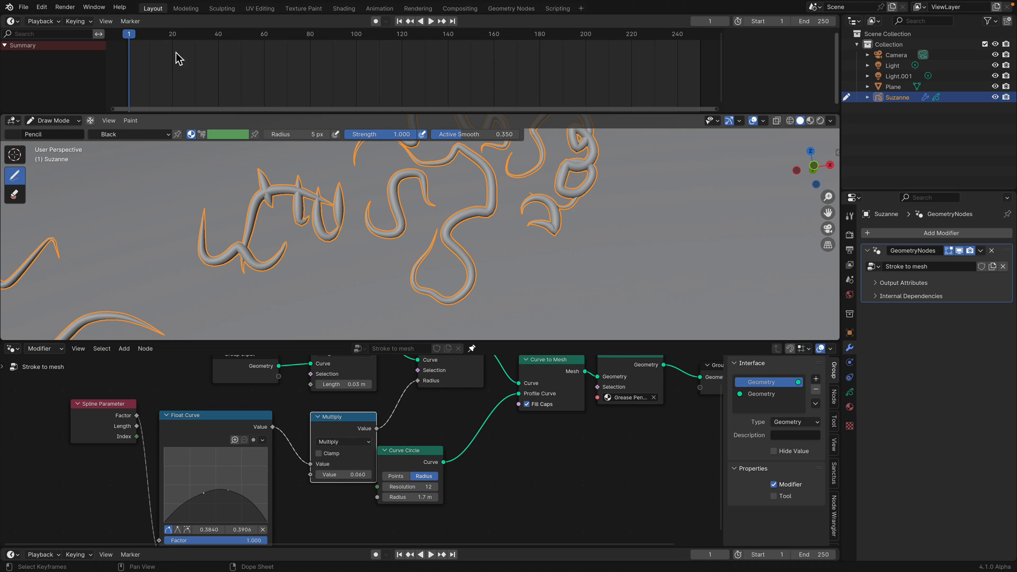
Draw a tapered stroke on each of several frames, then scrub to review them
{"action": "left_click", "coordinate": [375, 20]}
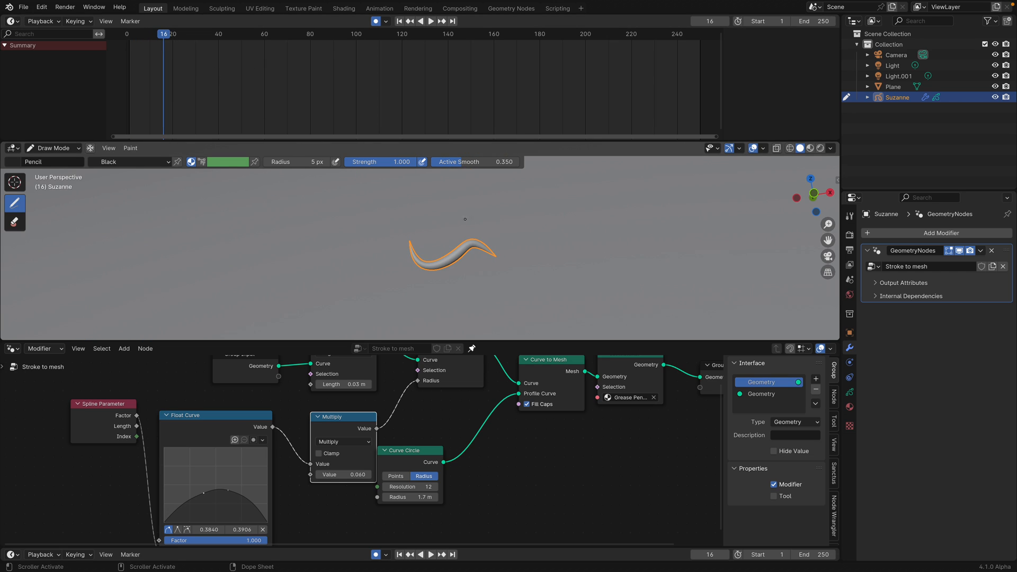
{"action": "left_click", "coordinate": [430, 20]}
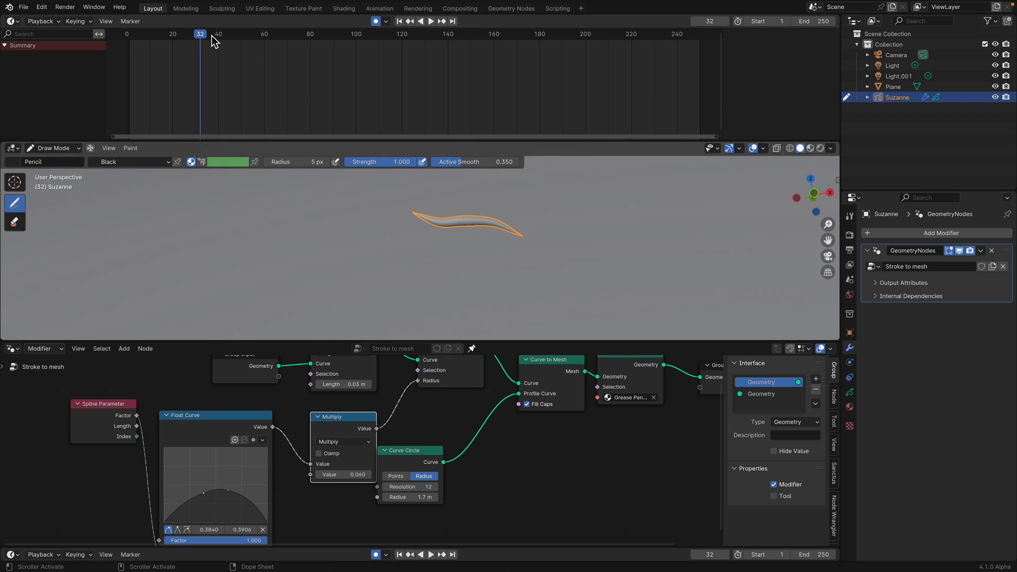
{"action": "left_click", "coordinate": [430, 21]}
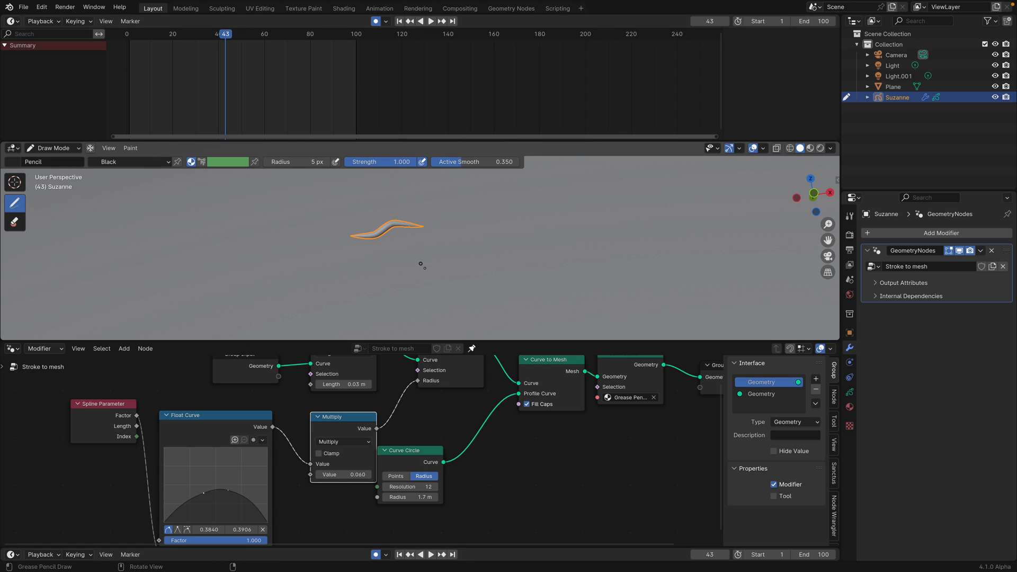
{"action": "left_click", "coordinate": [431, 21]}
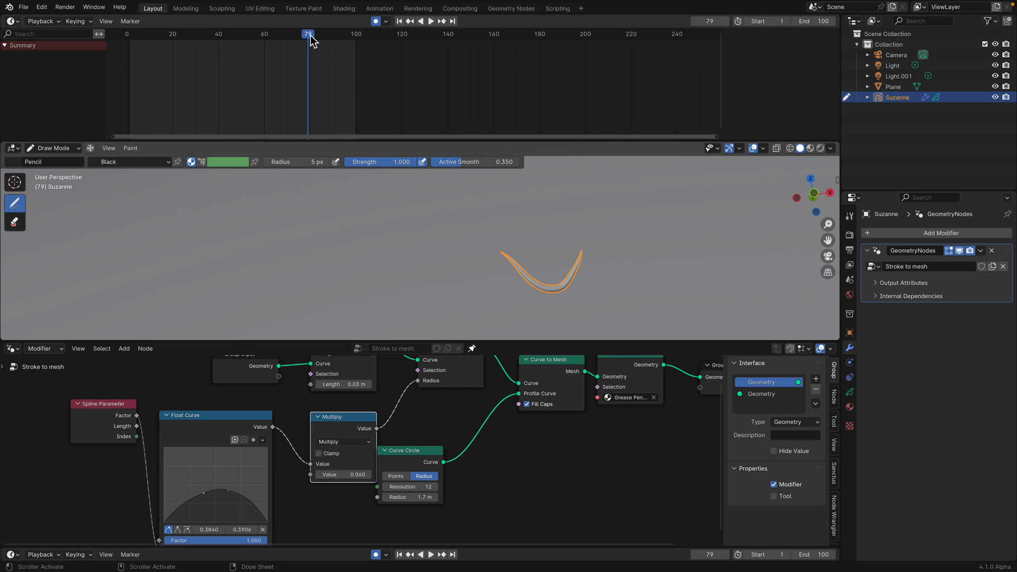
{"action": "left_click", "coordinate": [255, 34]}
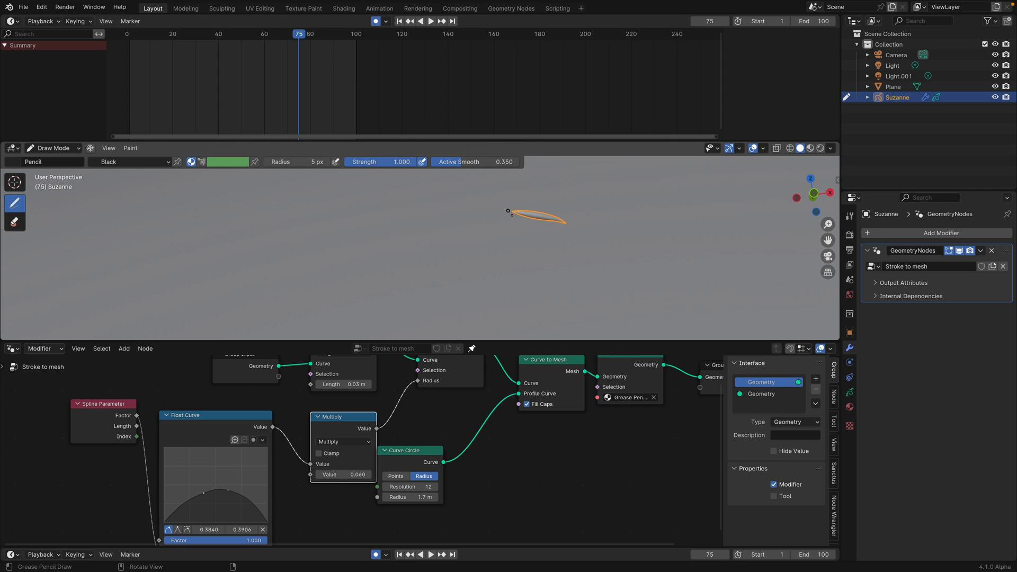
{"action": "left_click", "coordinate": [430, 21]}
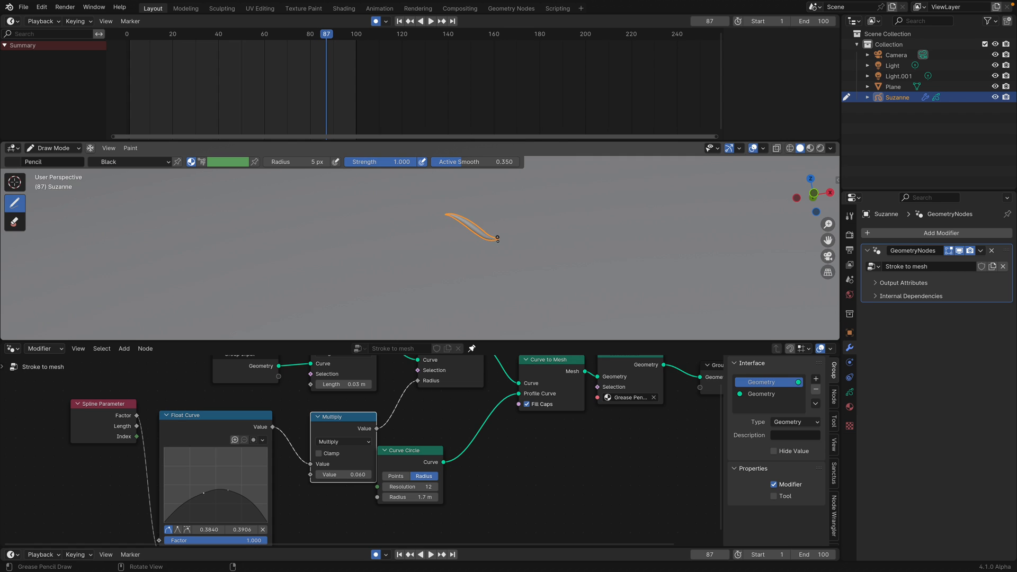
{"action": "left_click", "coordinate": [430, 21]}
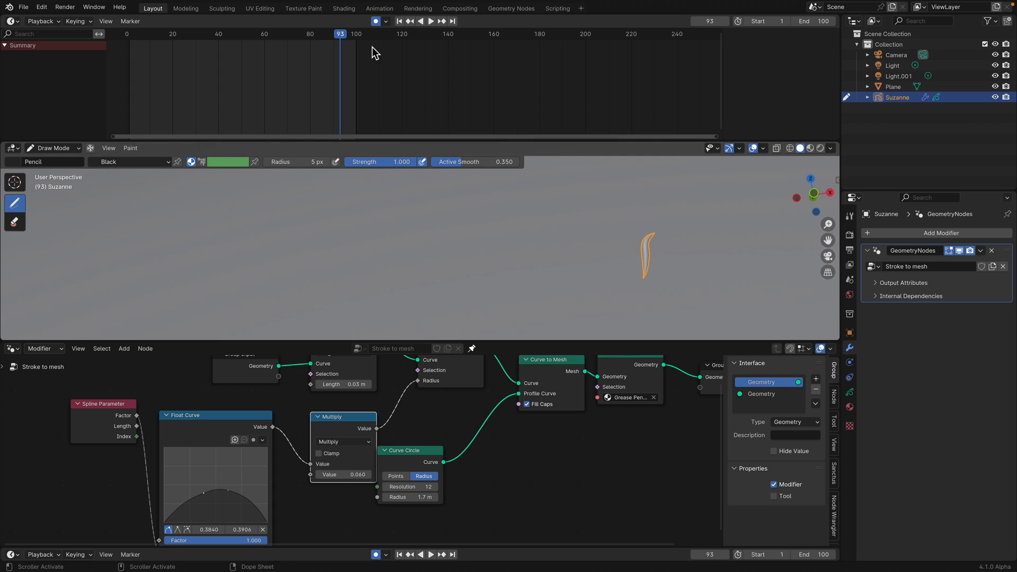
{"action": "left_click_drag", "start_coordinate": [340, 34], "coordinate": [304, 34]}
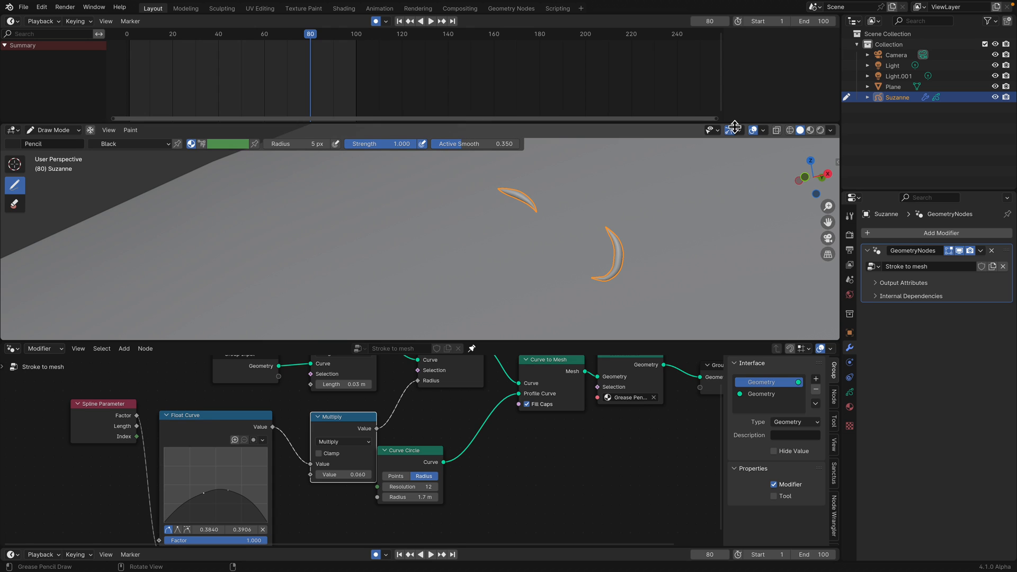
Enable X-Ray so the frame-80 tapered strokes display see-through
{"action": "left_click", "coordinate": [763, 130]}
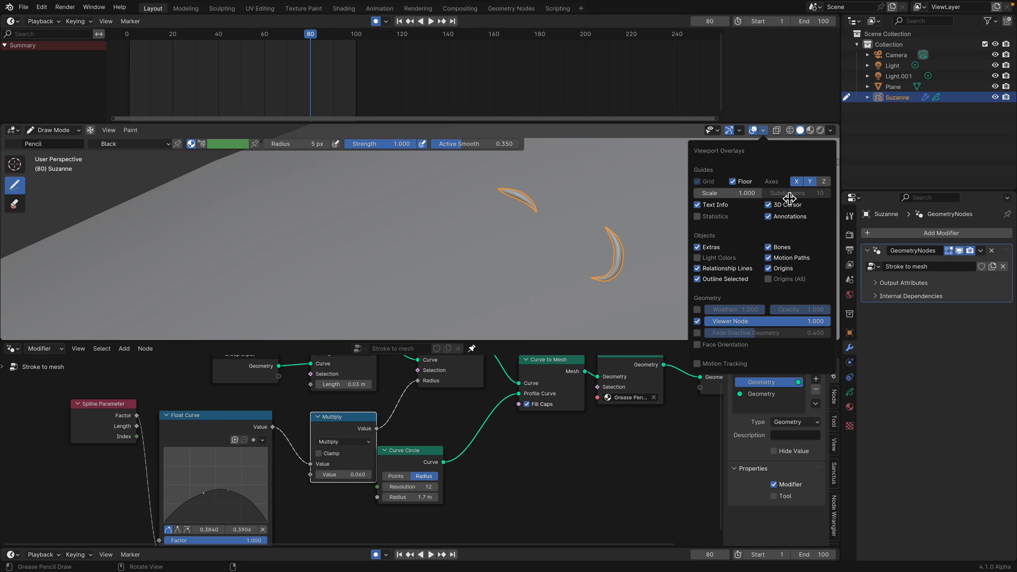
{"action": "left_click", "coordinate": [776, 130]}
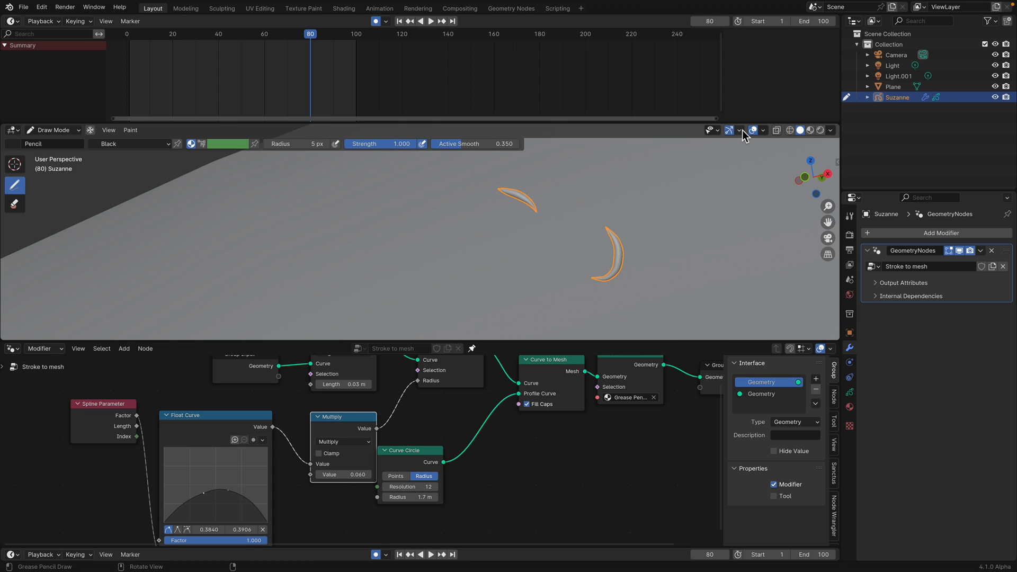
{"action": "left_click", "coordinate": [708, 131]}
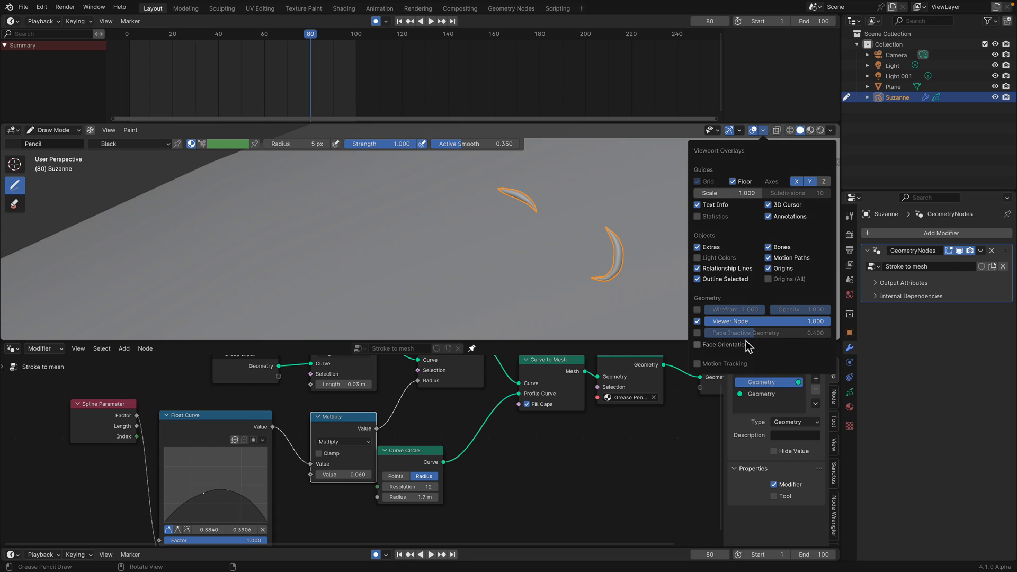
{"action": "mouse_move", "coordinate": [718, 244]}
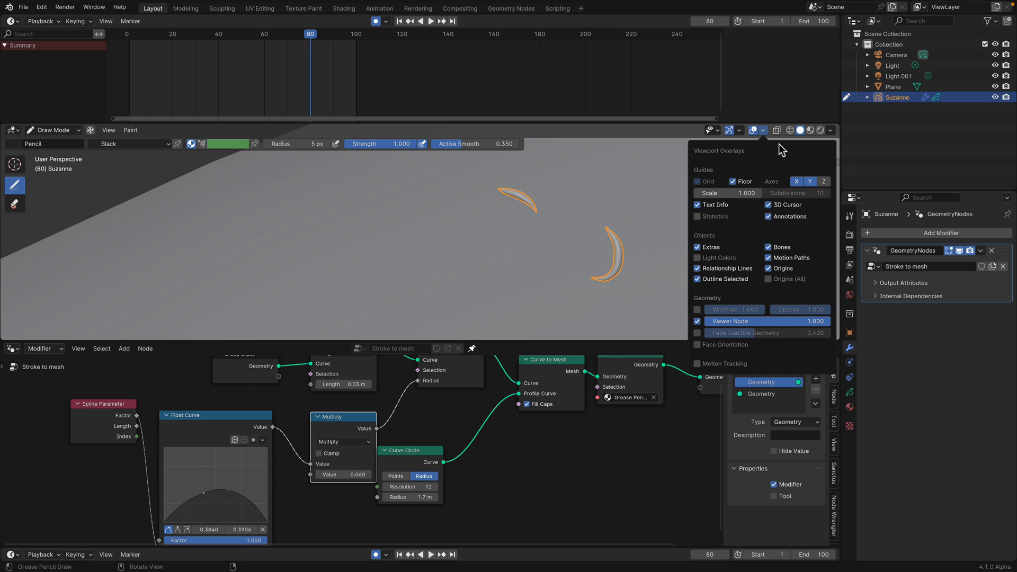
{"action": "left_click", "coordinate": [776, 131]}
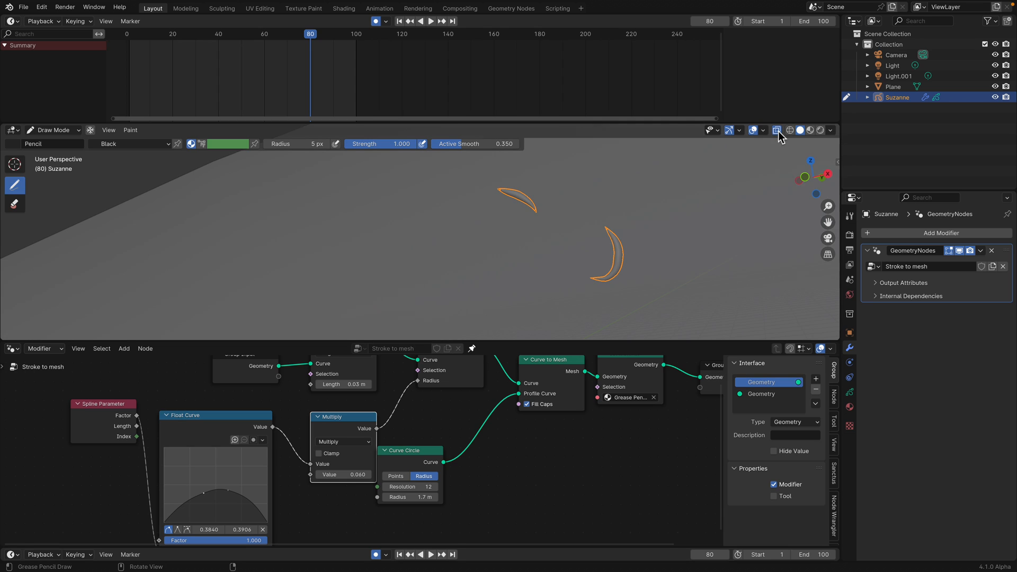
{"action": "left_click", "coordinate": [830, 130]}
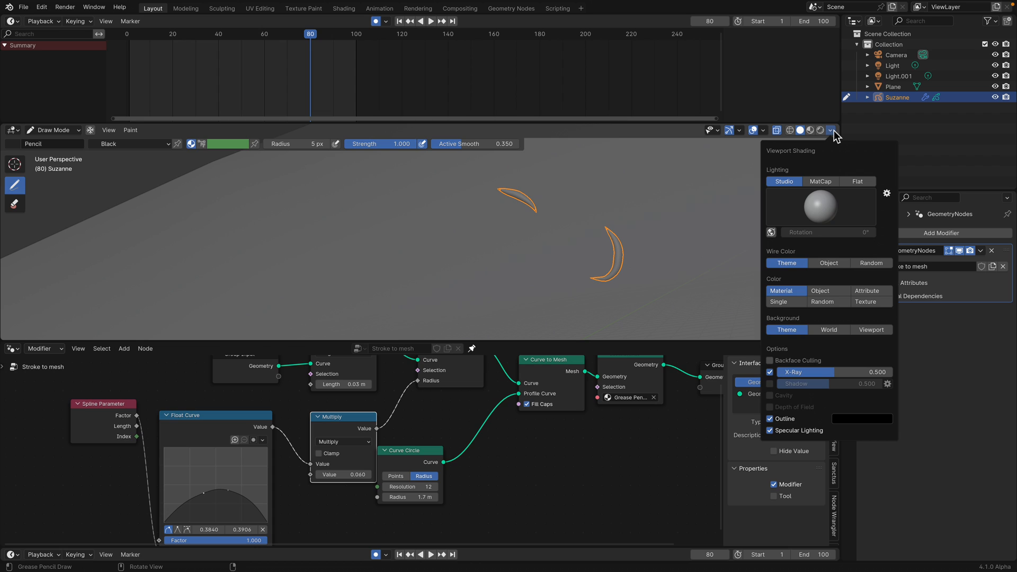
{"action": "mouse_move", "coordinate": [799, 177]}
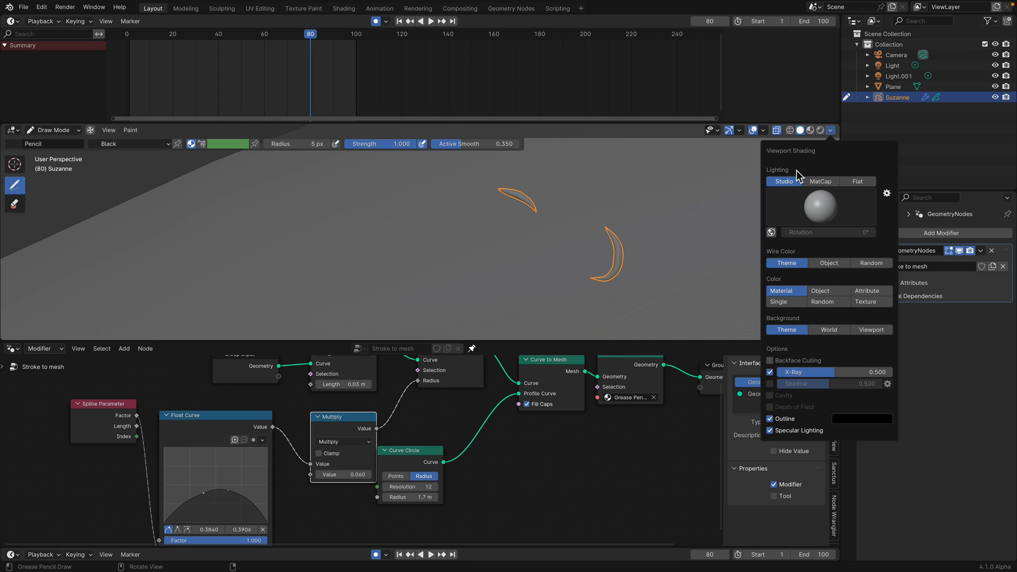
{"action": "left_click", "coordinate": [762, 131]}
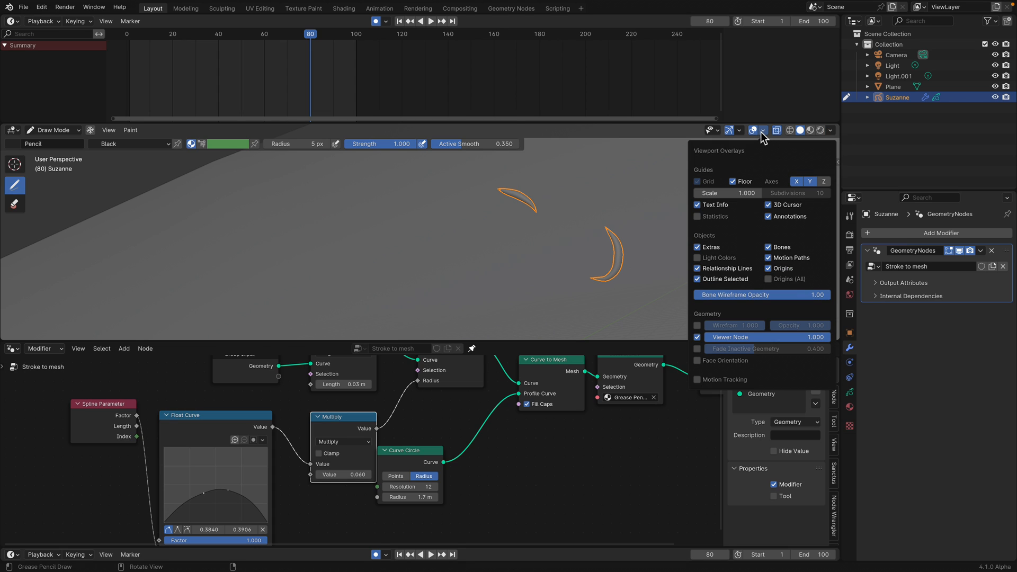
{"action": "left_click", "coordinate": [737, 131]}
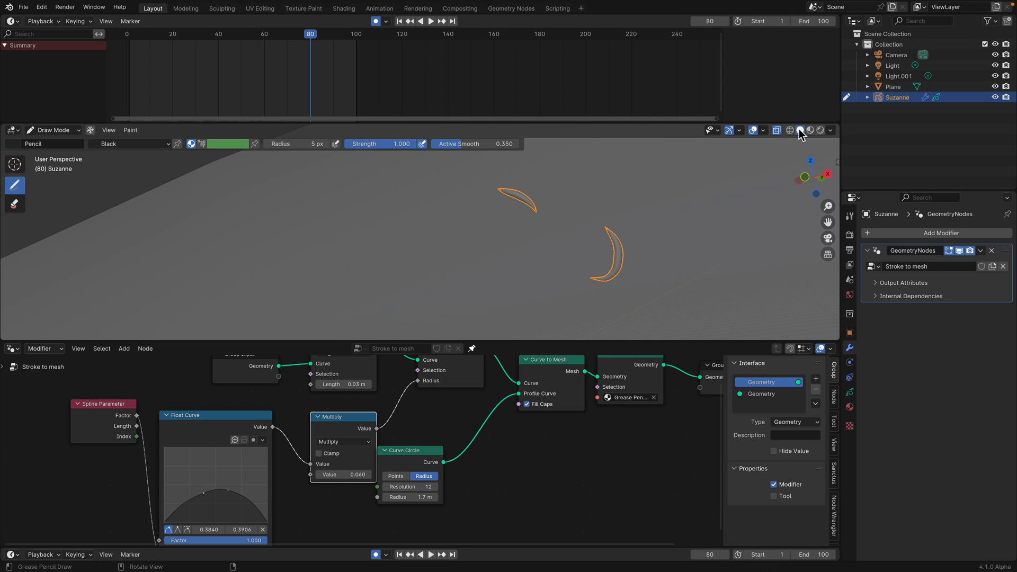
{"action": "mouse_move", "coordinate": [810, 130]}
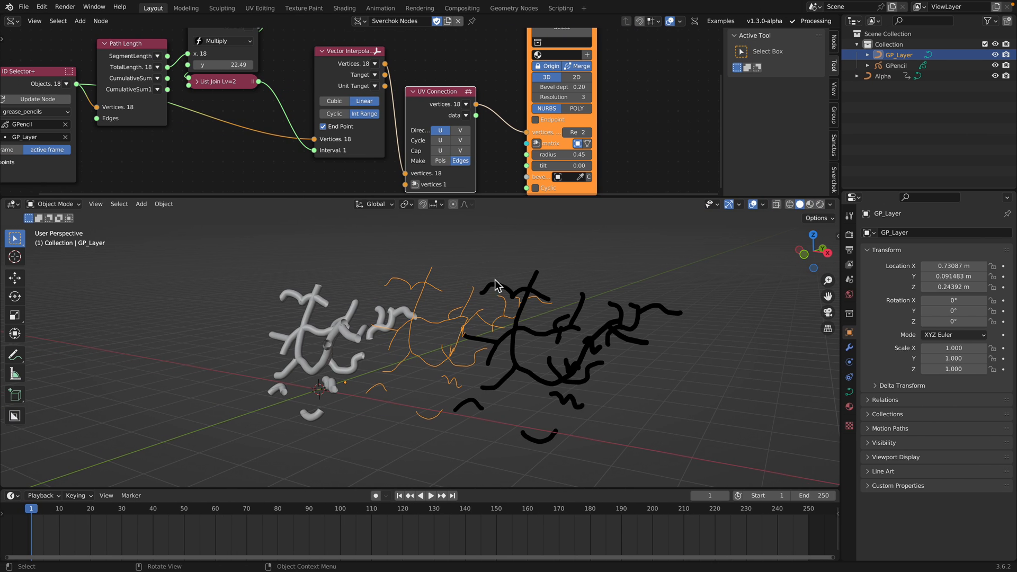
Orbit toward the drawing and select the GPencil object in the Sverchok file
{"action": "left_click_drag", "start_coordinate": [496, 286], "coordinate": [578, 251]}
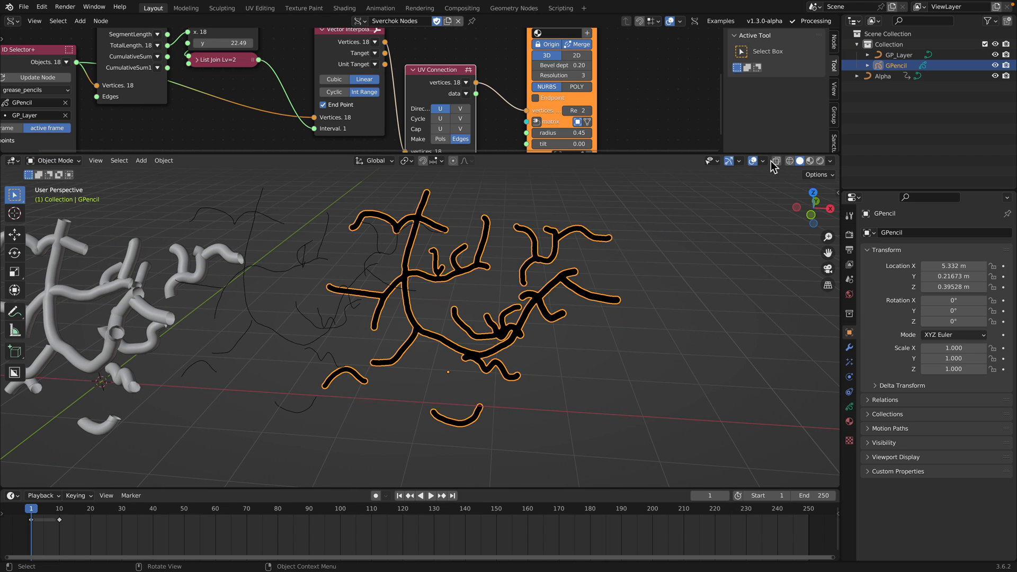
{"action": "left_click", "coordinate": [764, 161]}
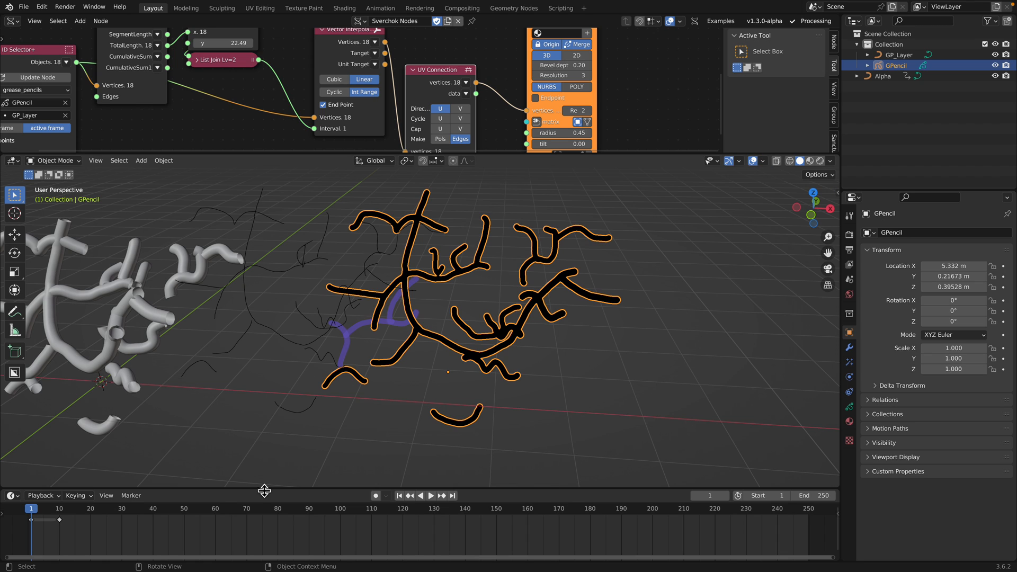
{"action": "left_click", "coordinate": [84, 508]}
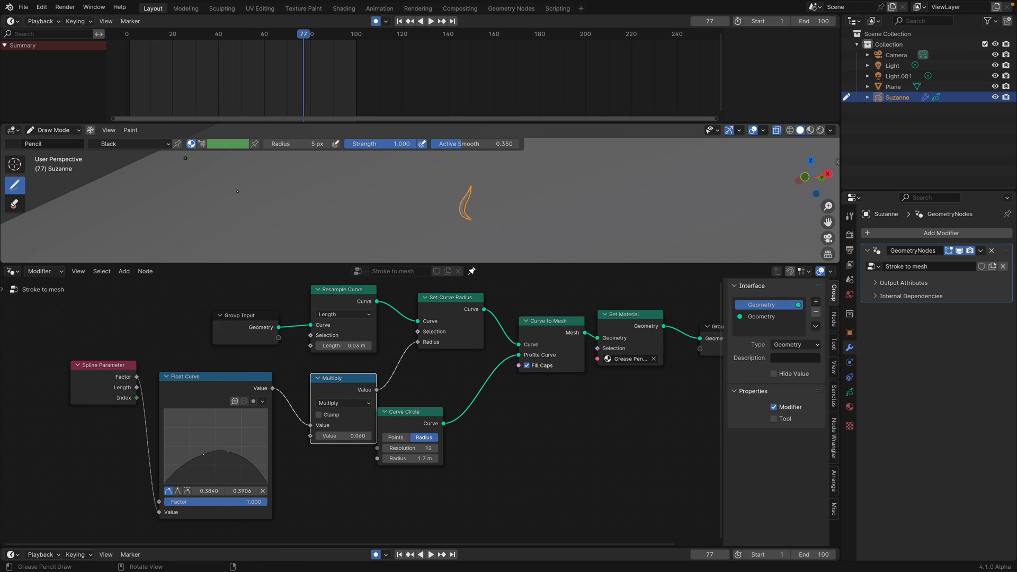
Browse the downloaded node-tree .blend files, such as Stroke to Mesh.blend, via File > Open
{"action": "left_click", "coordinate": [23, 7]}
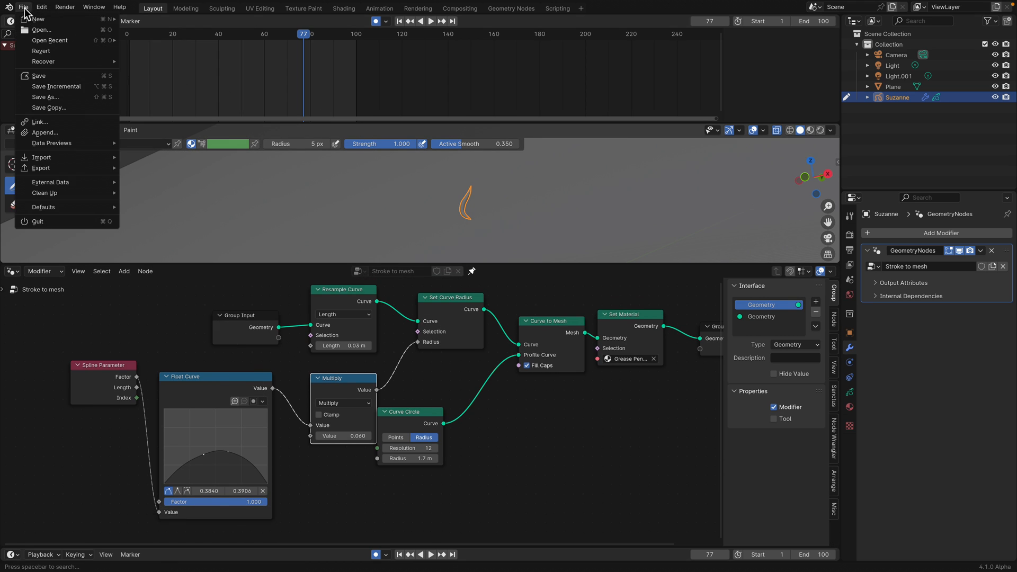
{"action": "left_click", "coordinate": [41, 29]}
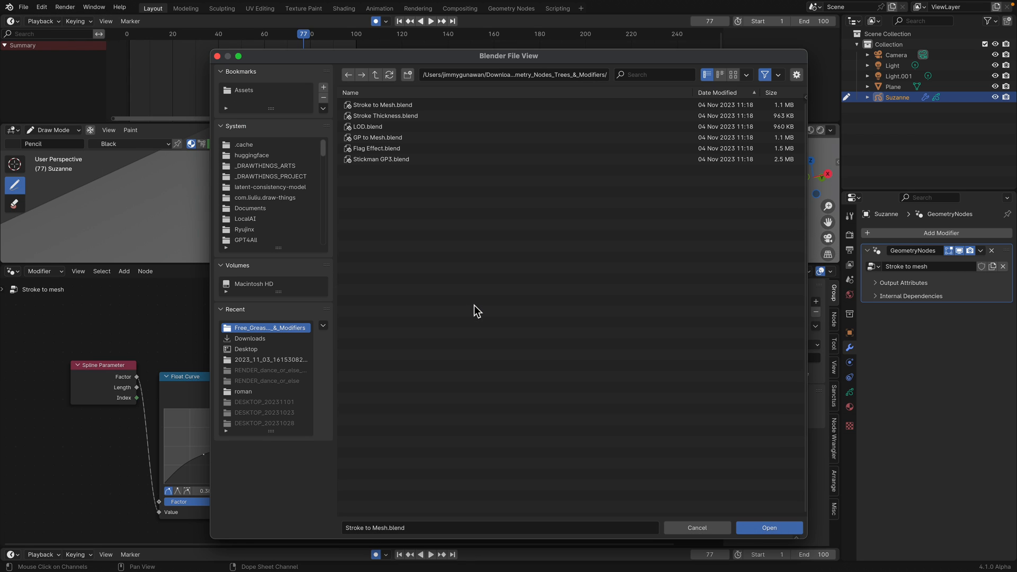
{"action": "mouse_move", "coordinate": [423, 179]}
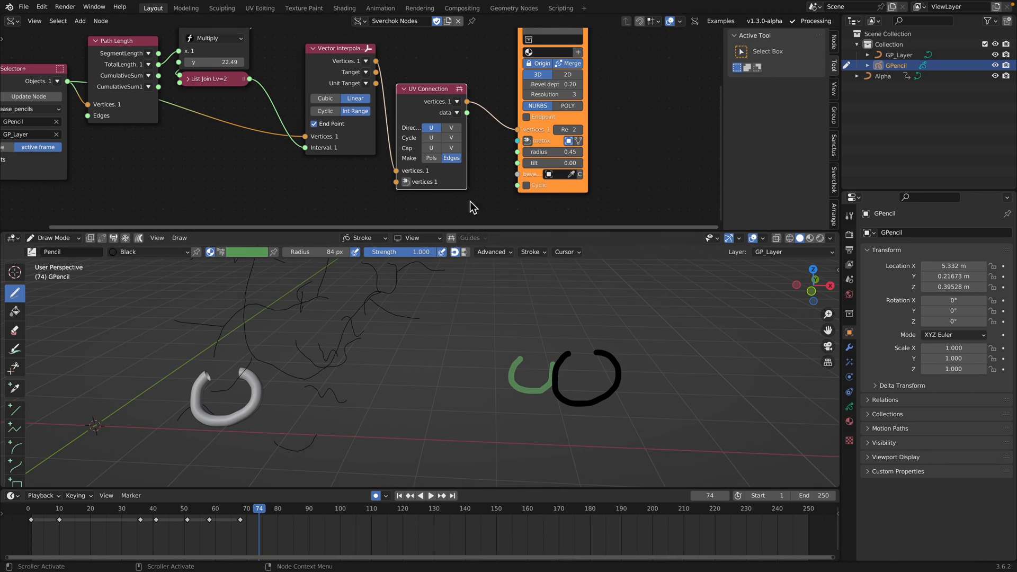
{"action": "scroll", "scroll_direction": "down", "scroll_amount": 3}
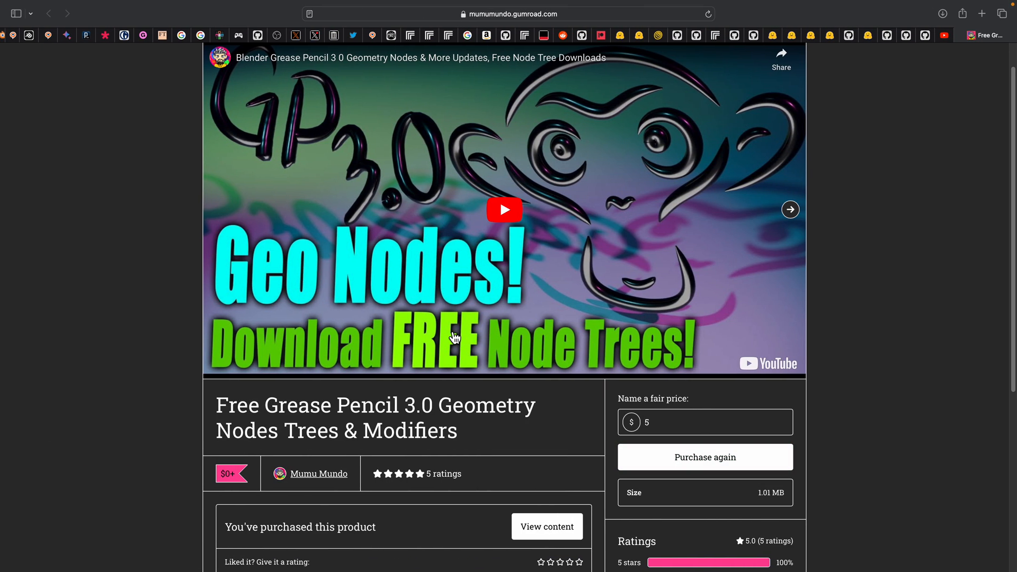
{"action": "mouse_move", "coordinate": [898, 99]}
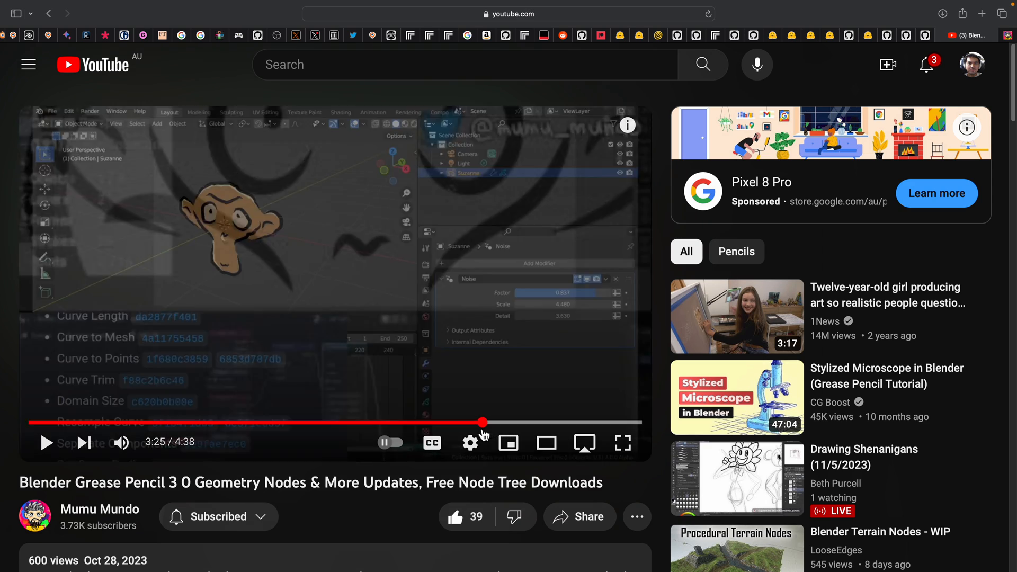
Skim the Grease Pencil 3.0 tutorial video ahead to 3:32
{"action": "left_click_drag", "start_coordinate": [483, 422], "coordinate": [295, 422]}
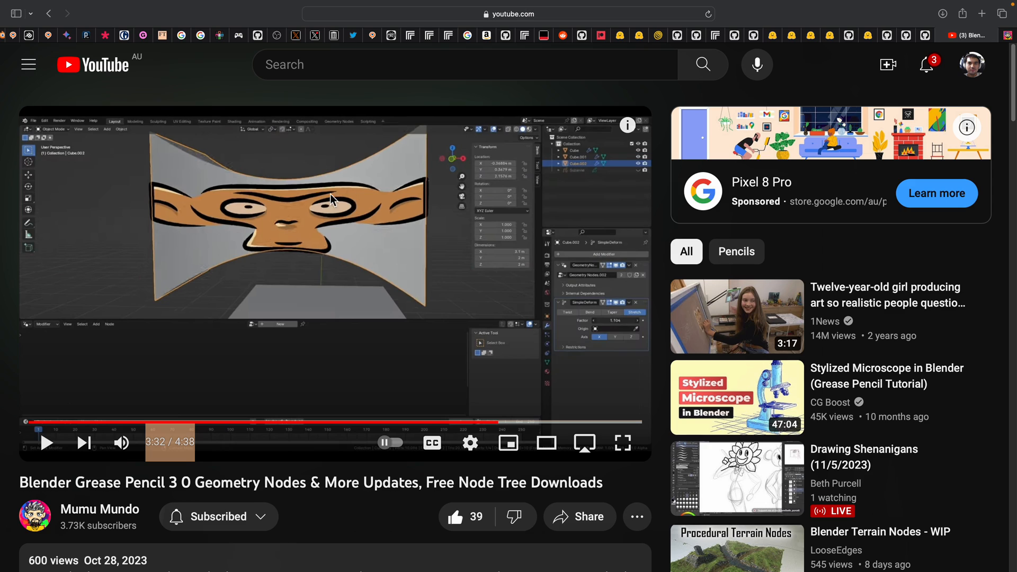
{"action": "mouse_move", "coordinate": [404, 233]}
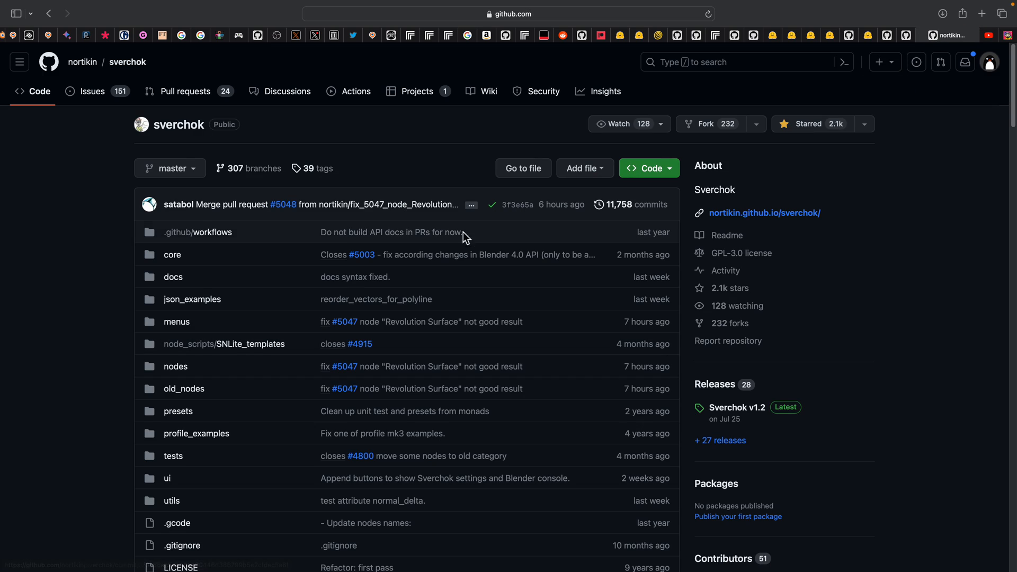
{"action": "mouse_move", "coordinate": [936, 97]}
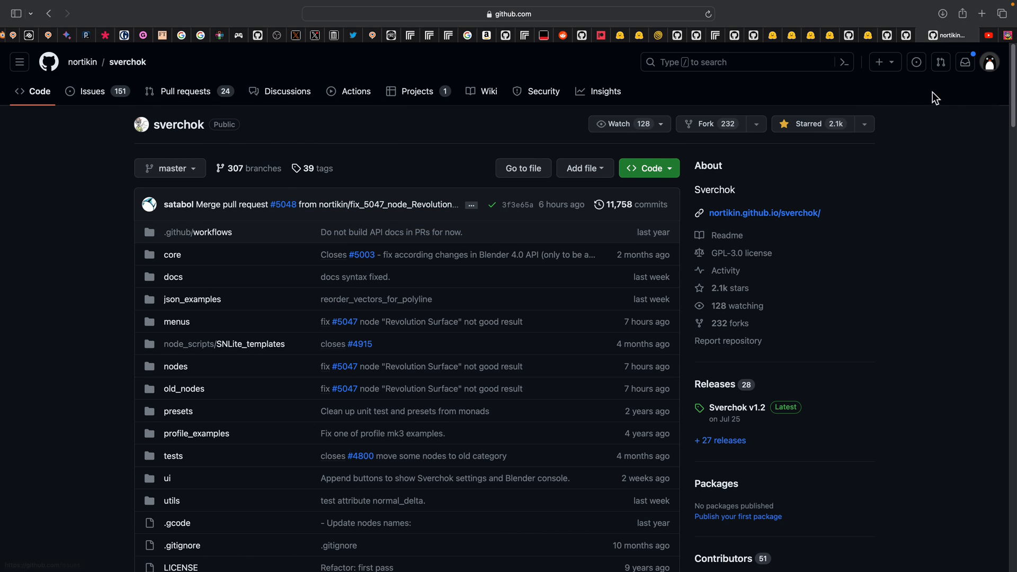